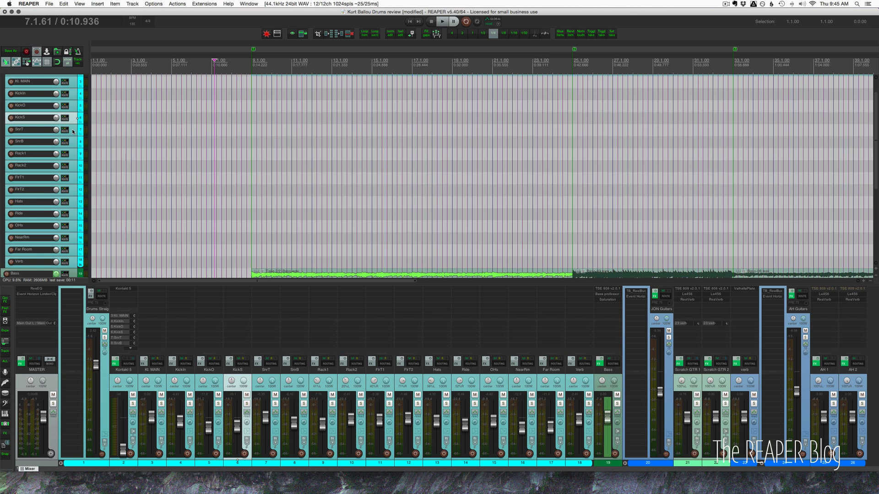
Step: Save a new copy of the project named 'KB song for mixing' with Save Project As
{"action": "scroll", "scroll_direction": "down", "scroll_amount": 3}
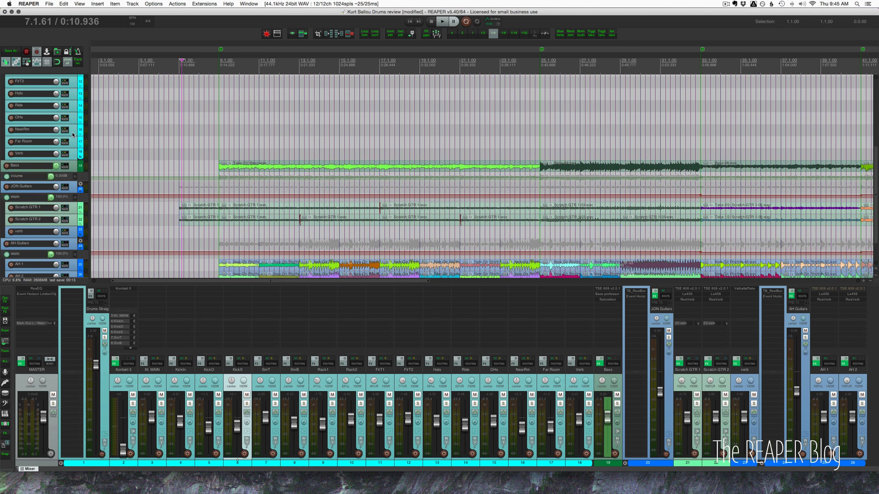
{"action": "scroll", "scroll_direction": "down", "scroll_amount": 3}
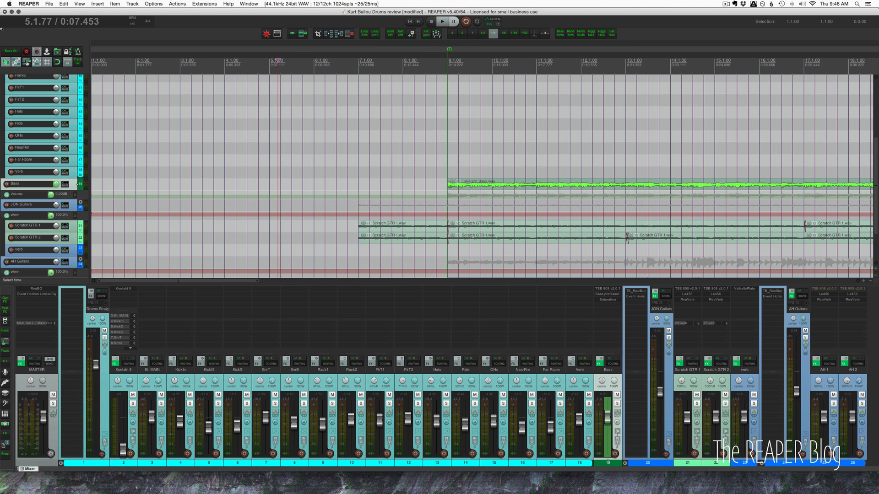
{"action": "left_click", "coordinate": [47, 3]}
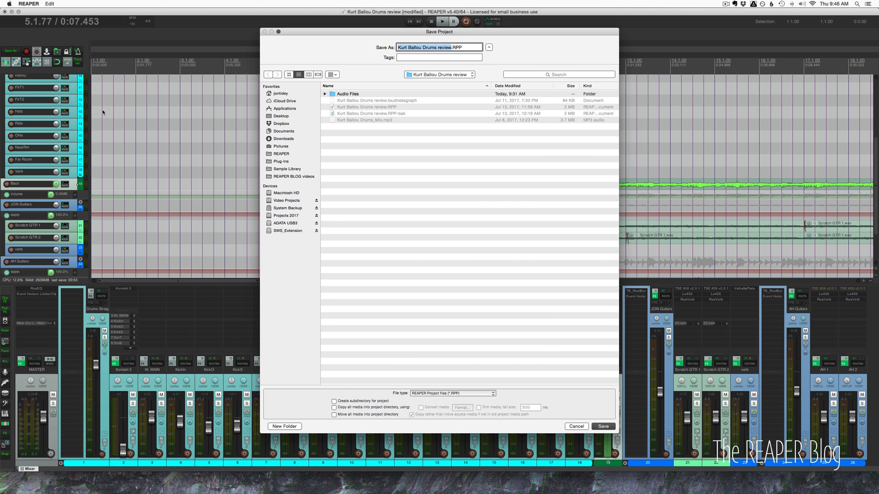
{"action": "type", "text": "KB.RPP"}
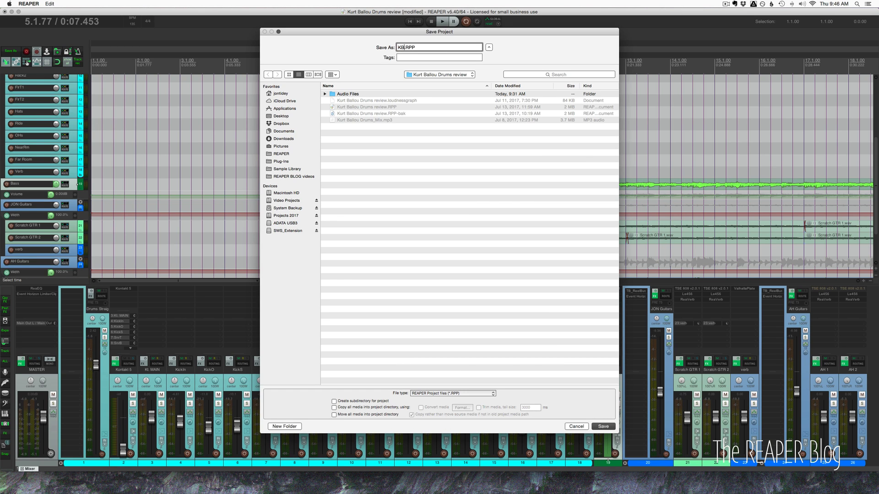
{"action": "type", "text": "song"}
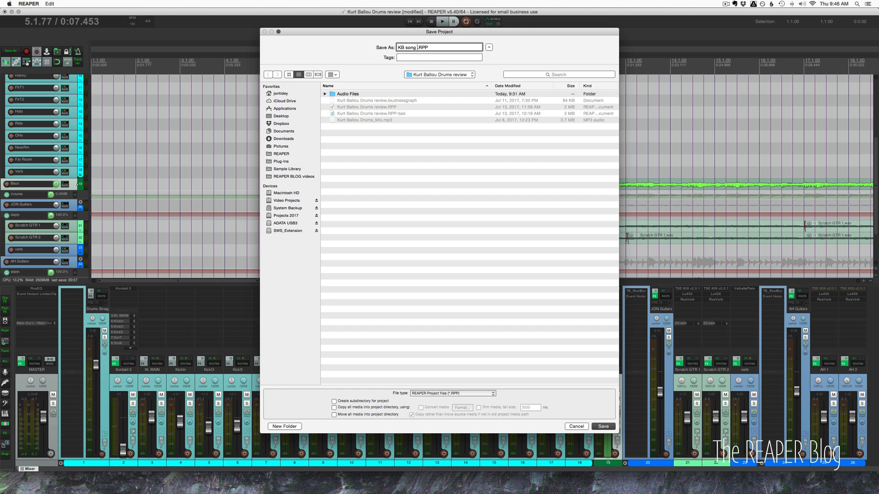
{"action": "type", "text": "for mix"}
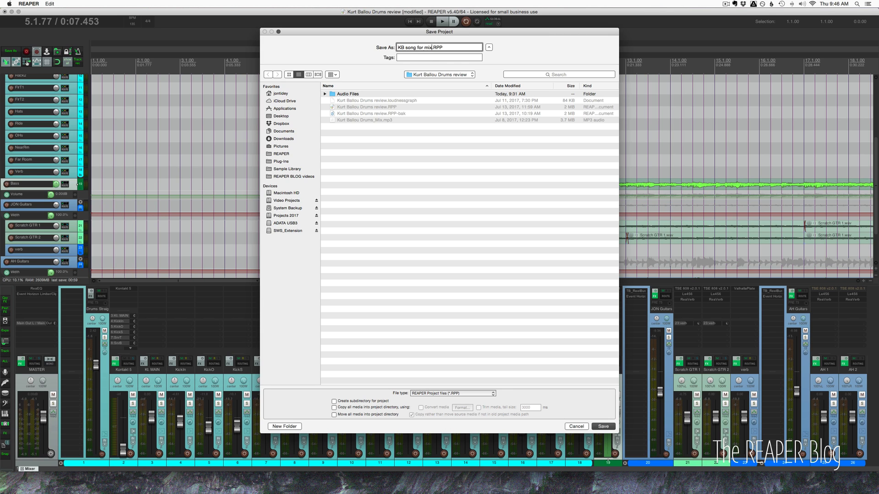
{"action": "type", "text": "ing"}
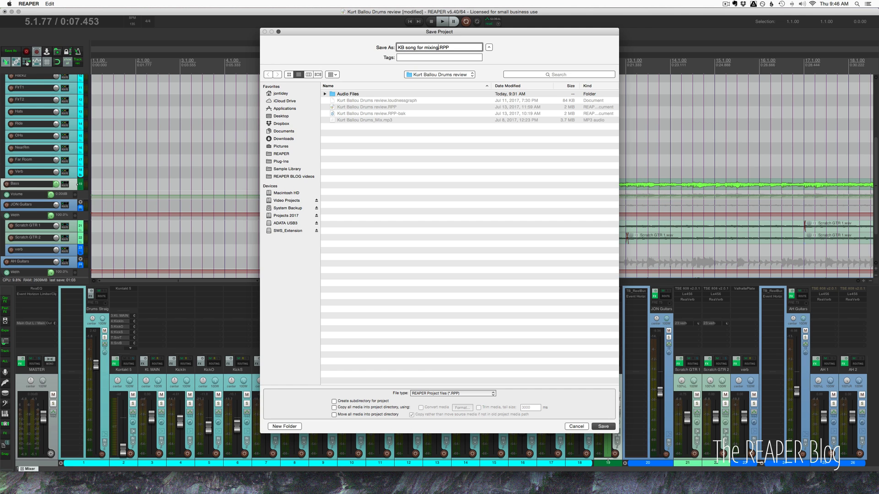
{"action": "left_click", "coordinate": [602, 426]}
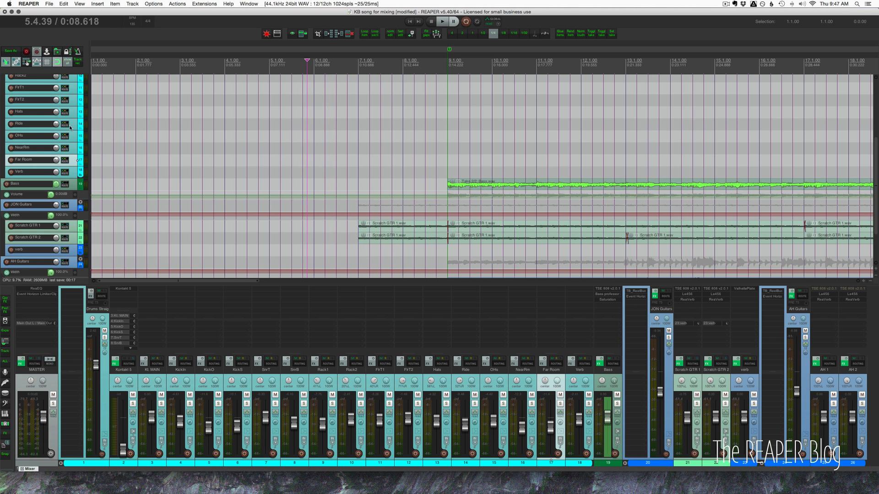
Step: Drag a time selection in the ruler over the empty bars before the music
{"action": "left_click", "coordinate": [168, 61]}
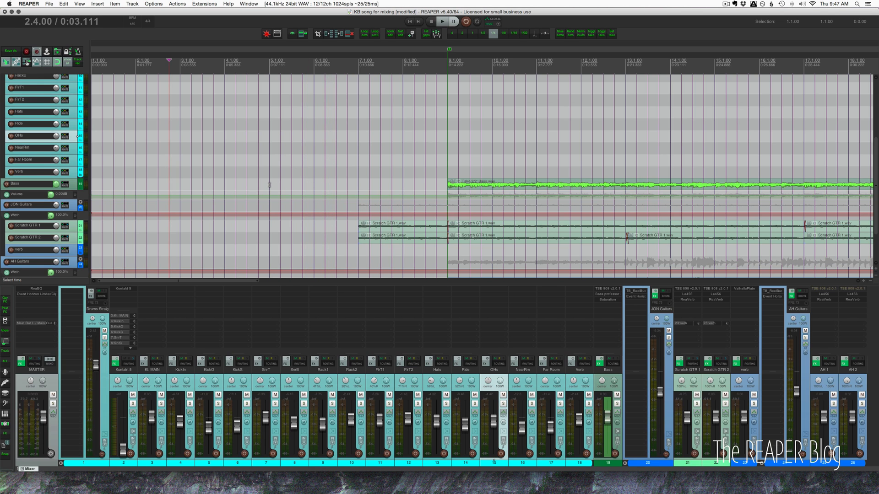
{"action": "left_click_drag", "start_coordinate": [97, 68], "coordinate": [270, 68]}
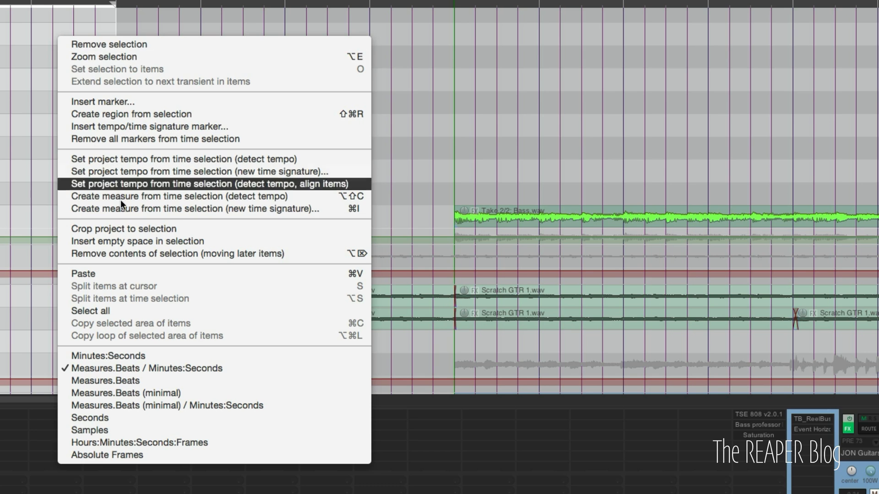
{"action": "mouse_move", "coordinate": [127, 244]}
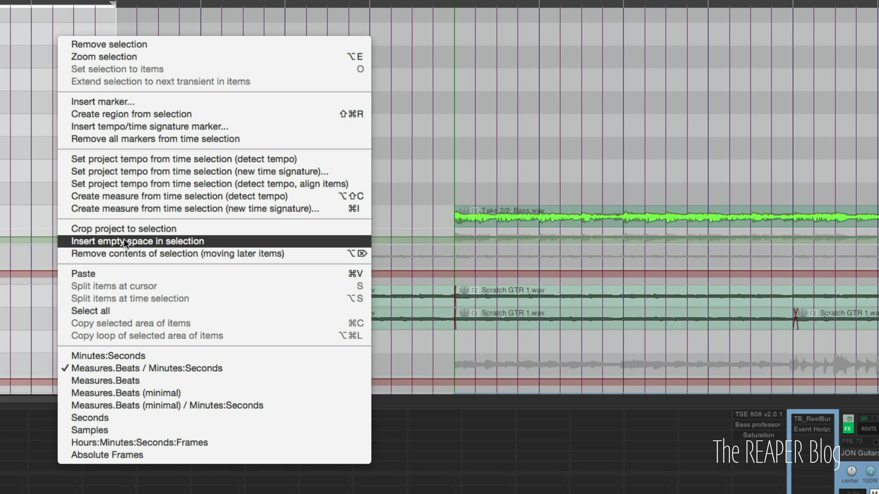
{"action": "mouse_move", "coordinate": [181, 260]}
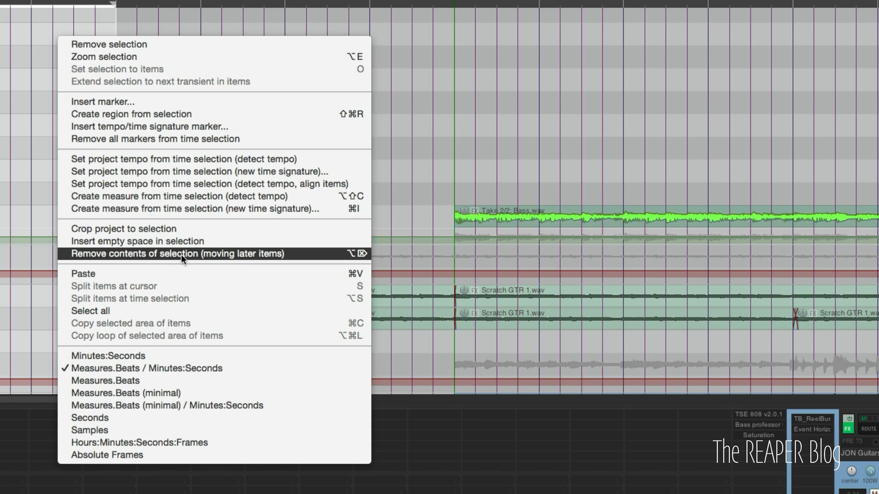
{"action": "mouse_move", "coordinate": [193, 159]}
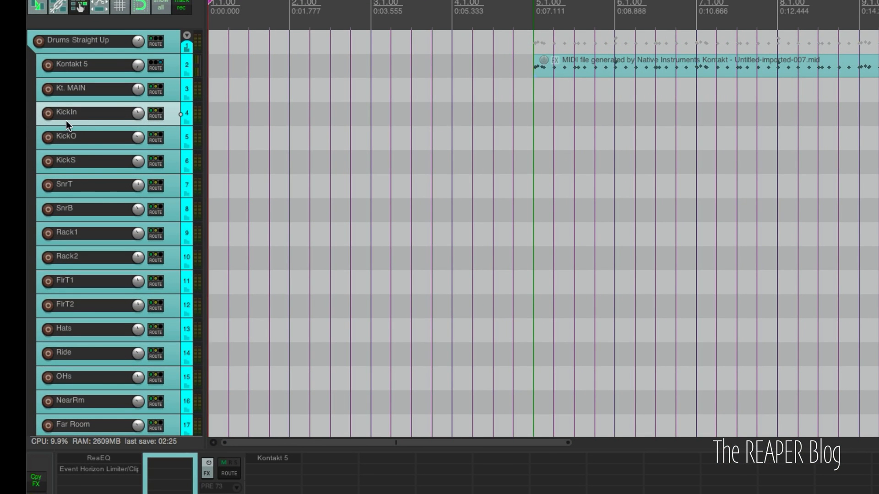
Step: Rename the abbreviated drum tracks to KickOut, KickSub, SnrTop, SnrBot and NearRoom
{"action": "double_click", "coordinate": [68, 139]}
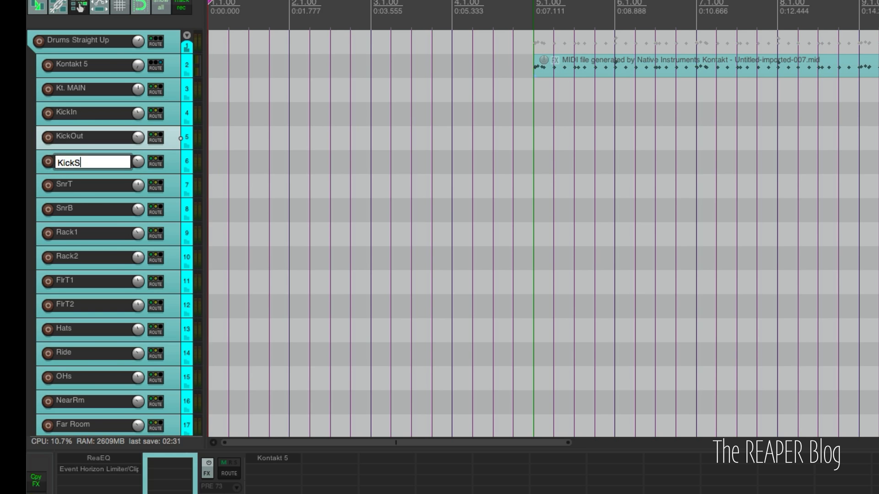
{"action": "key", "text": "Tab"}
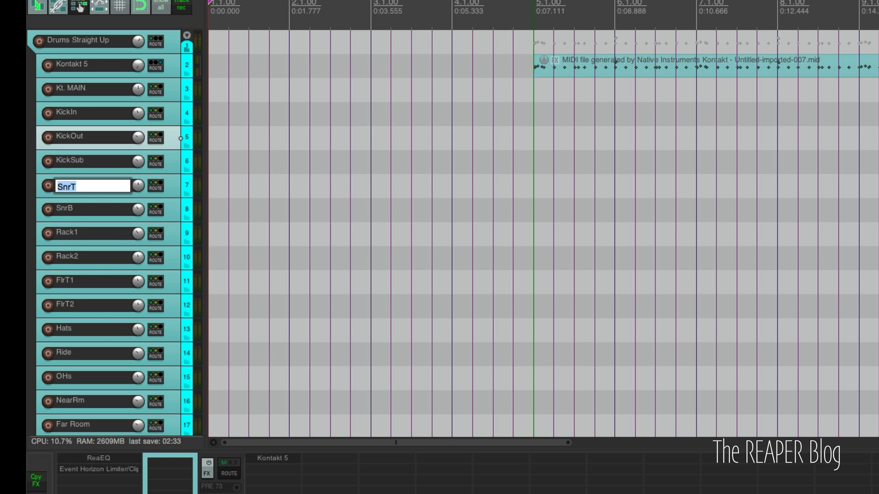
{"action": "type", "text": "op"}
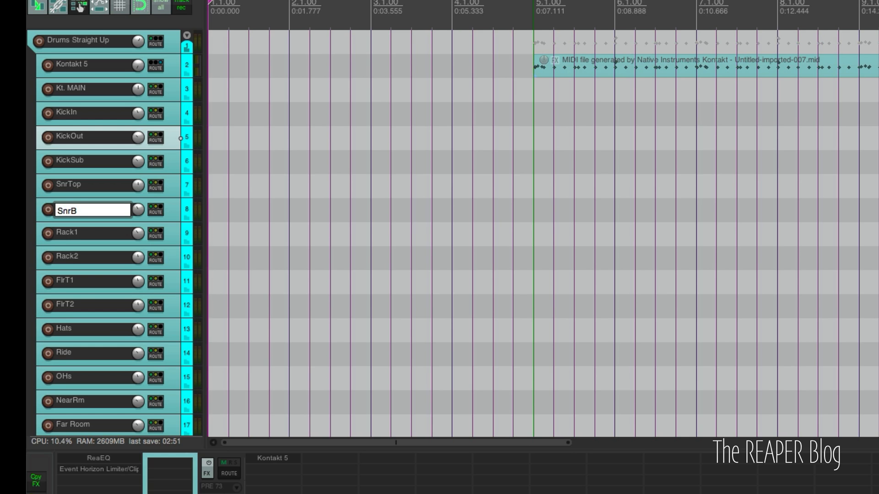
{"action": "type", "text": "o"}
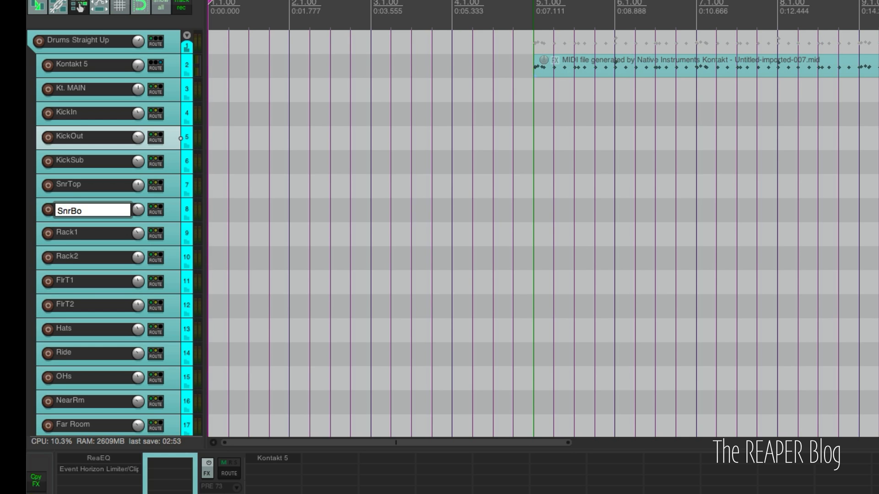
{"action": "type", "text": "t"}
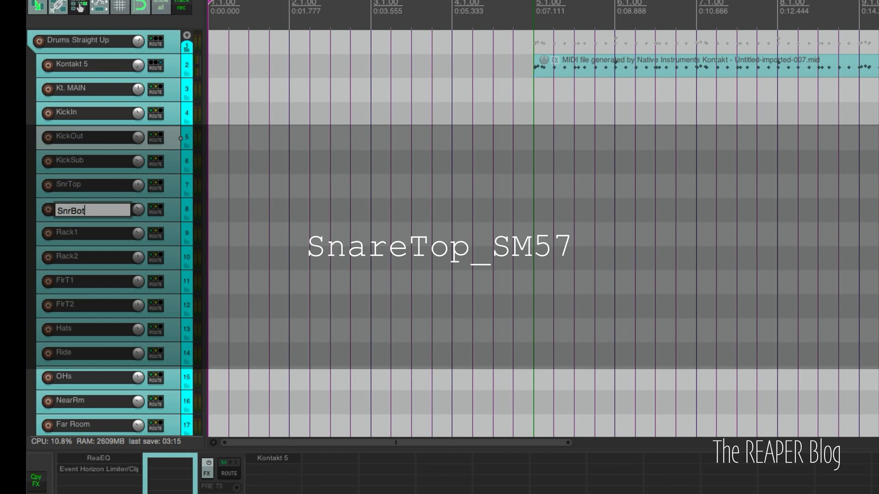
{"action": "type", "text": "_Neve1073_"}
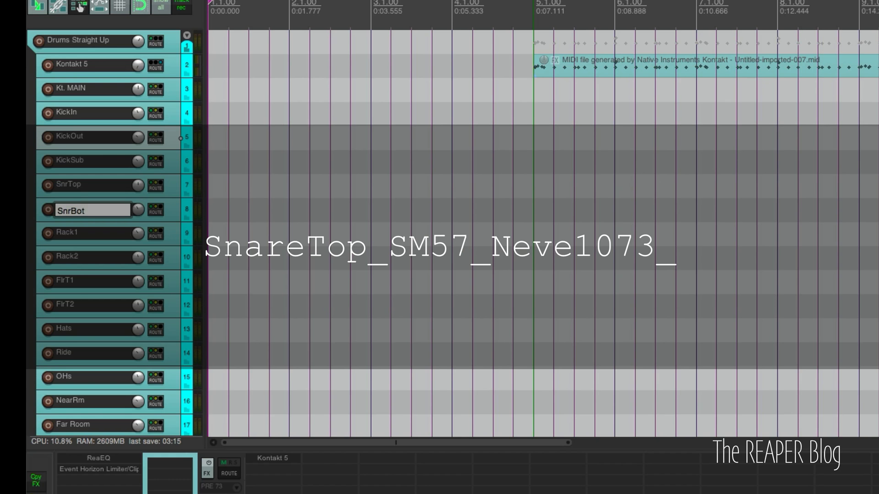
{"action": "type", "text": "whatsforlunch?_take2"}
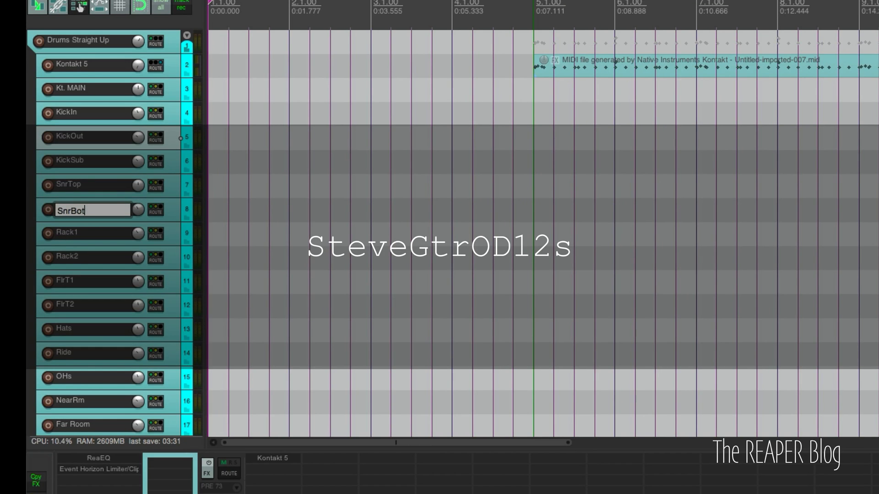
{"action": "type", "text": "_LesPaul"}
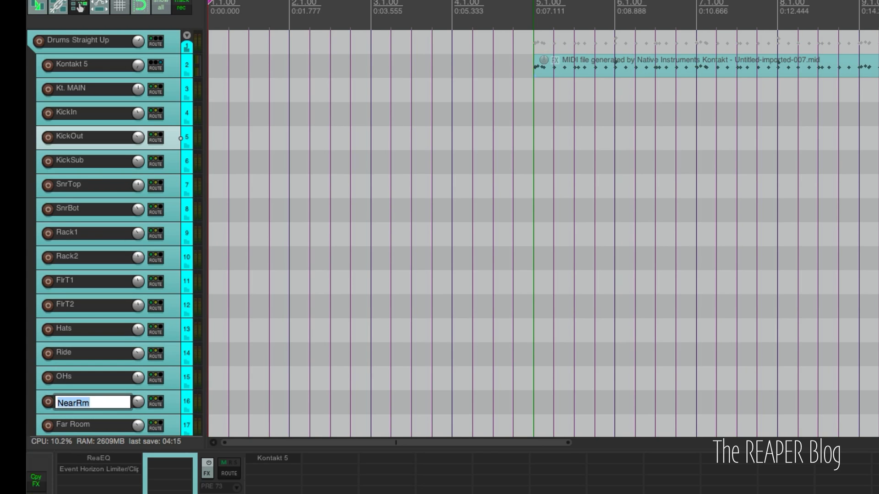
{"action": "type", "text": "NearRoom"}
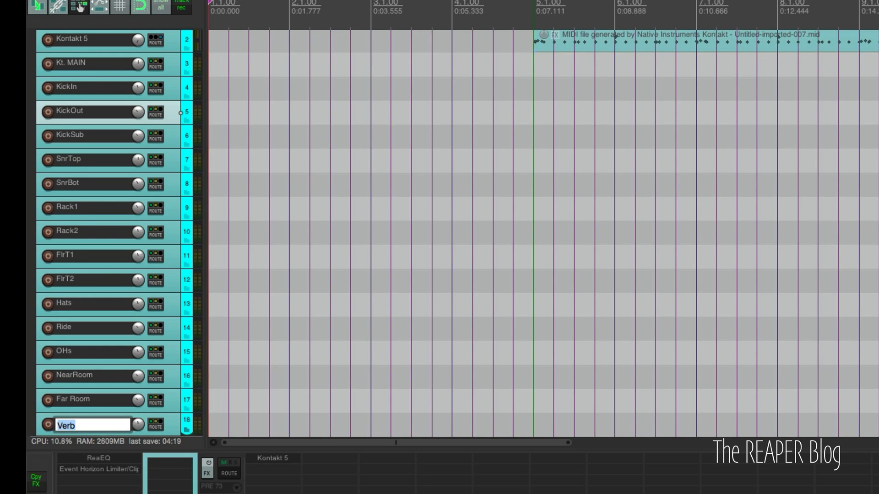
{"action": "mouse_move", "coordinate": [175, 396]}
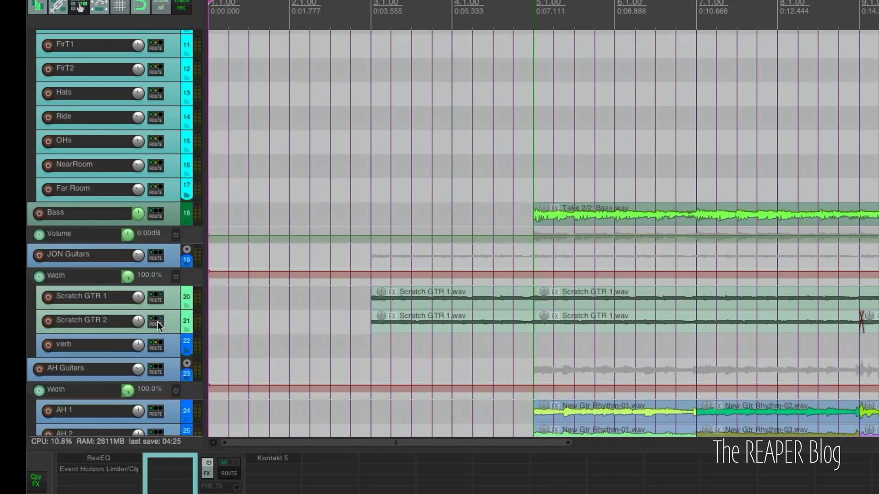
Step: Rename the Bass track to 'Bass DI' and the guitar tracks to GTR 2 and GTR 4
{"action": "double_click", "coordinate": [69, 214]}
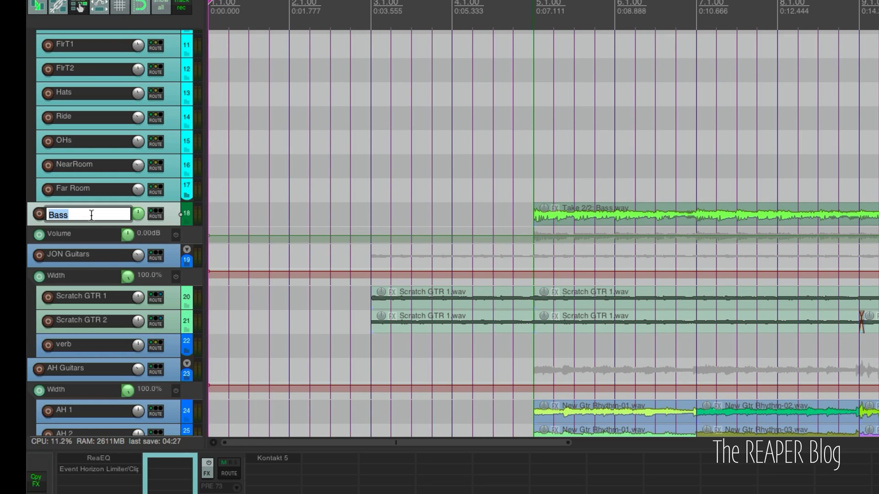
{"action": "type", "text": "Bass DI"}
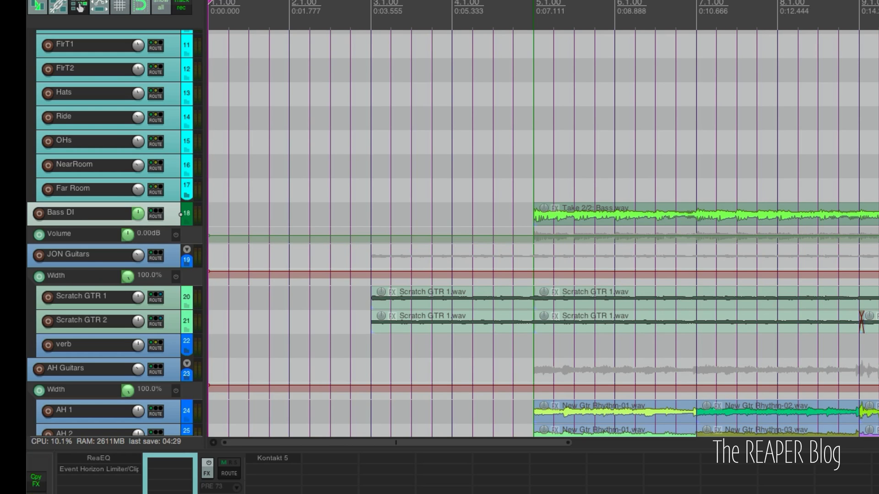
{"action": "scroll", "scroll_direction": "down", "scroll_amount": 3}
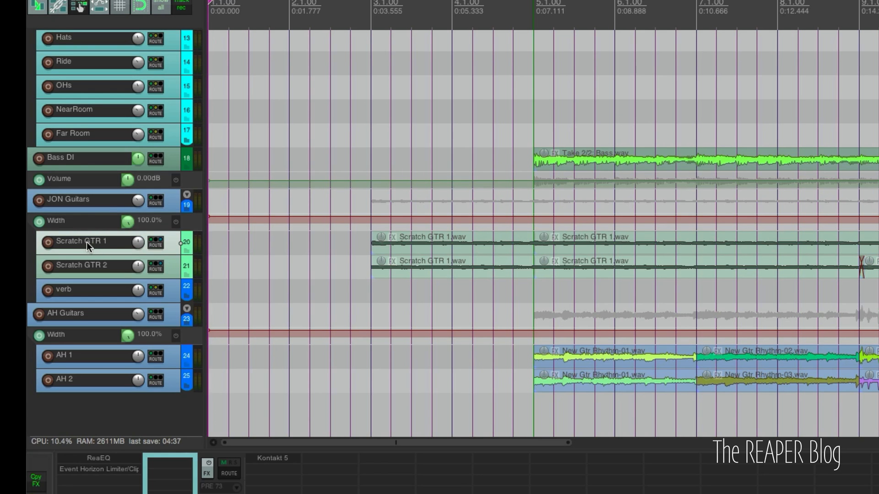
{"action": "double_click", "coordinate": [84, 241]}
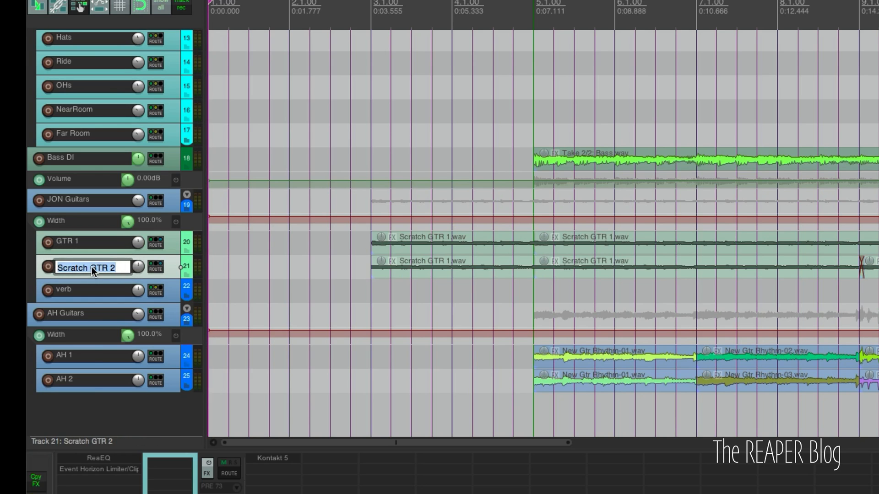
{"action": "type", "text": "GTR 2"}
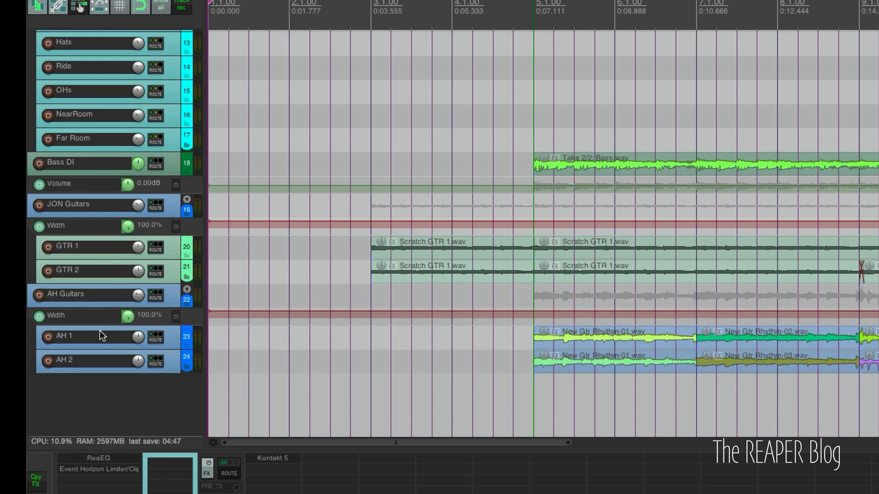
{"action": "double_click", "coordinate": [69, 337]}
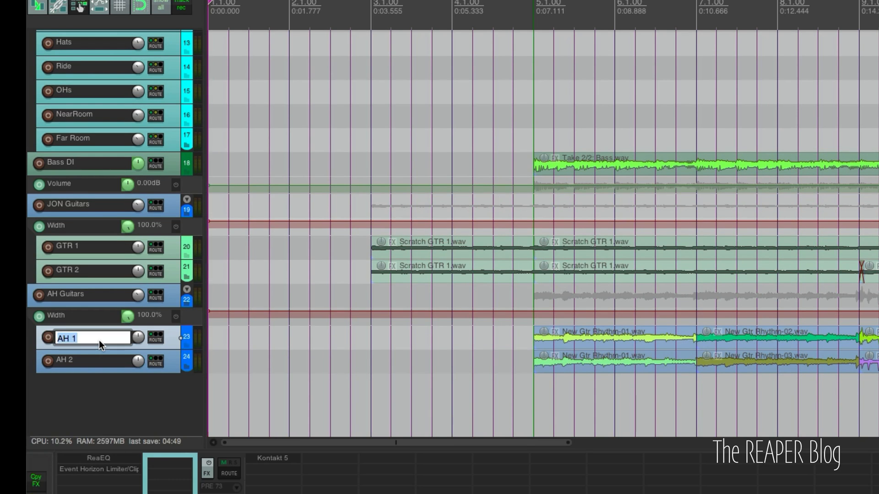
{"action": "type", "text": "GTR 3"}
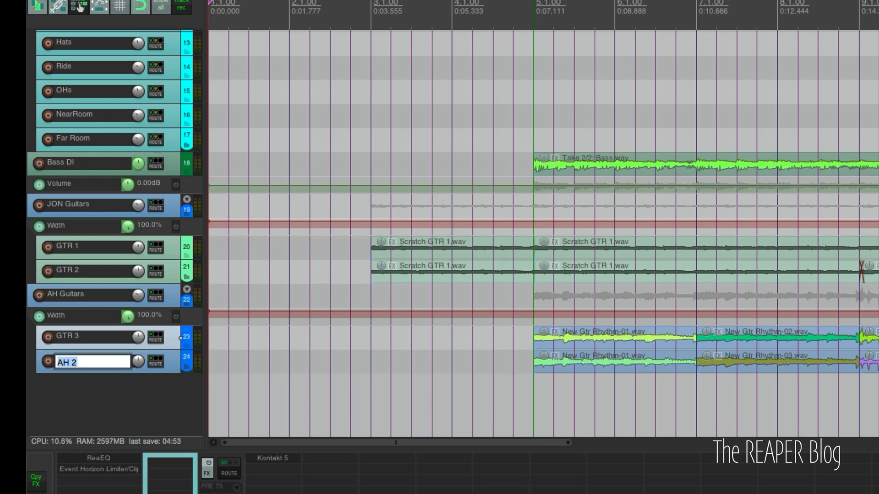
{"action": "type", "text": "GTR 4"}
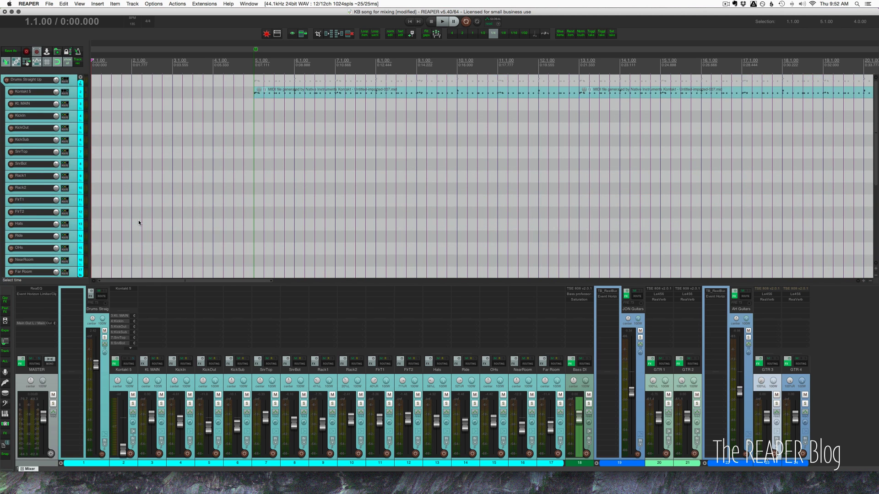
Step: Inspect the Kurt Ballou kit's Preset 07 multi-out routing feeding the drum tracks
{"action": "scroll", "scroll_direction": "down", "scroll_amount": 3}
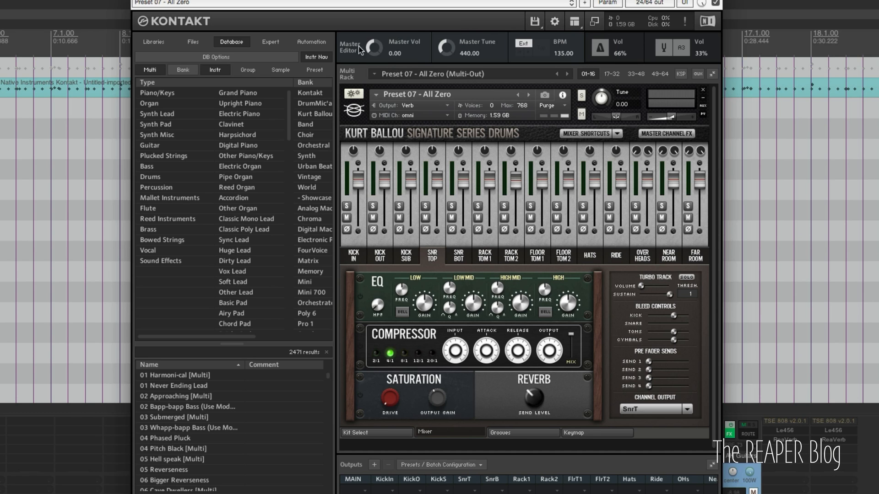
{"action": "mouse_move", "coordinate": [361, 49]}
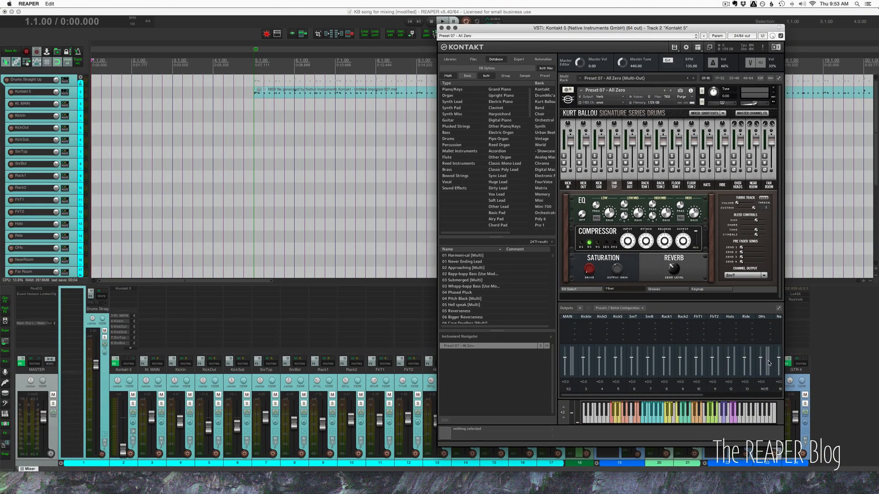
{"action": "mouse_move", "coordinate": [181, 384]}
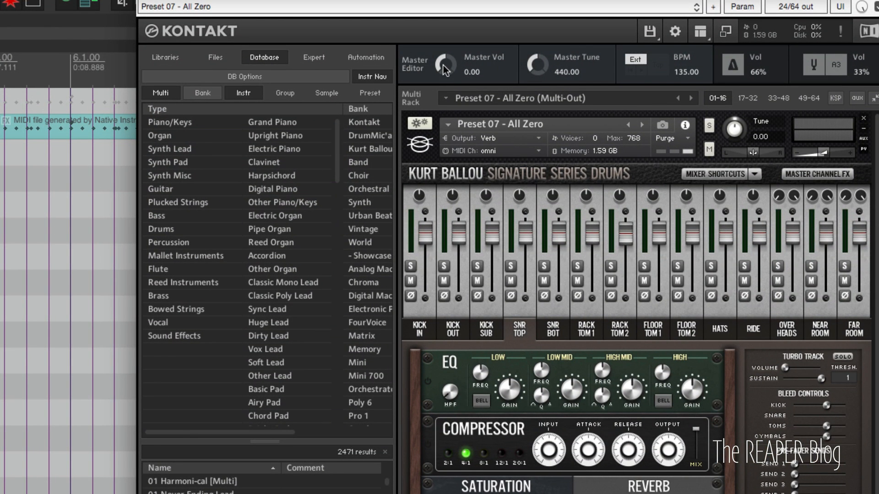
{"action": "left_click_drag", "start_coordinate": [442, 63], "coordinate": [442, 76]}
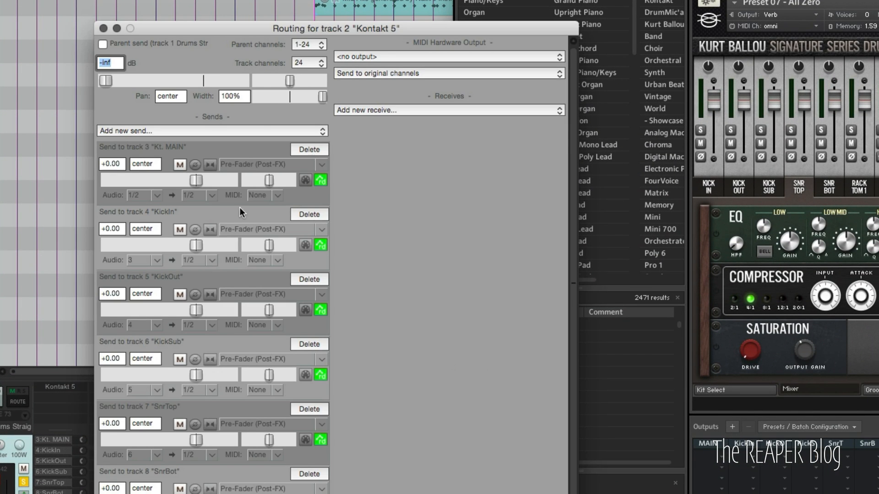
{"action": "mouse_move", "coordinate": [310, 457]}
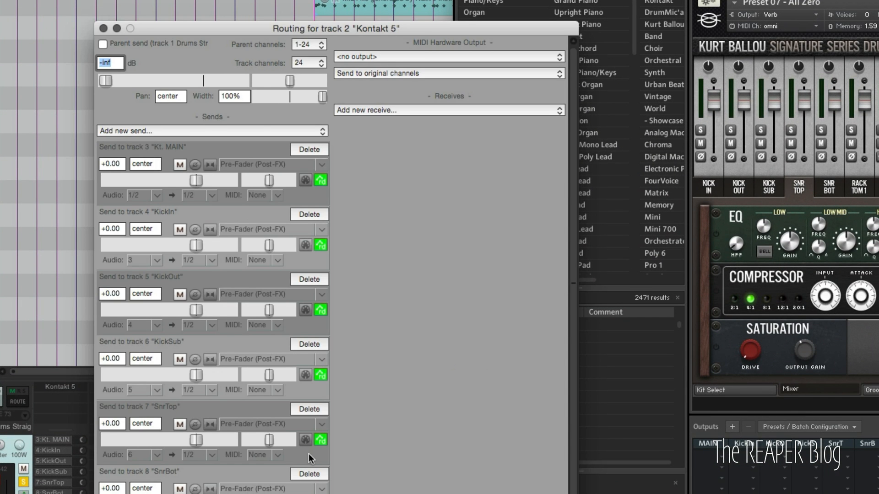
{"action": "mouse_move", "coordinate": [277, 131]}
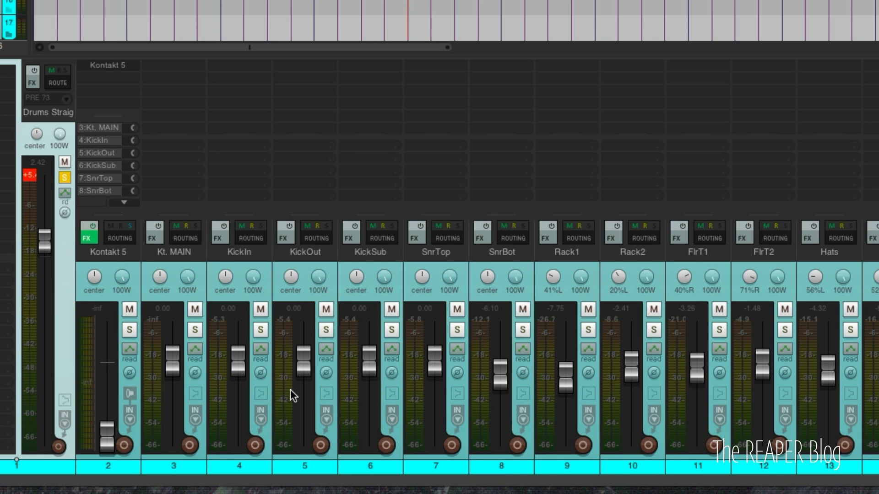
{"action": "mouse_move", "coordinate": [294, 395]}
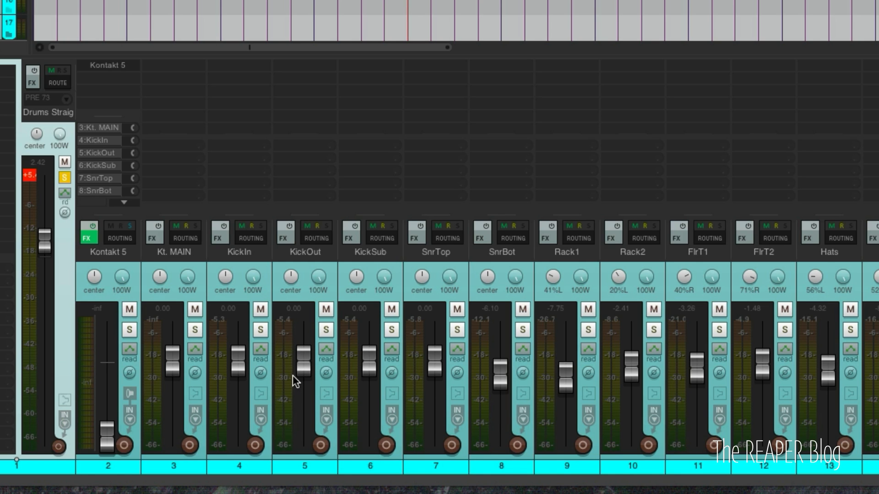
{"action": "mouse_move", "coordinate": [294, 346]}
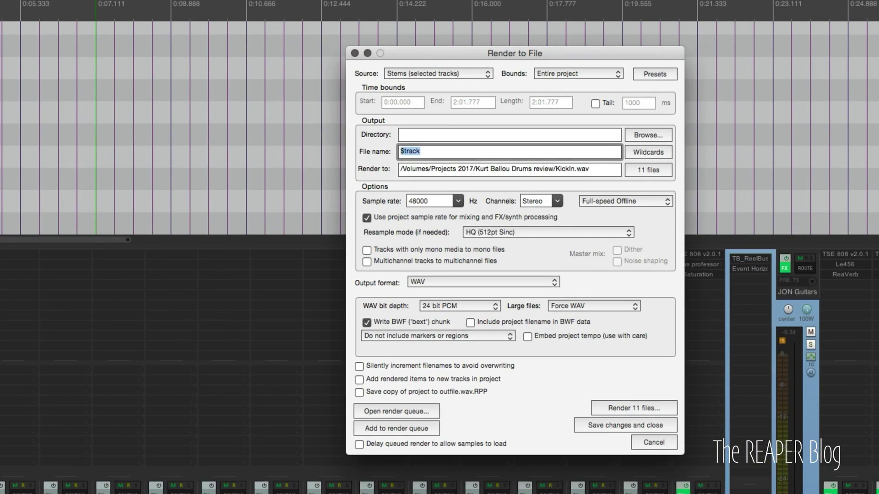
{"action": "mouse_move", "coordinate": [417, 81]}
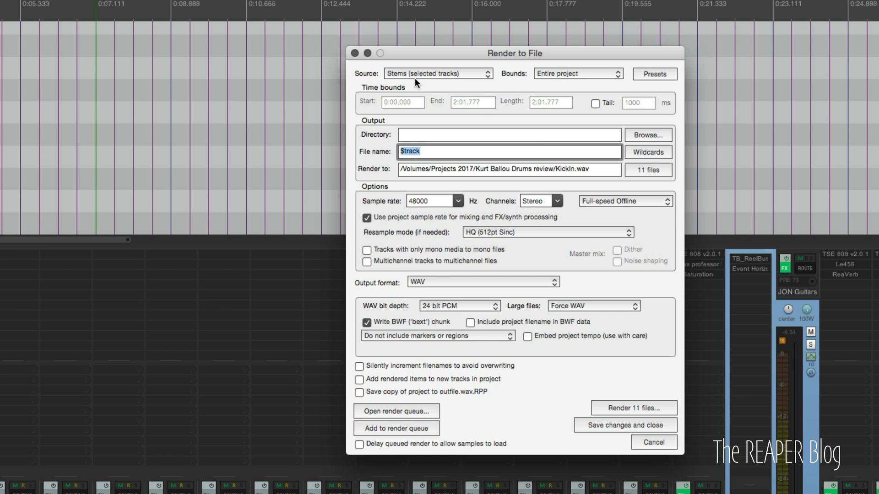
Step: Keep Stems (selected tracks) over Entire project and set the directory to 'kb drums export'
{"action": "left_click", "coordinate": [437, 73]}
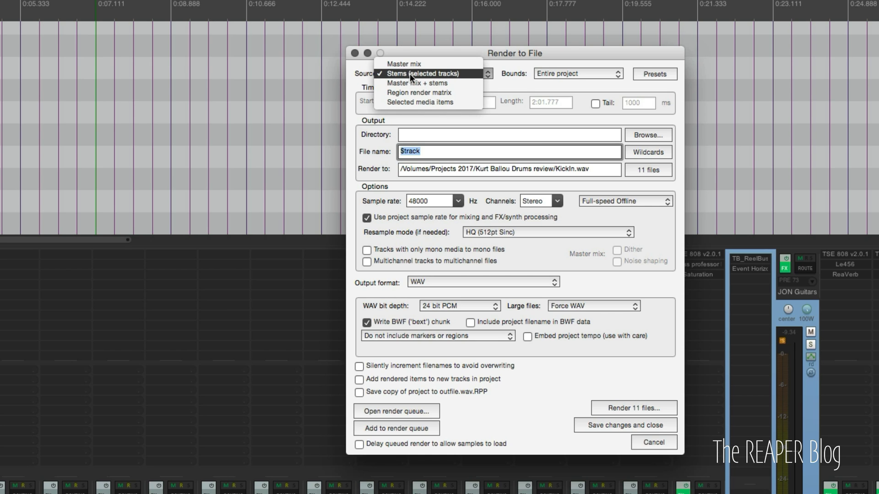
{"action": "left_click", "coordinate": [577, 74]}
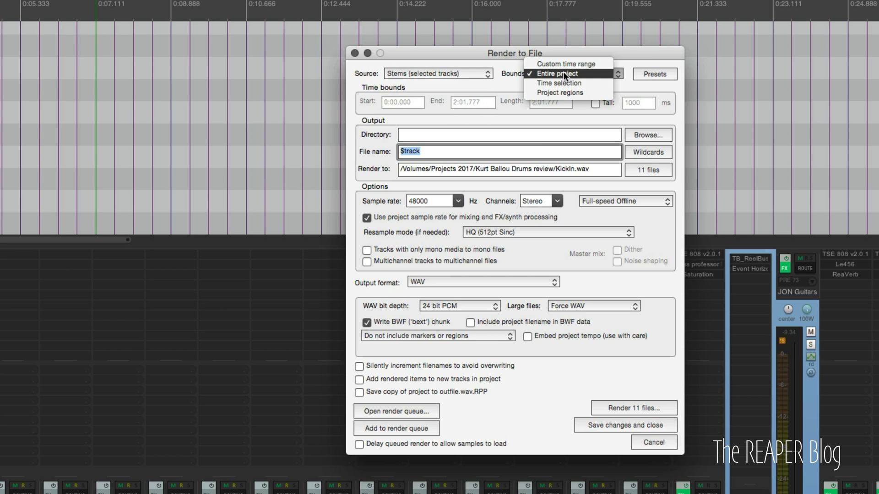
{"action": "left_click", "coordinate": [557, 74]}
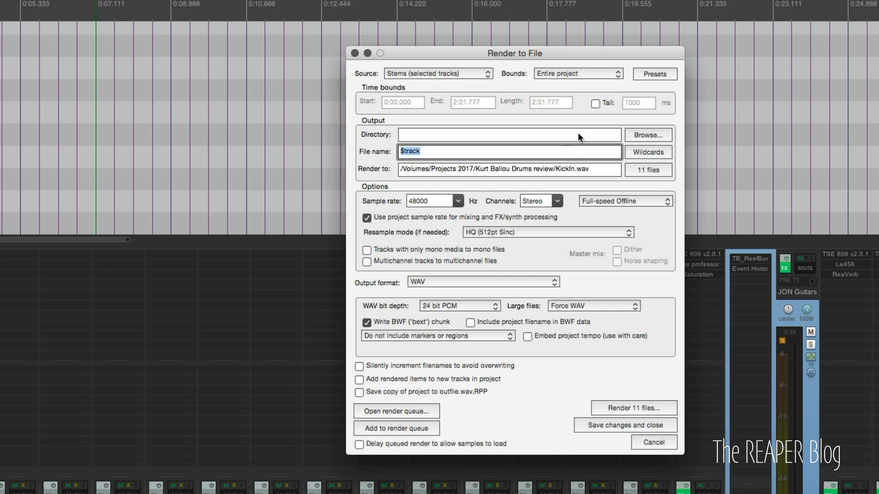
{"action": "mouse_move", "coordinate": [603, 141]}
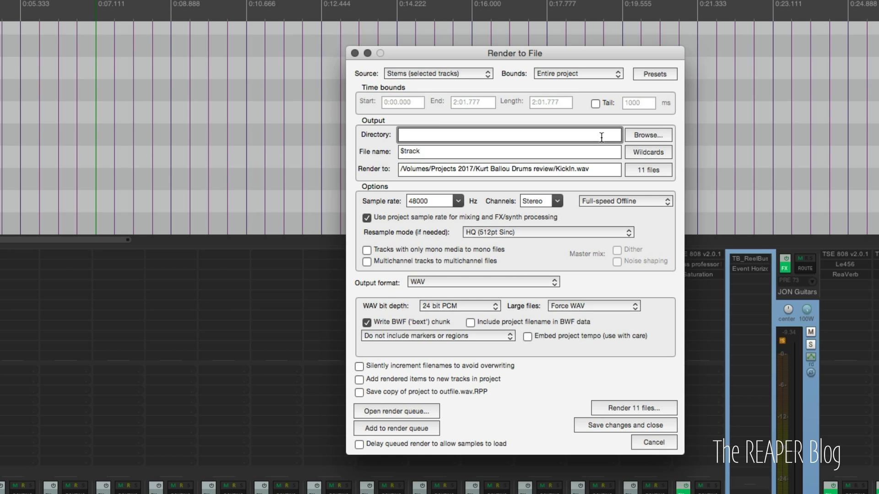
{"action": "type", "text": "kb drums"}
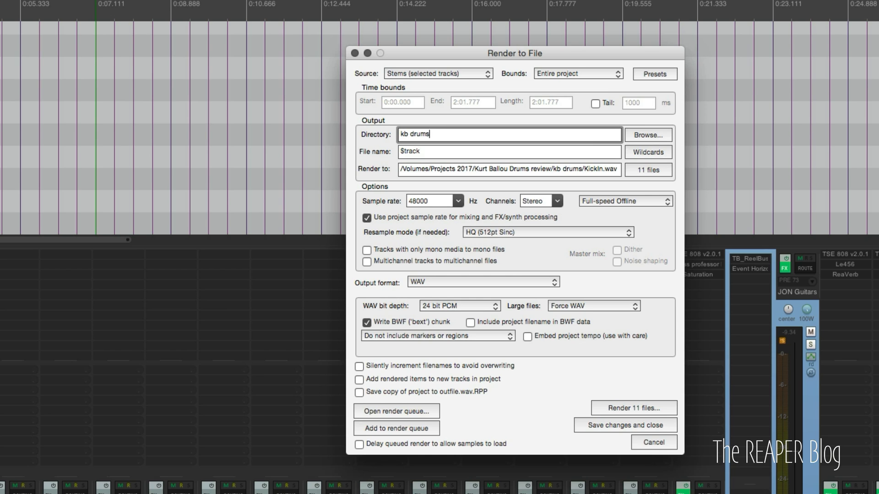
{"action": "type", "text": "export"}
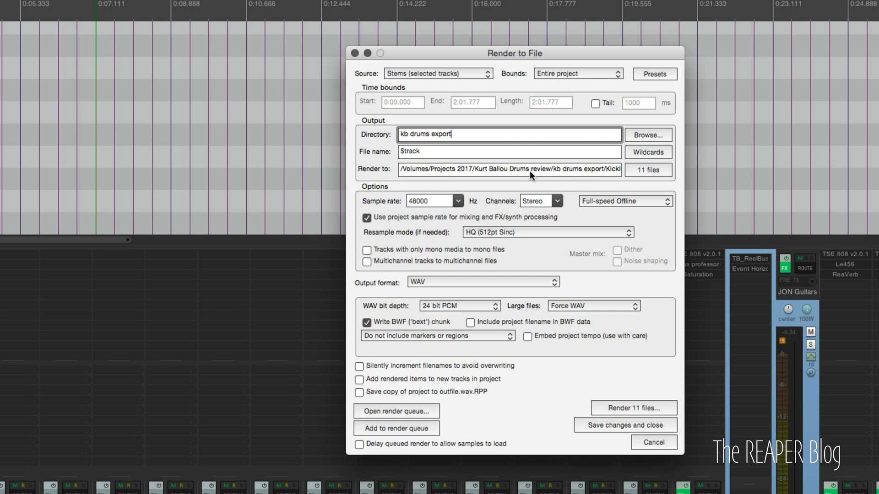
{"action": "mouse_move", "coordinate": [561, 178]}
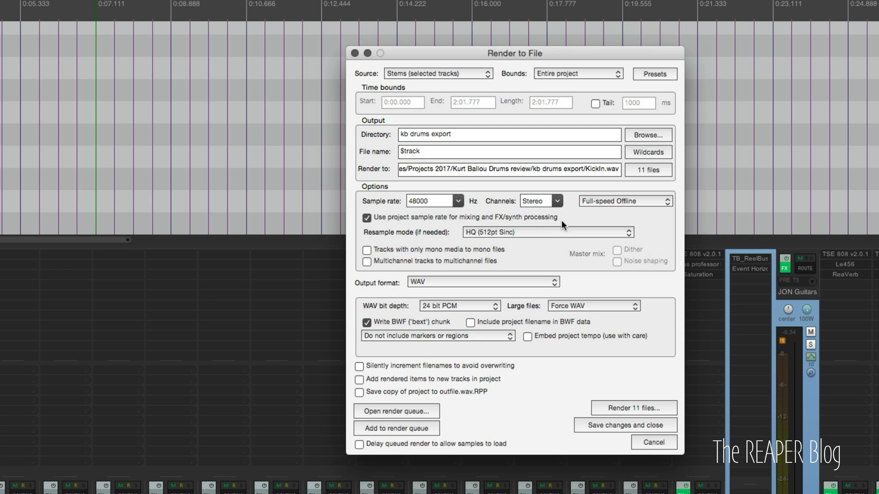
{"action": "mouse_move", "coordinate": [453, 207]}
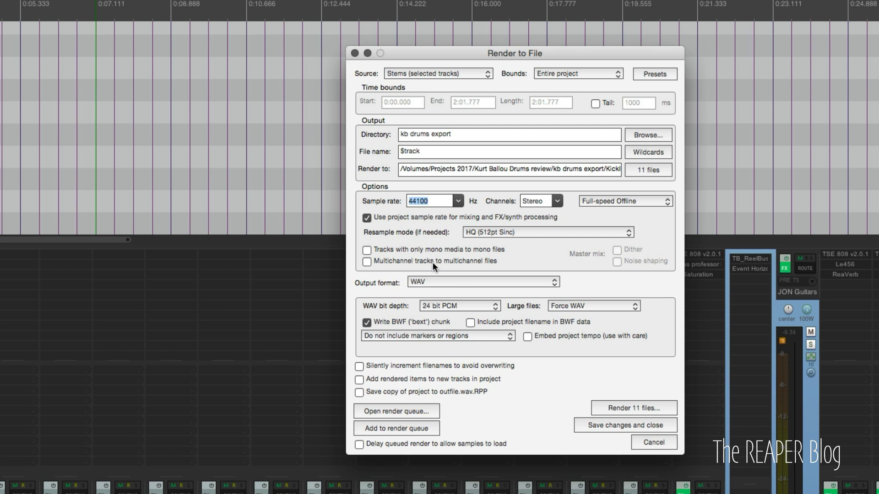
Step: Set the drum stem render to mono channels at 44100 Hz
{"action": "left_click", "coordinate": [541, 201]}
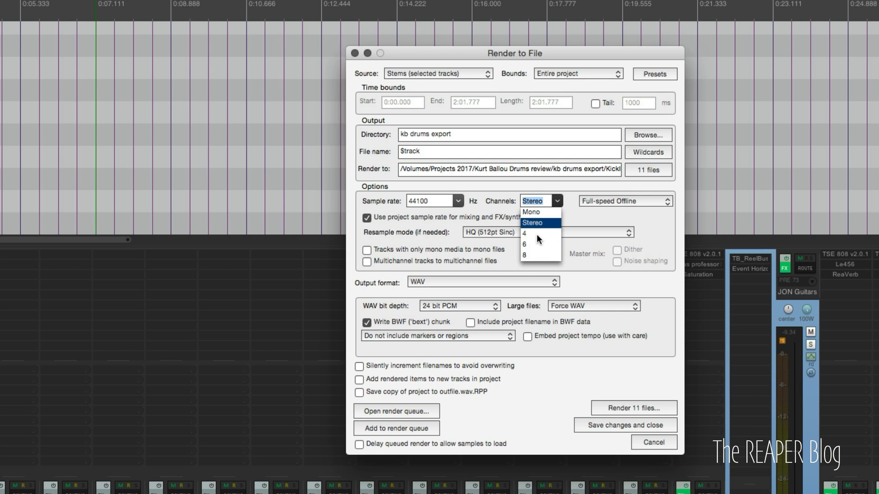
{"action": "left_click", "coordinate": [531, 212]}
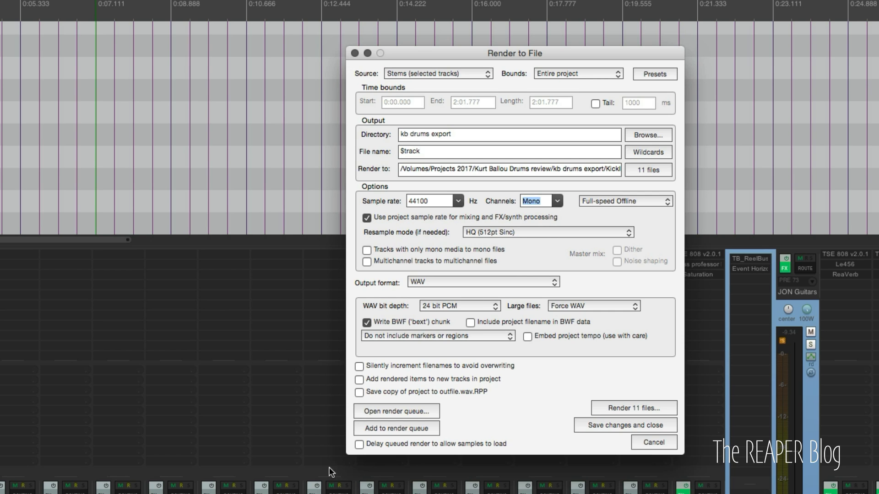
{"action": "mouse_move", "coordinate": [503, 477]}
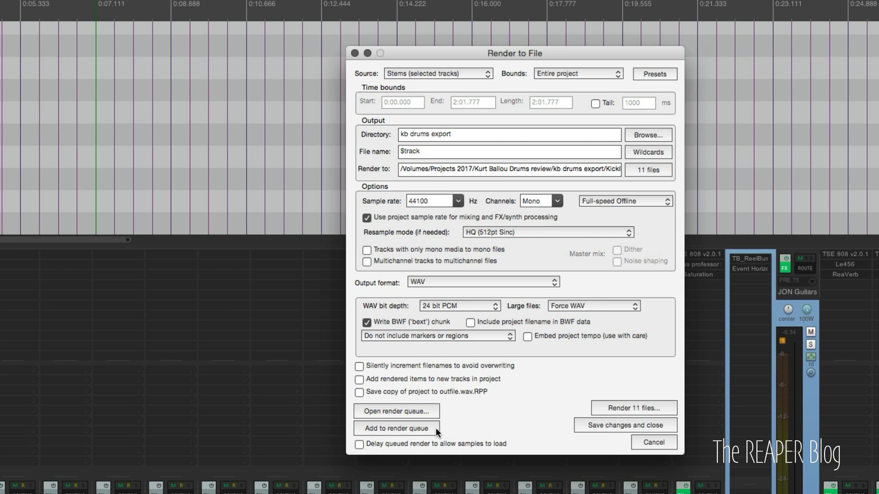
{"action": "mouse_move", "coordinate": [393, 448]}
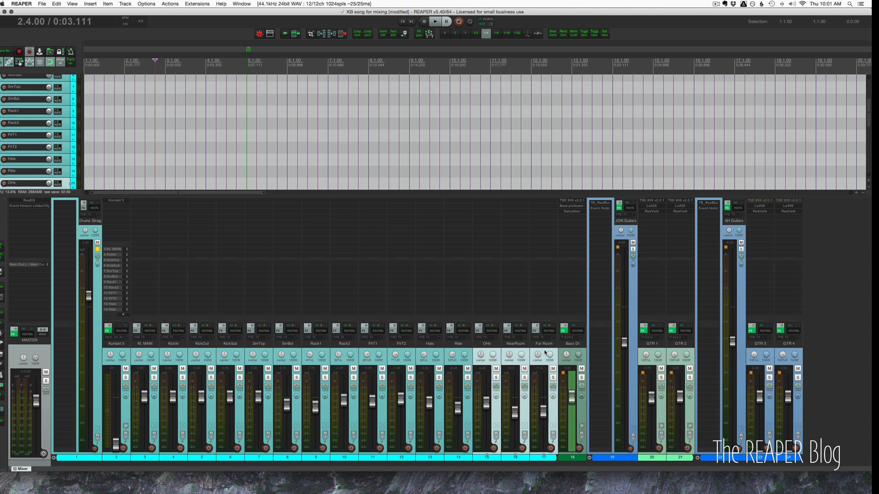
Step: Switch the three-stem render from mono to stereo and add it to the render queue
{"action": "scroll", "scroll_direction": "down", "scroll_amount": 3}
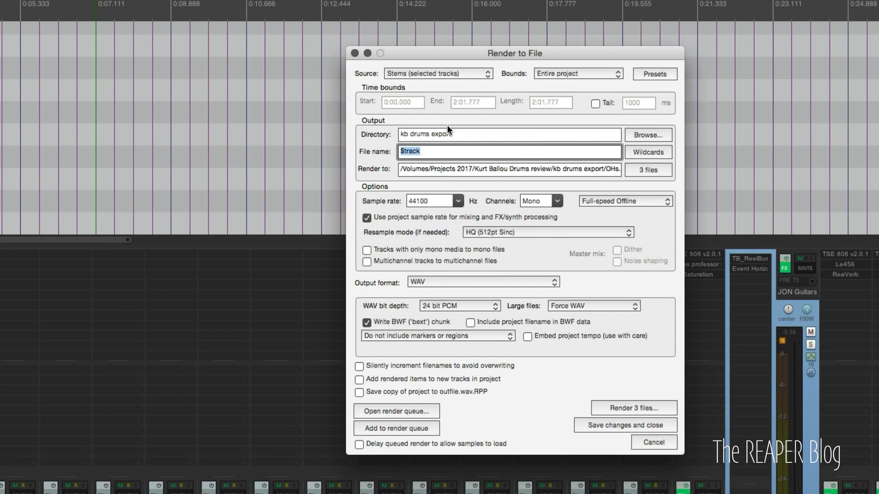
{"action": "mouse_move", "coordinate": [405, 158]}
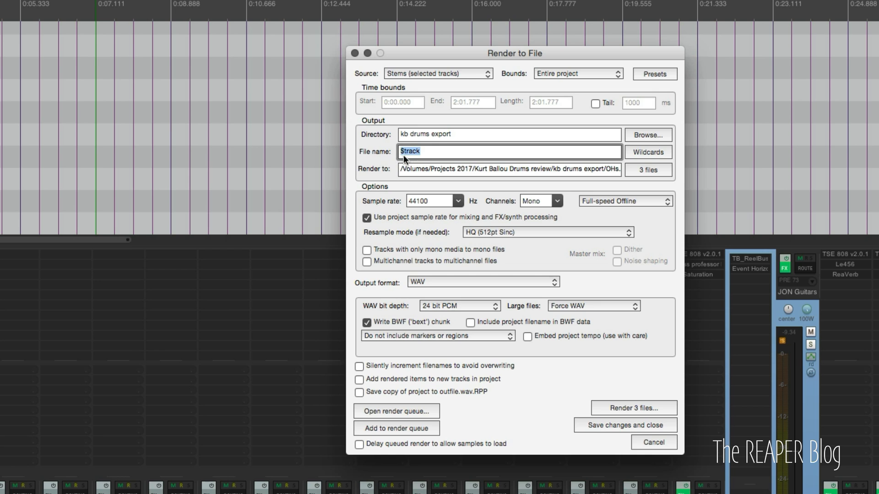
{"action": "mouse_move", "coordinate": [627, 164]}
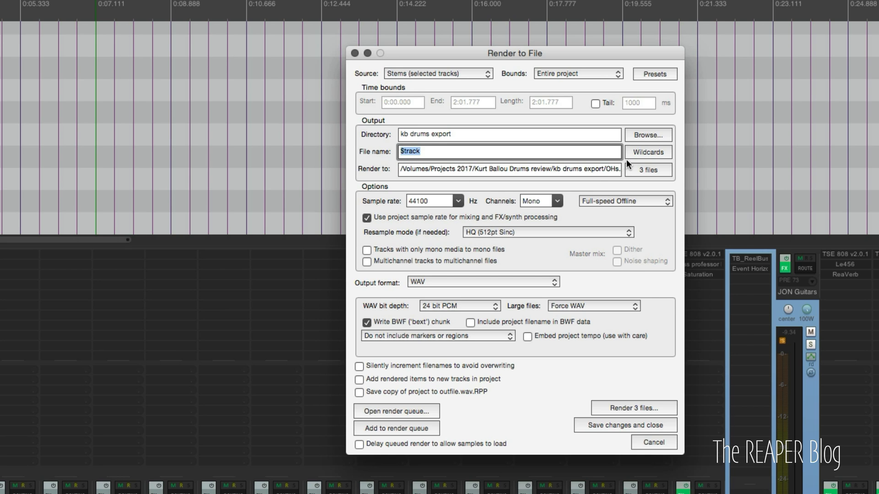
{"action": "left_click", "coordinate": [647, 152]}
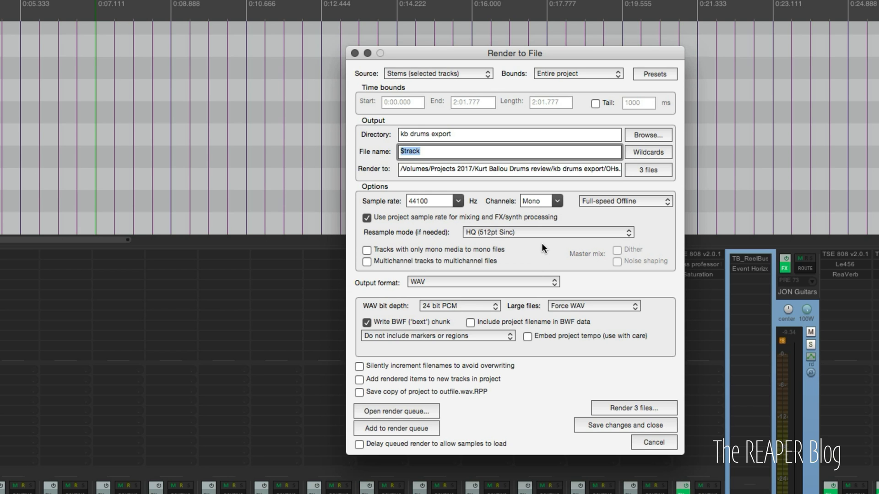
{"action": "mouse_move", "coordinate": [554, 206]}
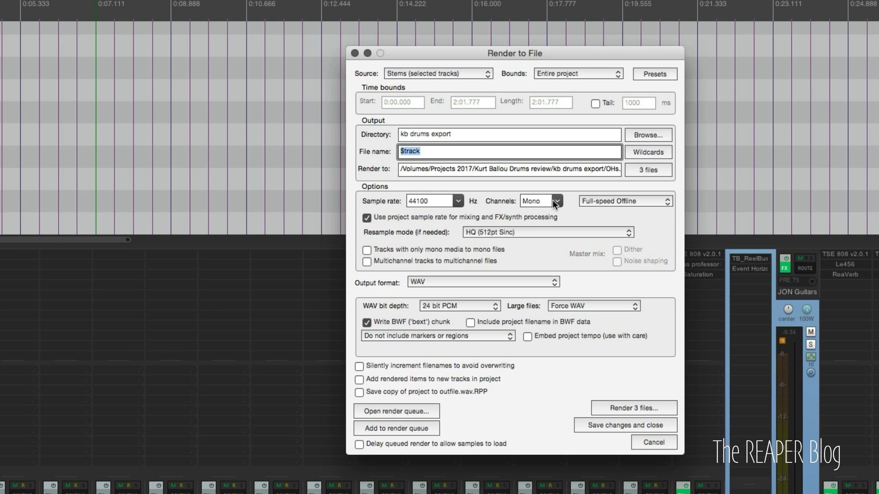
{"action": "left_click", "coordinate": [561, 201]}
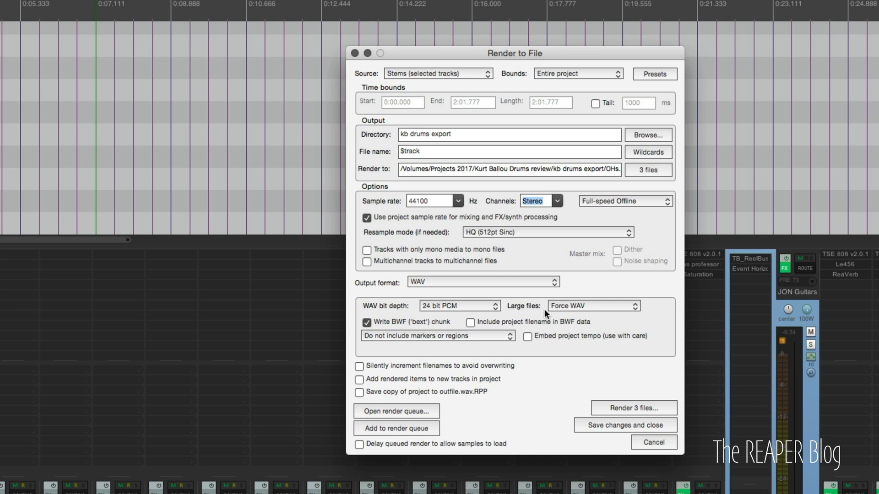
{"action": "mouse_move", "coordinate": [462, 302]}
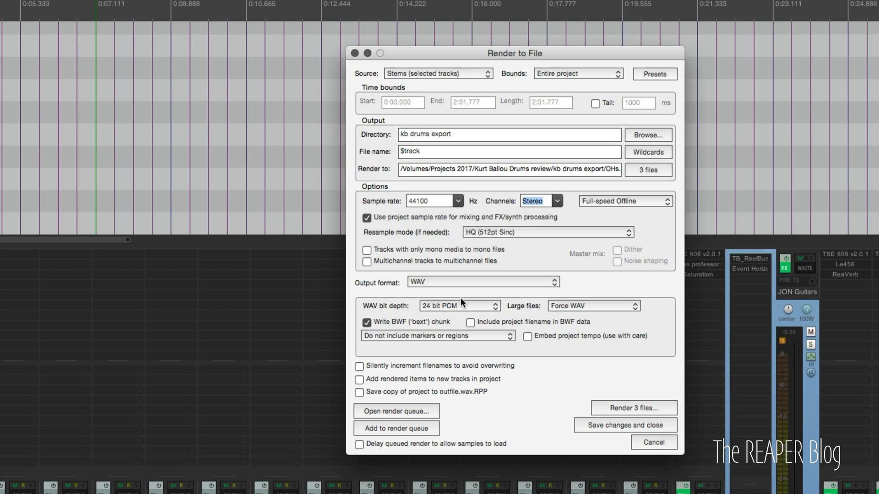
{"action": "mouse_move", "coordinate": [489, 405]}
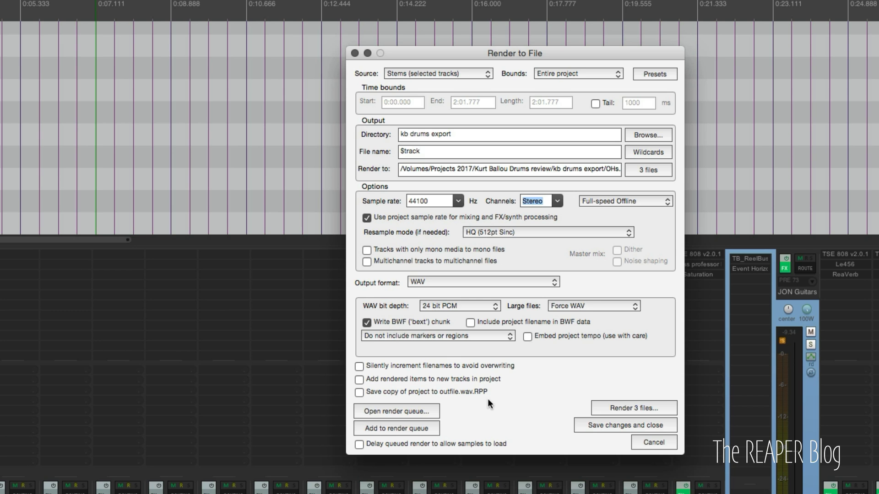
{"action": "left_click", "coordinate": [654, 442]}
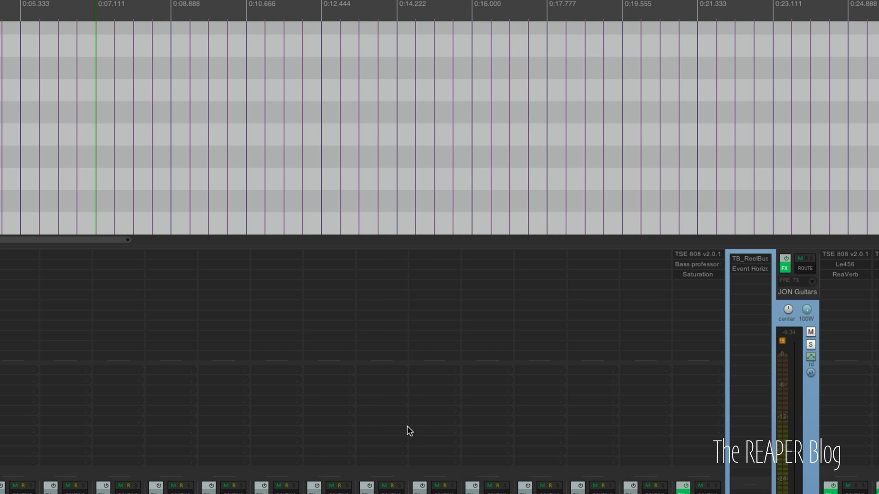
Step: Open the render queue and select the first queued job to check its target path
{"action": "left_click", "coordinate": [85, 38]}
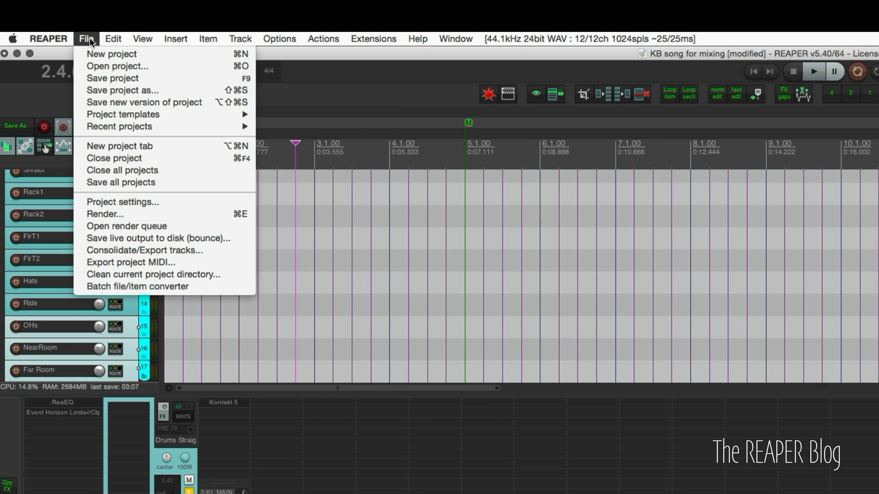
{"action": "mouse_move", "coordinate": [124, 229]}
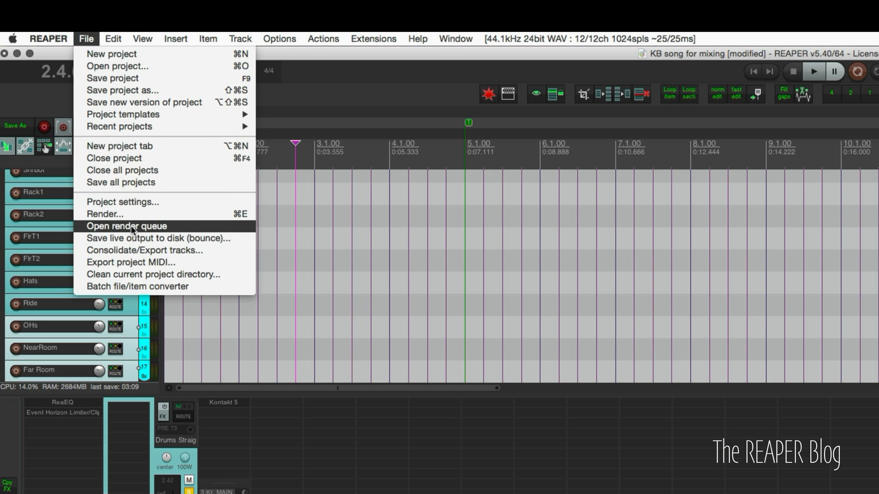
{"action": "left_click", "coordinate": [127, 226]}
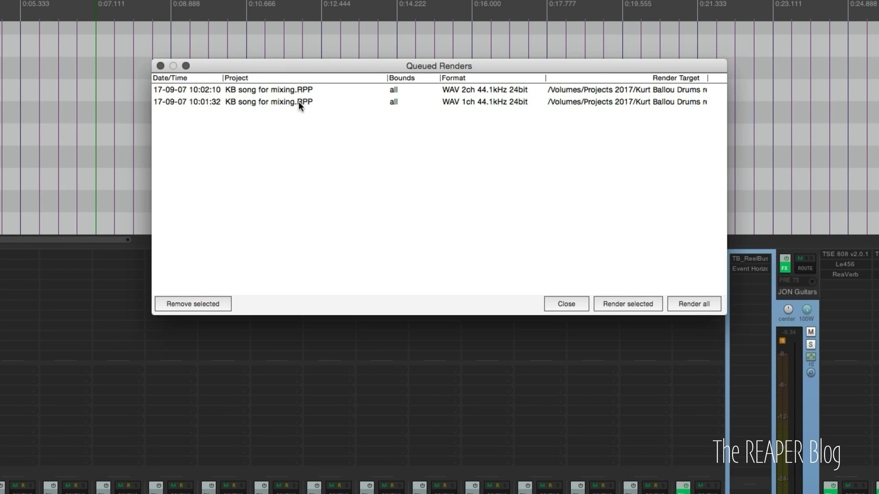
{"action": "mouse_move", "coordinate": [426, 121]}
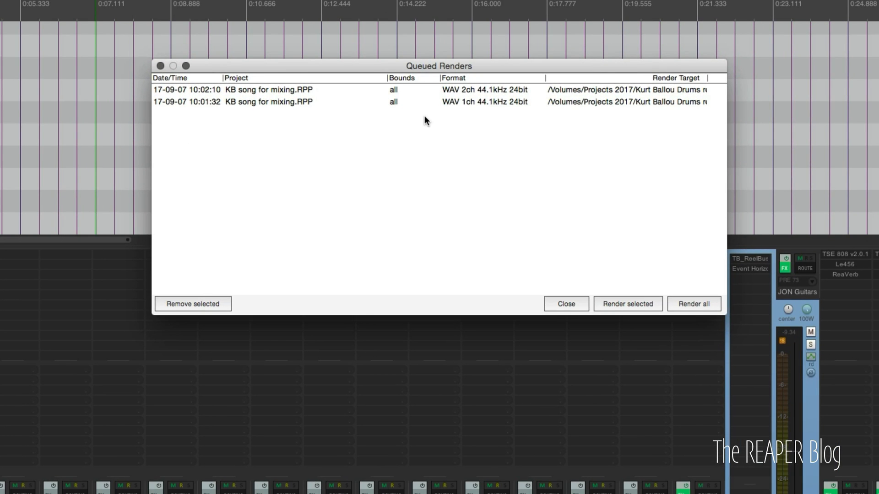
{"action": "mouse_move", "coordinate": [187, 96]}
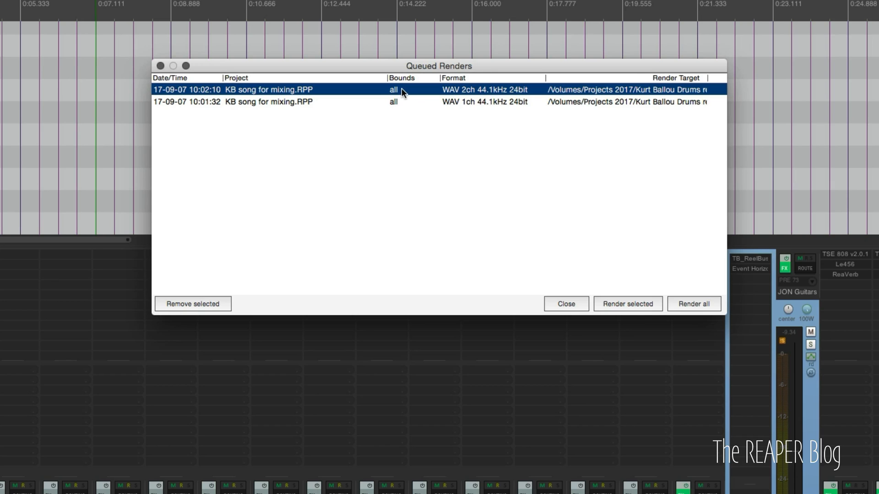
{"action": "mouse_move", "coordinate": [455, 94]}
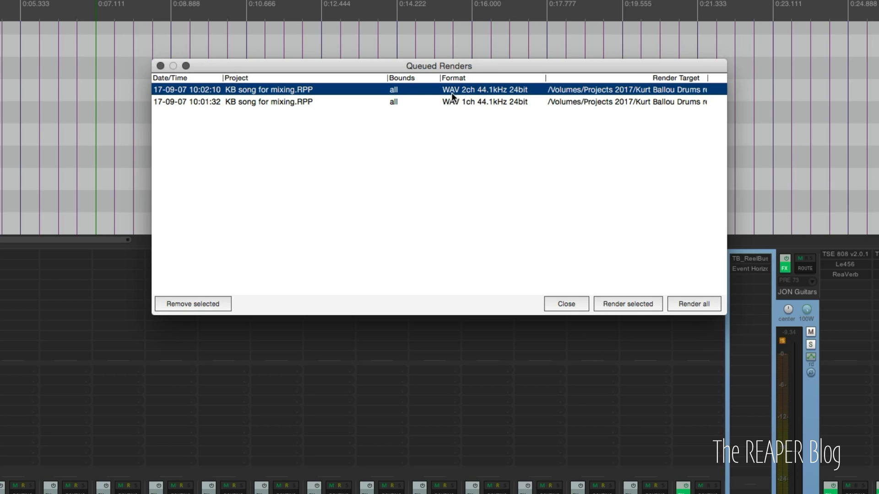
{"action": "mouse_move", "coordinate": [503, 103]}
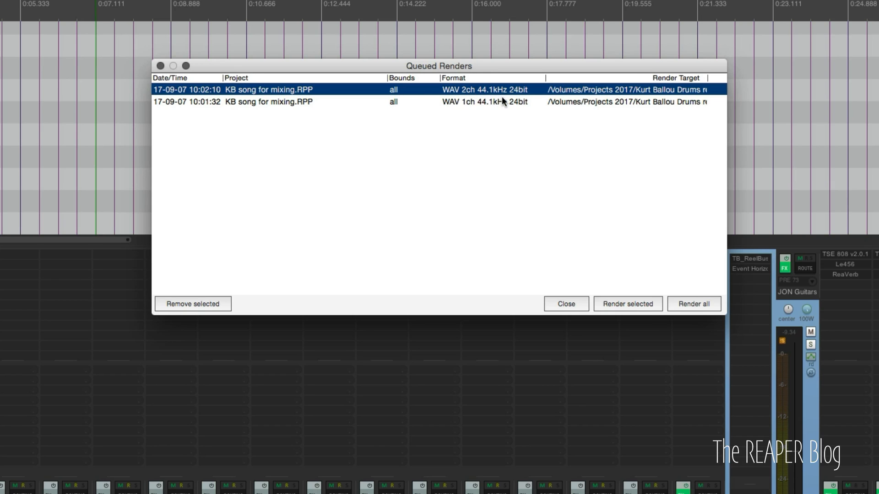
{"action": "mouse_move", "coordinate": [576, 104]}
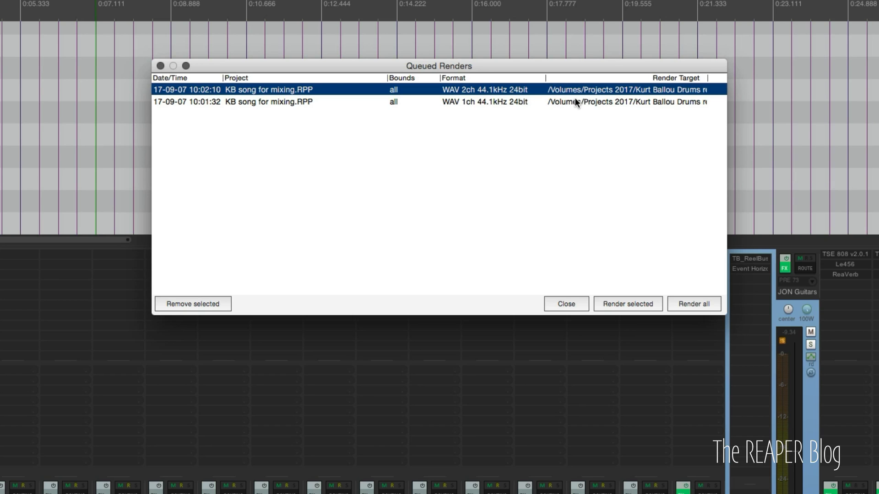
{"action": "mouse_move", "coordinate": [608, 111]}
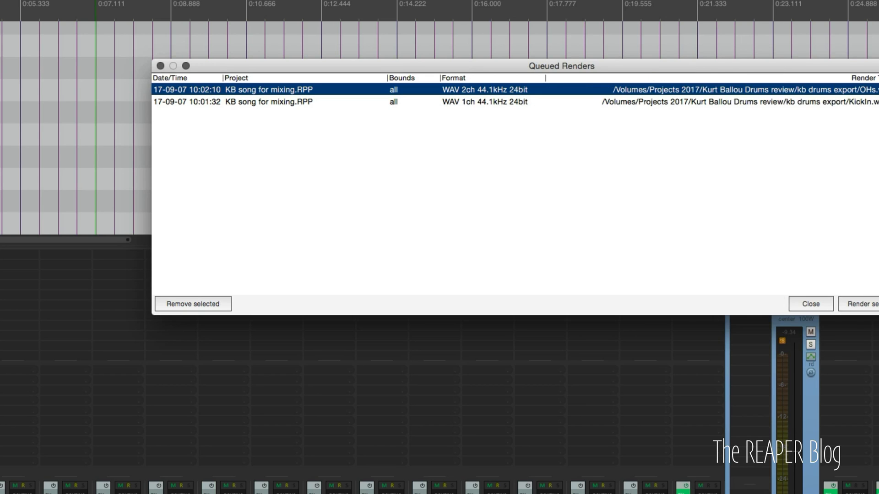
{"action": "left_click", "coordinate": [839, 271]}
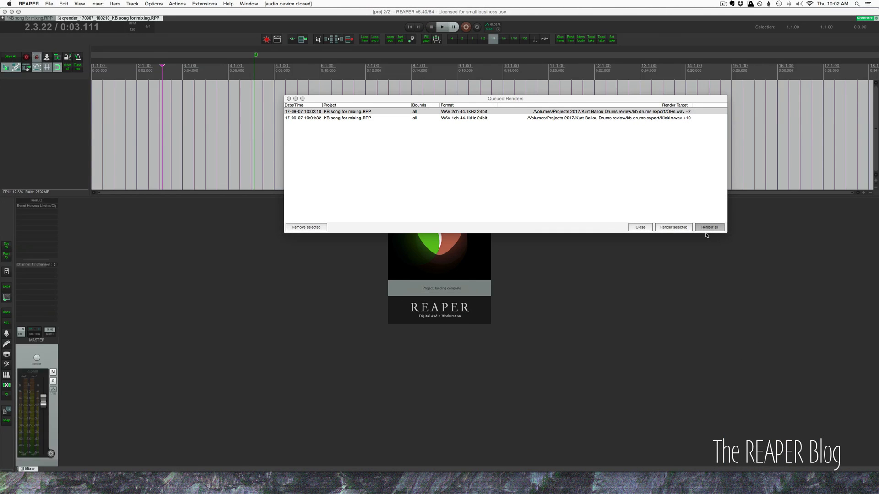
Step: Render all queued jobs, writing the drum stems into the kb drums export folder
{"action": "left_click", "coordinate": [710, 227]}
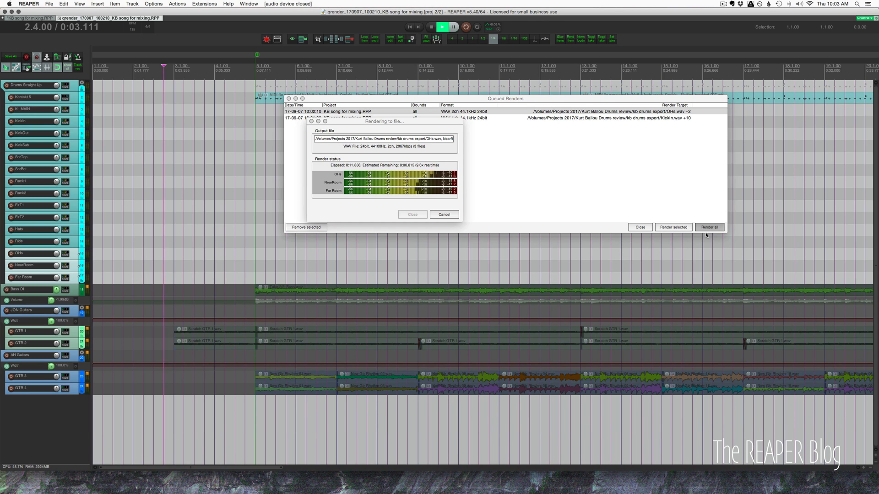
{"action": "left_click", "coordinate": [708, 227]}
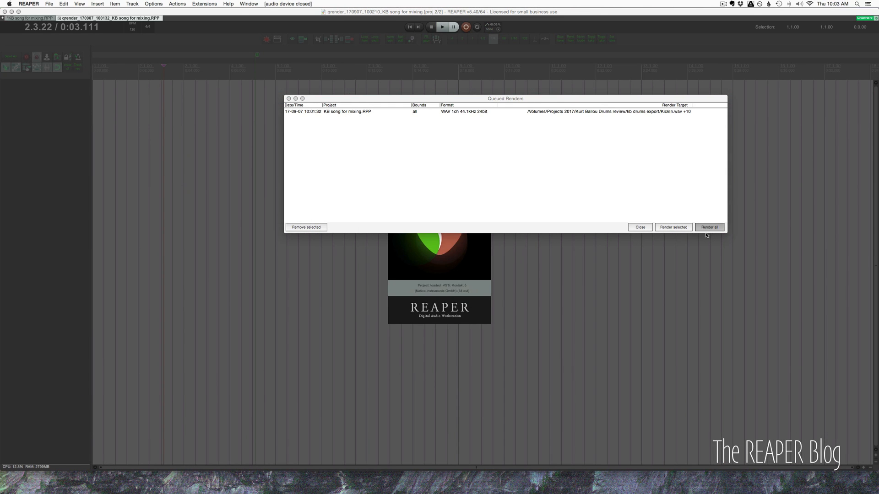
{"action": "left_click", "coordinate": [710, 227]}
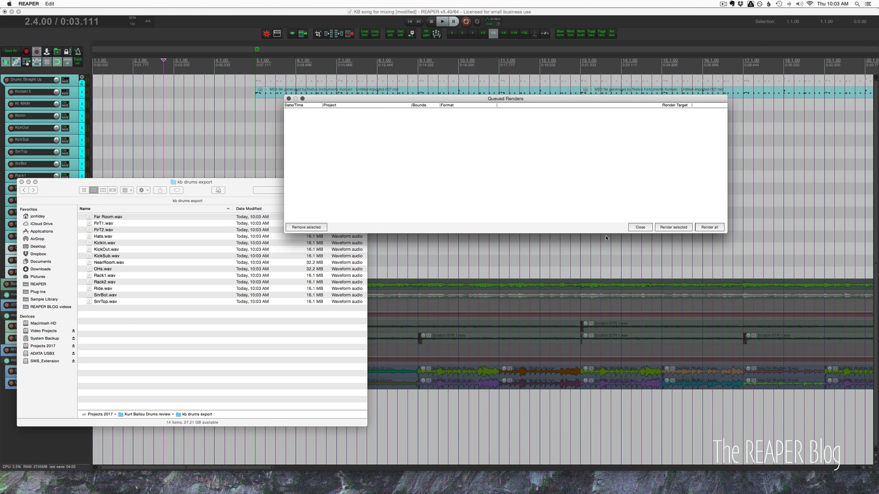
Step: Select the 14 exported drum stem WAVs in Finder and drop them into the empty REAPER project
{"action": "left_click", "coordinate": [640, 227]}
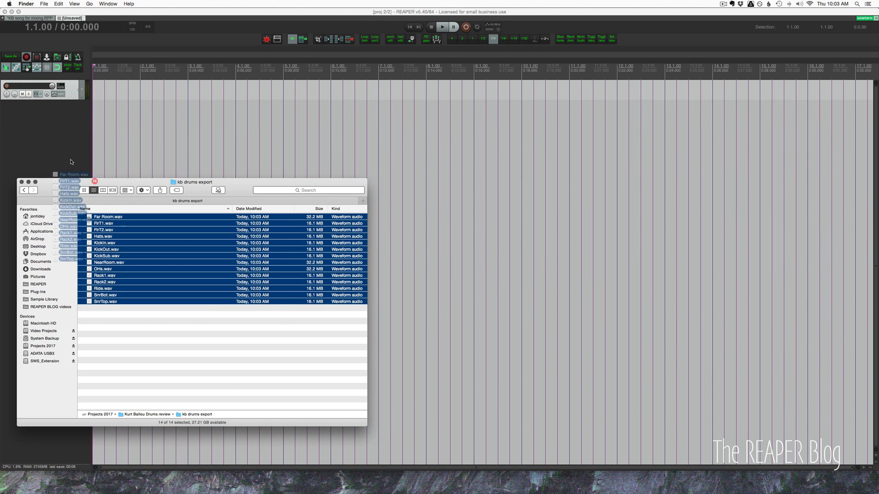
{"action": "left_click", "coordinate": [21, 182]}
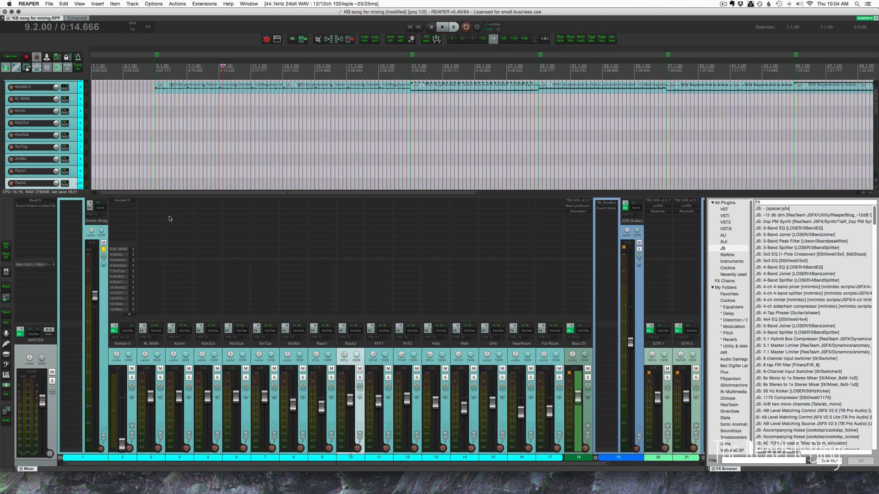
{"action": "mouse_move", "coordinate": [521, 258]}
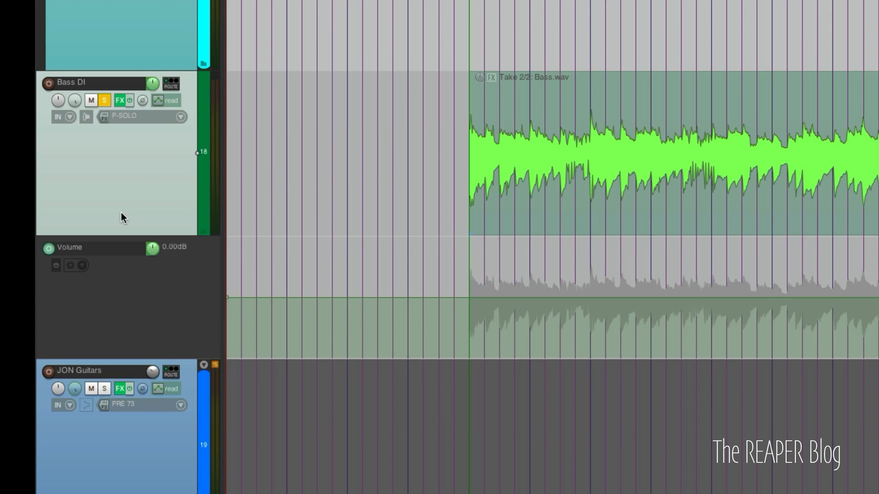
Step: Arm the Bass DI track for recording
{"action": "left_click", "coordinate": [48, 83]}
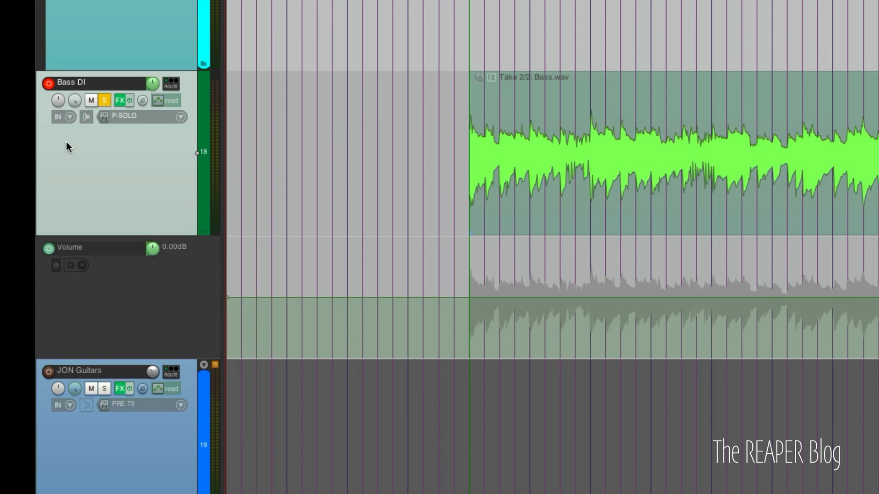
{"action": "mouse_move", "coordinate": [251, 170]}
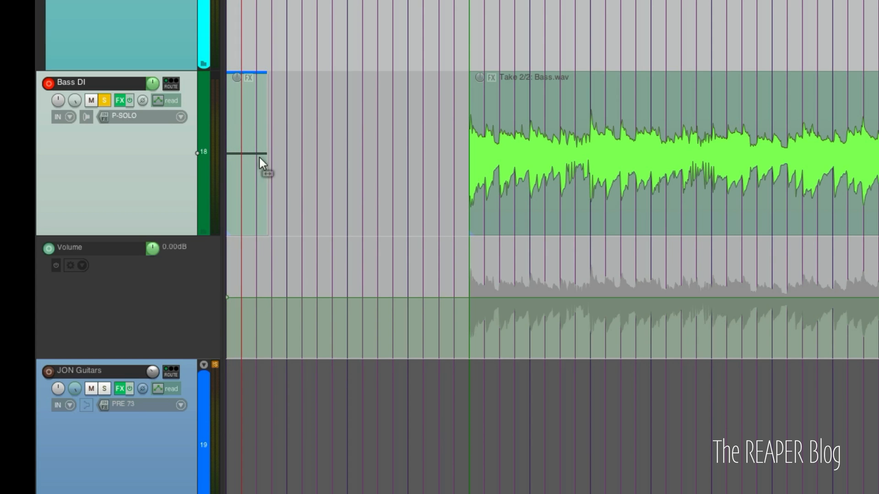
{"action": "mouse_move", "coordinate": [256, 176]}
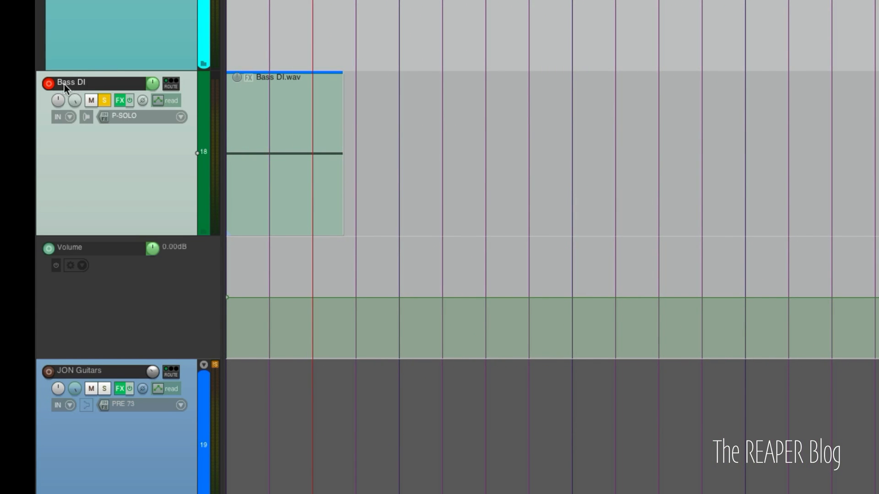
{"action": "mouse_move", "coordinate": [104, 83]}
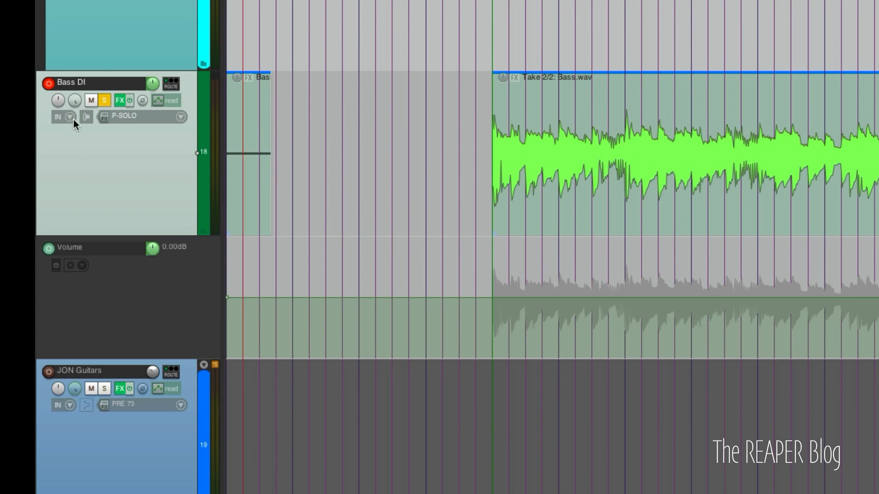
{"action": "mouse_move", "coordinate": [153, 175]}
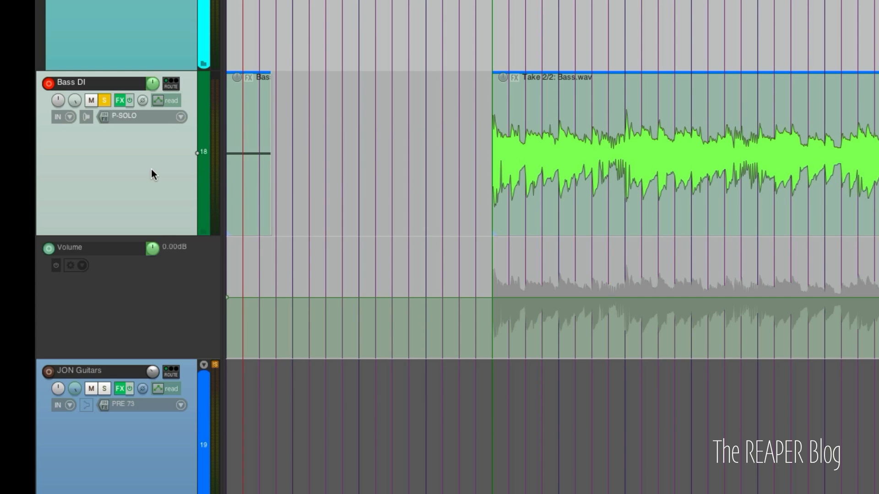
{"action": "mouse_move", "coordinate": [190, 171]}
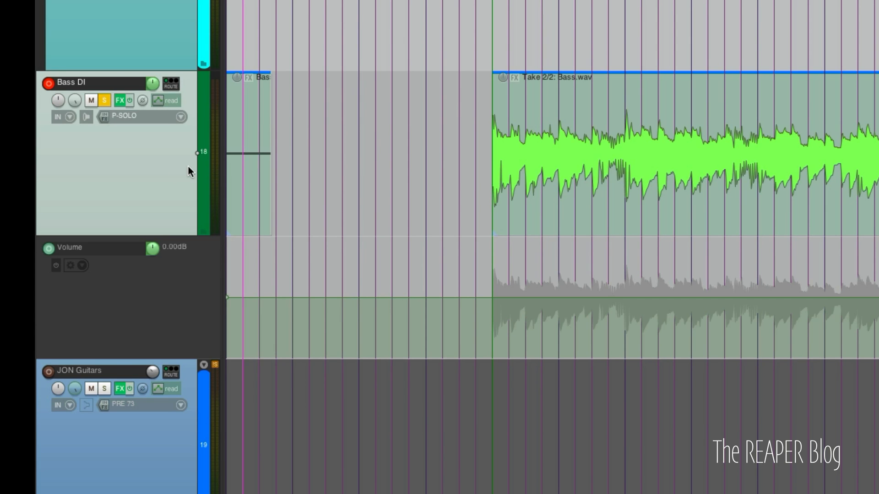
{"action": "mouse_move", "coordinate": [251, 127]}
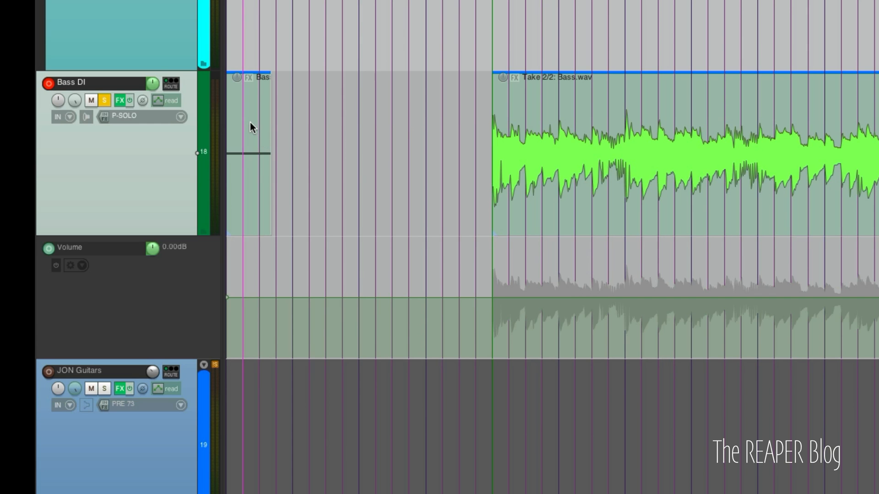
Step: Glue the selected empty item and Bass.wav take using Glue items
{"action": "right_click", "coordinate": [251, 126]}
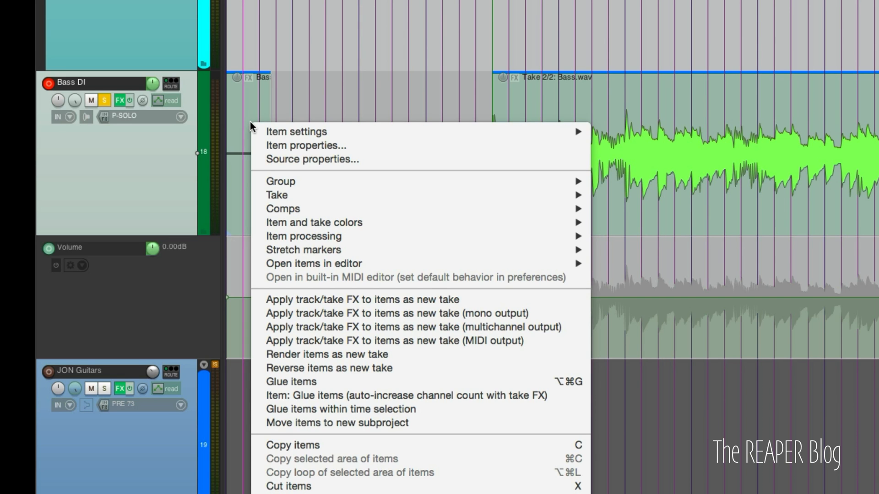
{"action": "mouse_move", "coordinate": [318, 383]}
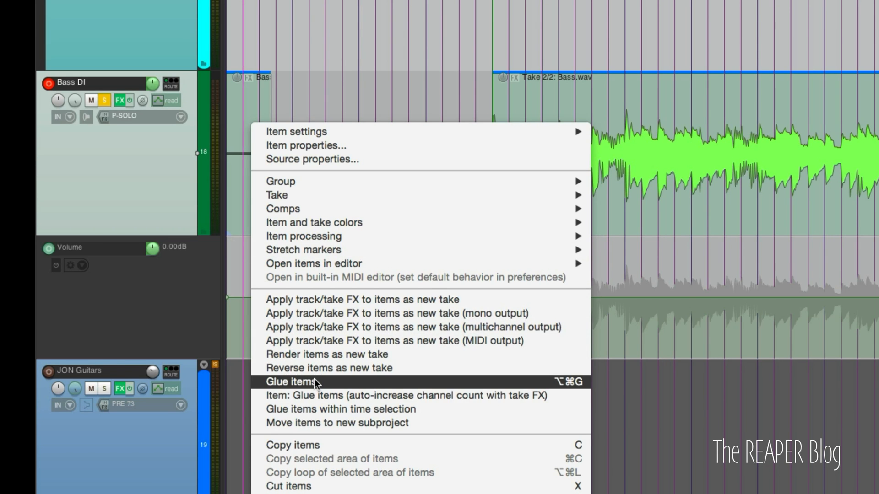
{"action": "left_click", "coordinate": [290, 381]}
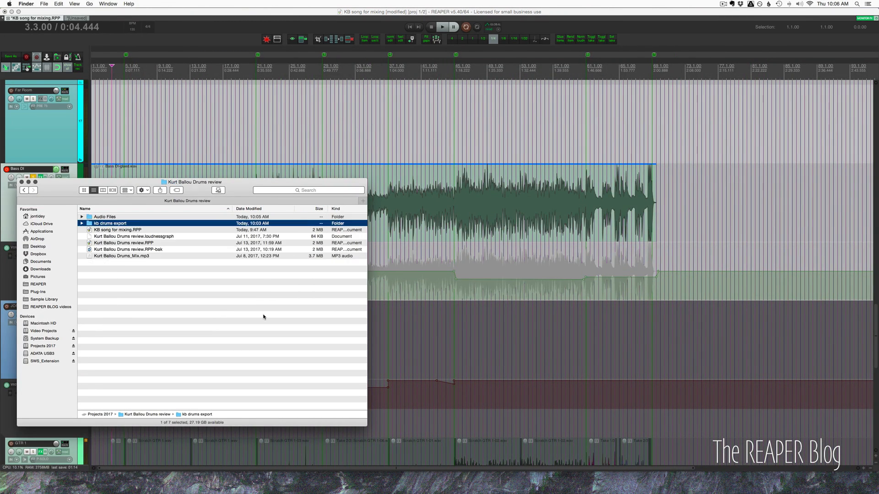
Step: Navigate to the kb drums export folder and select Bass DI-glued.wav, cancelling the rename
{"action": "left_click", "coordinate": [104, 216]}
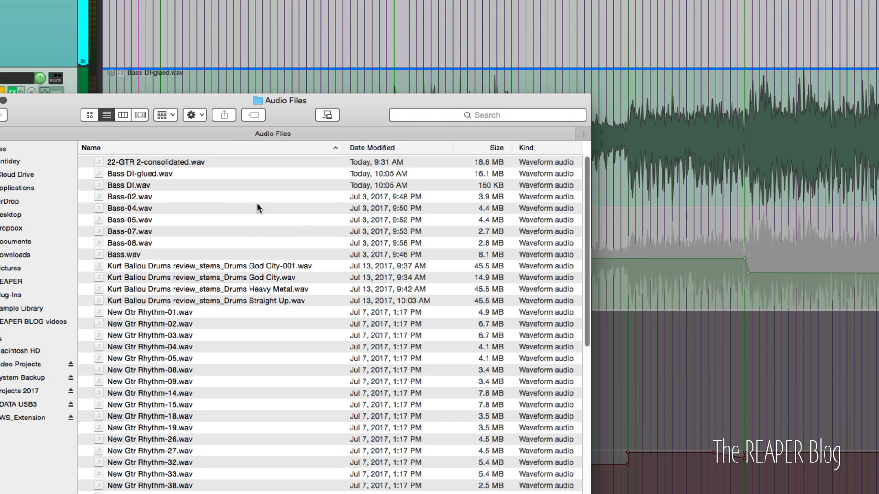
{"action": "mouse_move", "coordinate": [344, 164]}
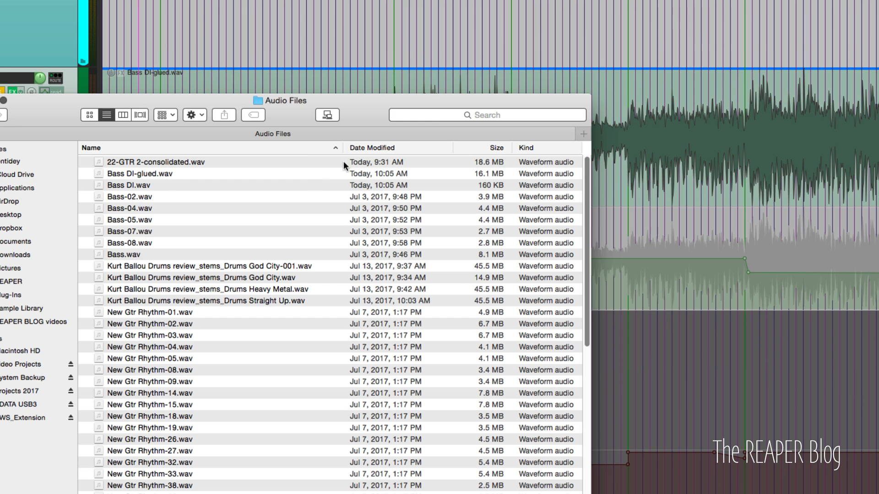
{"action": "left_click", "coordinate": [371, 147]}
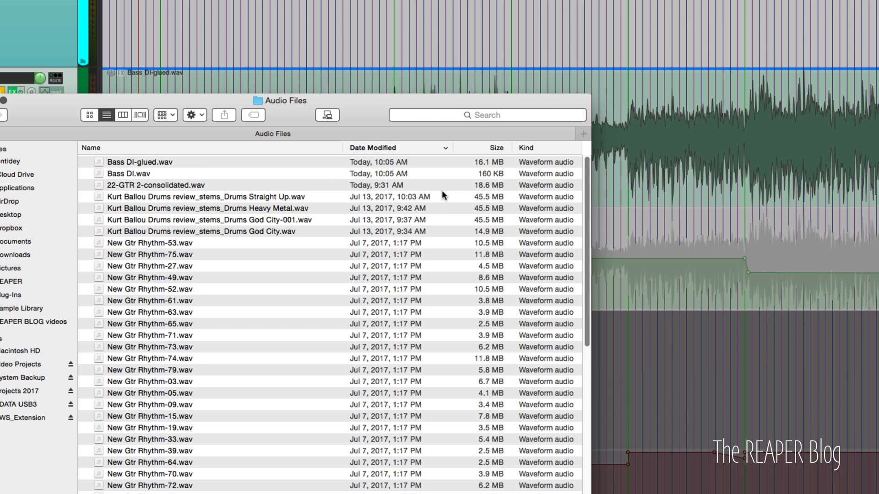
{"action": "mouse_move", "coordinate": [200, 165]}
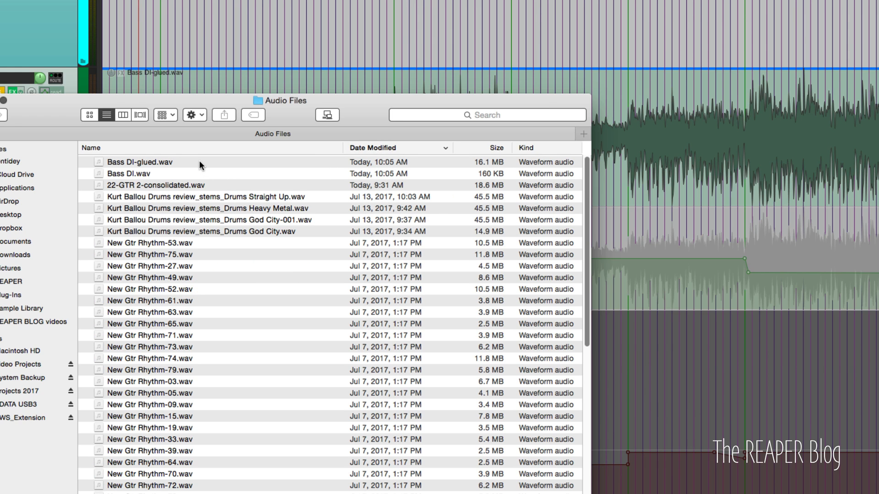
{"action": "left_click", "coordinate": [137, 162]}
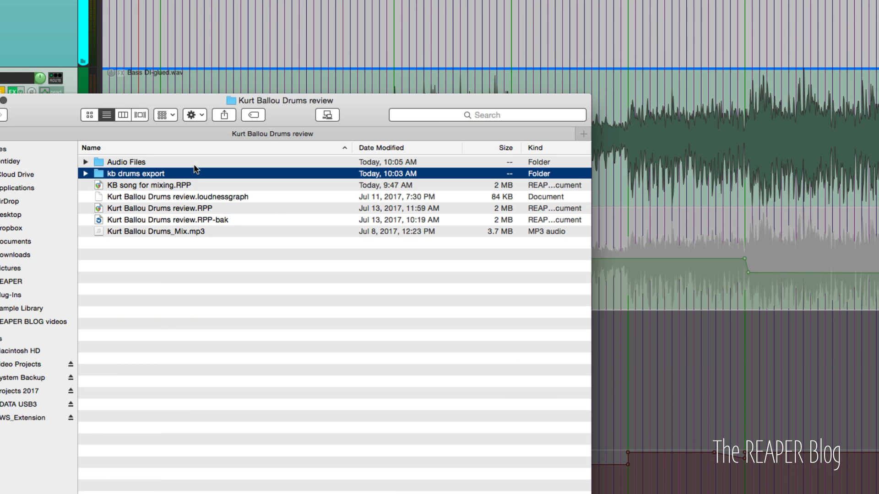
{"action": "double_click", "coordinate": [135, 173]}
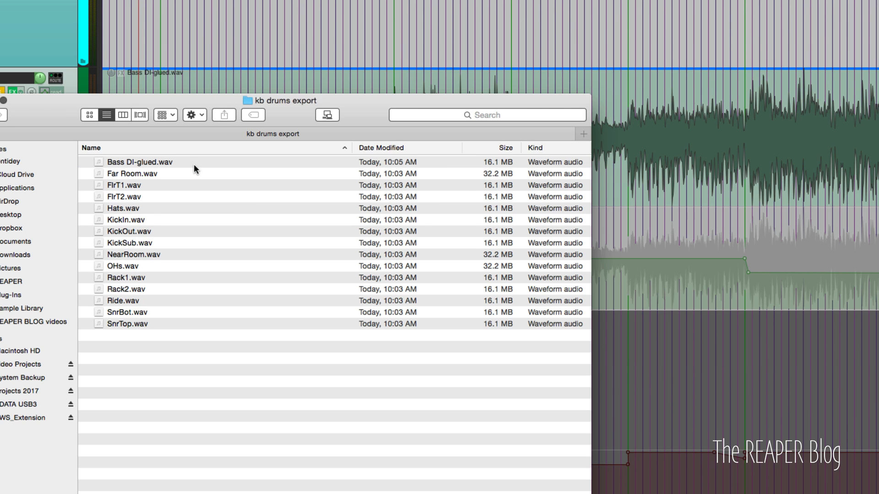
{"action": "left_click", "coordinate": [130, 161]}
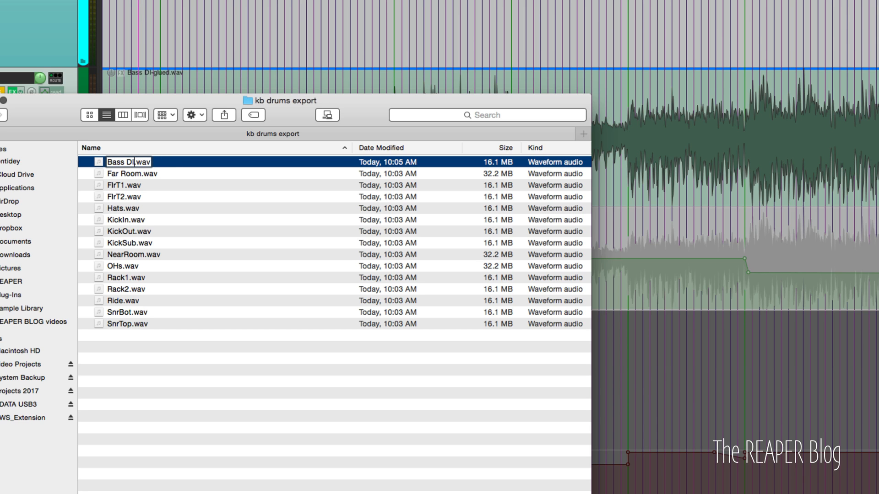
{"action": "key", "text": "Return"}
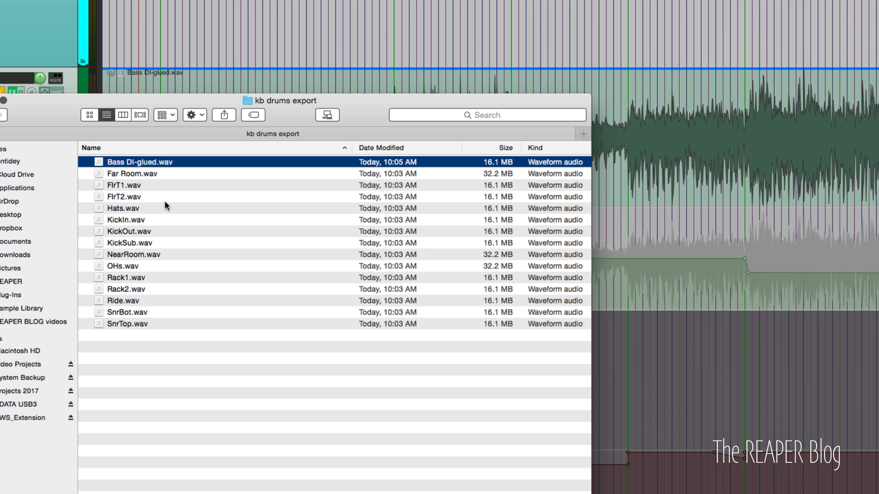
Step: Open Rename 5 Items for the selected files to replace '-glued' with nothing
{"action": "right_click", "coordinate": [123, 207]}
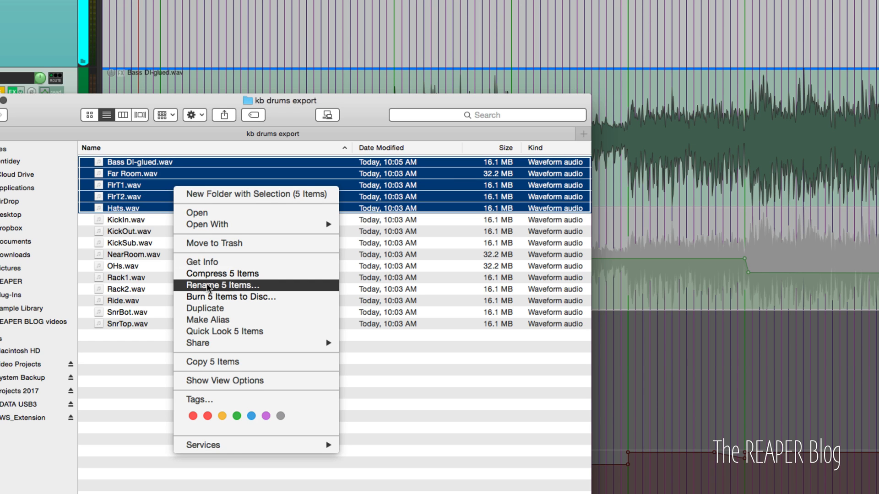
{"action": "left_click", "coordinate": [222, 285]}
{"action": "type", "text": "-glued"}
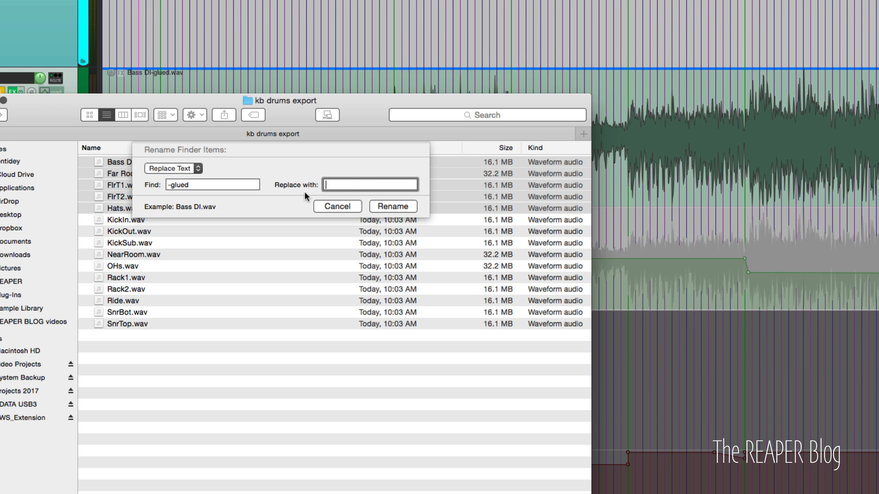
{"action": "mouse_move", "coordinate": [164, 212]}
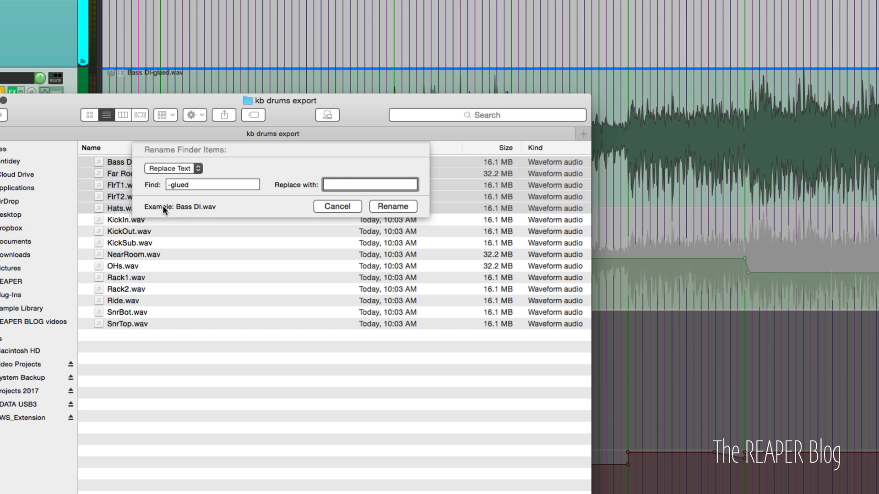
{"action": "mouse_move", "coordinate": [330, 221]}
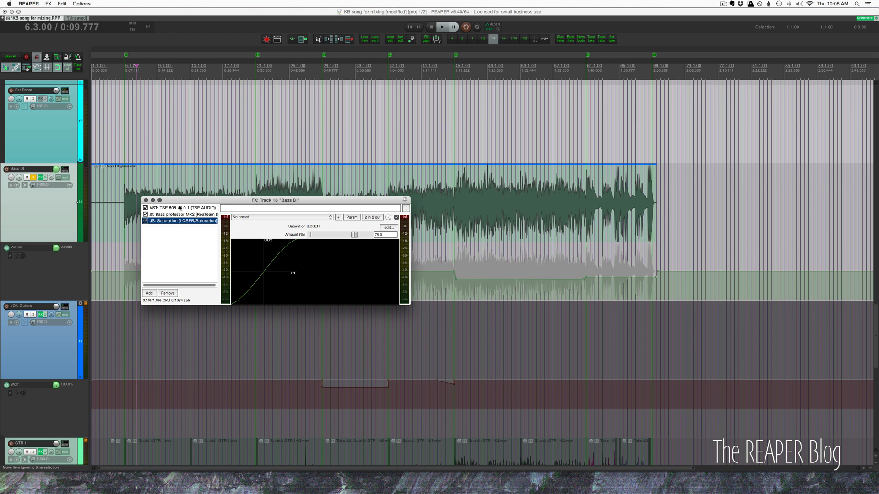
Step: View the Bass Professor MK2 plugin on Bass DI, then close the FX chain
{"action": "left_click", "coordinate": [176, 215]}
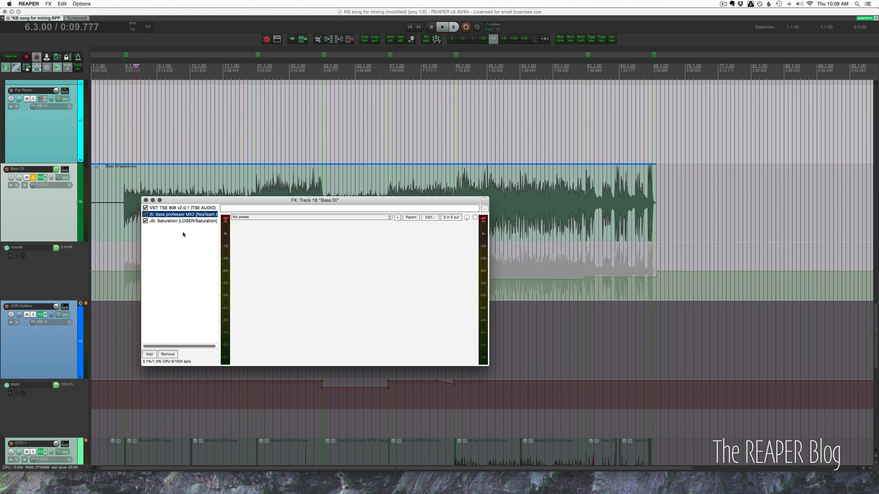
{"action": "left_click", "coordinate": [178, 214]}
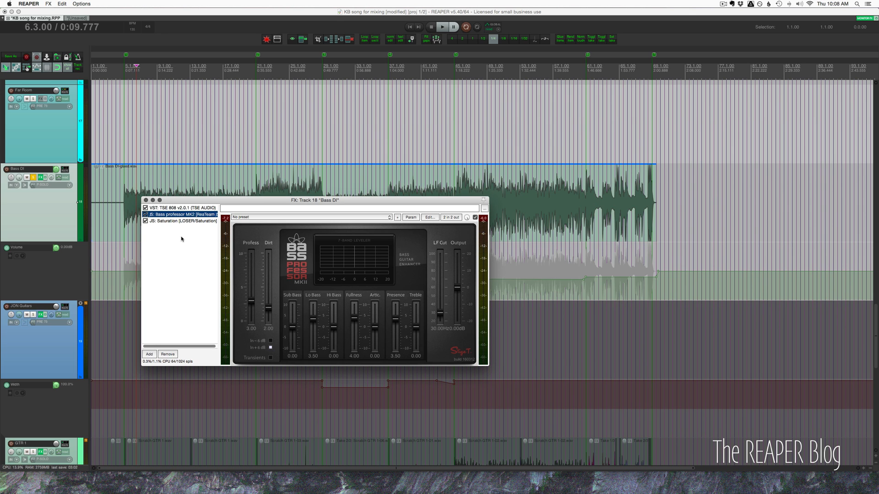
{"action": "left_click", "coordinate": [483, 199]}
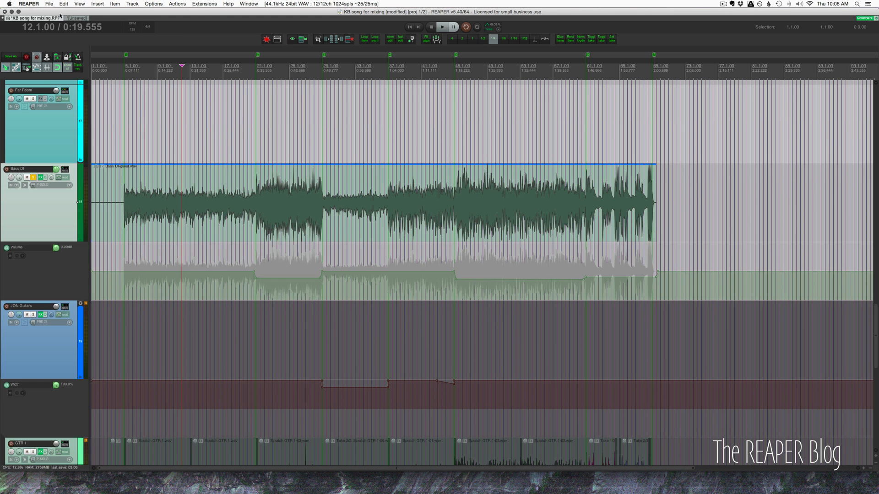
Step: Switch to the unsaved project tab to review the imported drum and bass stems
{"action": "left_click", "coordinate": [78, 19]}
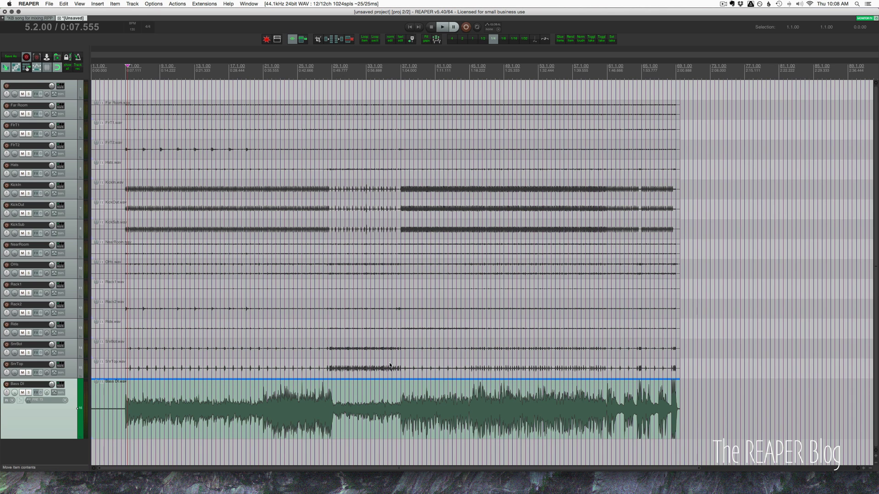
{"action": "mouse_move", "coordinate": [209, 350]}
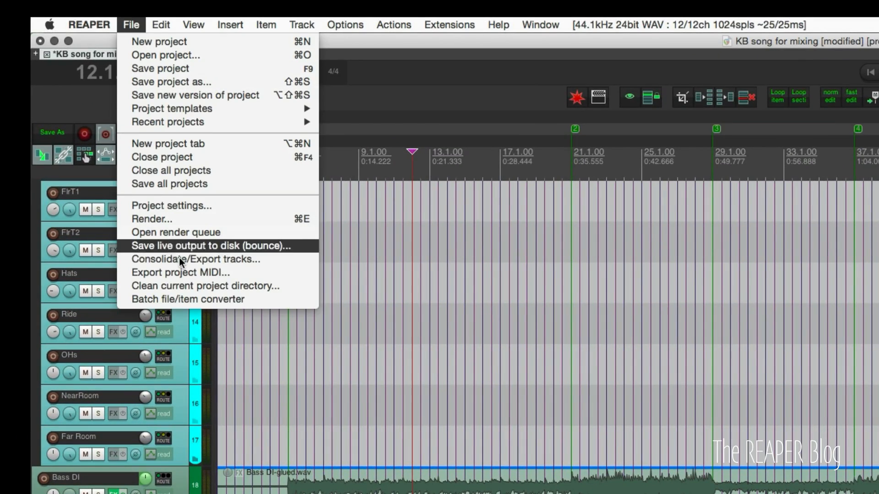
Step: Set consolidation to 44100 Hz, source-matching channels, with BWF metadata written
{"action": "left_click", "coordinate": [199, 259]}
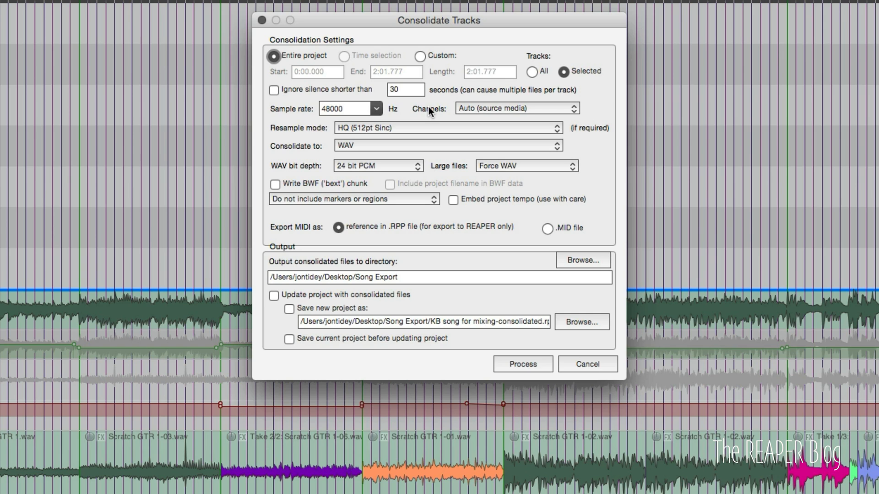
{"action": "mouse_move", "coordinate": [422, 117]}
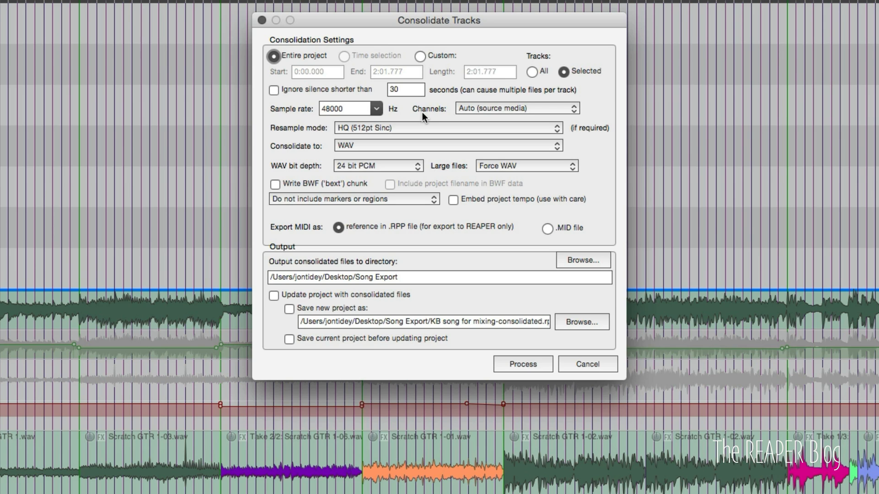
{"action": "mouse_move", "coordinate": [412, 119]}
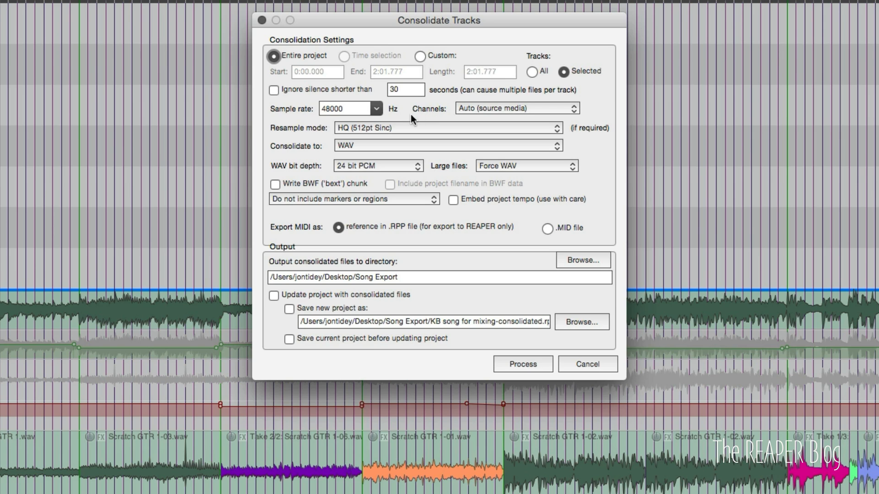
{"action": "left_click", "coordinate": [379, 109]}
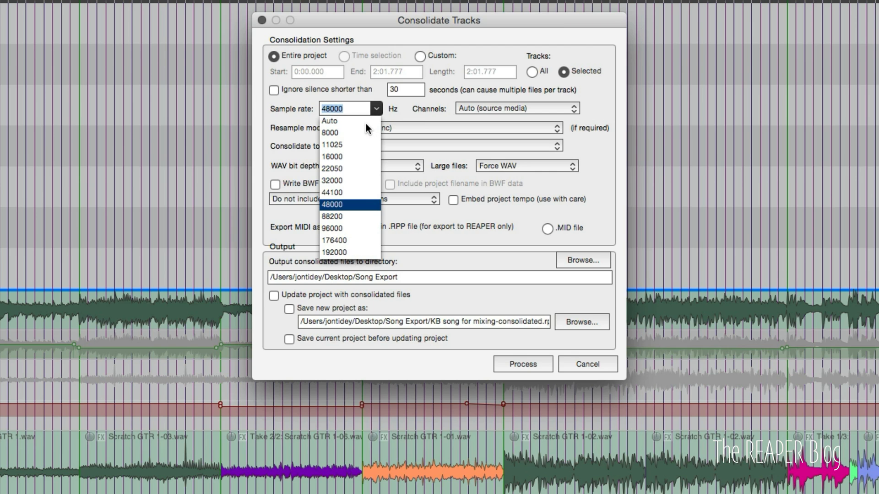
{"action": "left_click", "coordinate": [334, 192]}
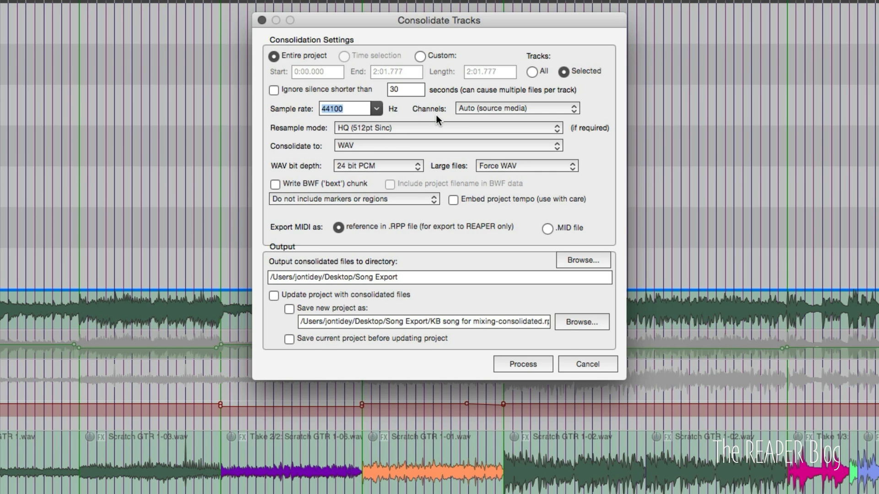
{"action": "left_click", "coordinate": [517, 108]}
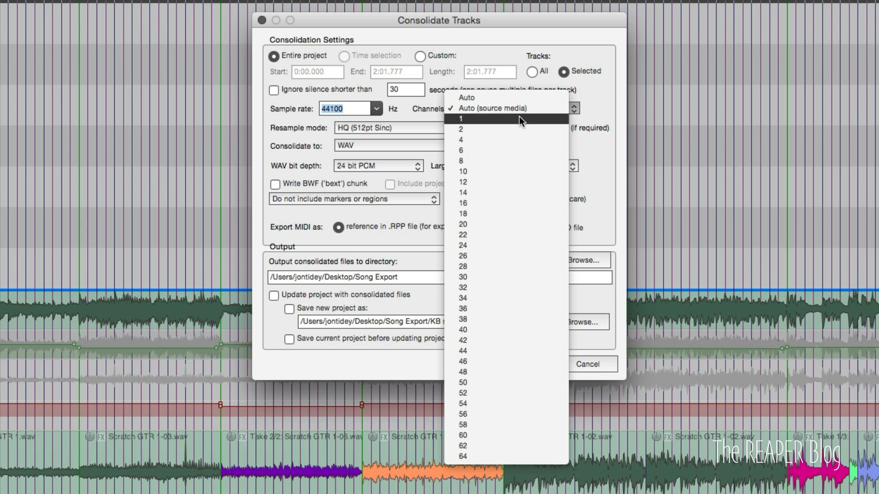
{"action": "mouse_move", "coordinate": [527, 115]}
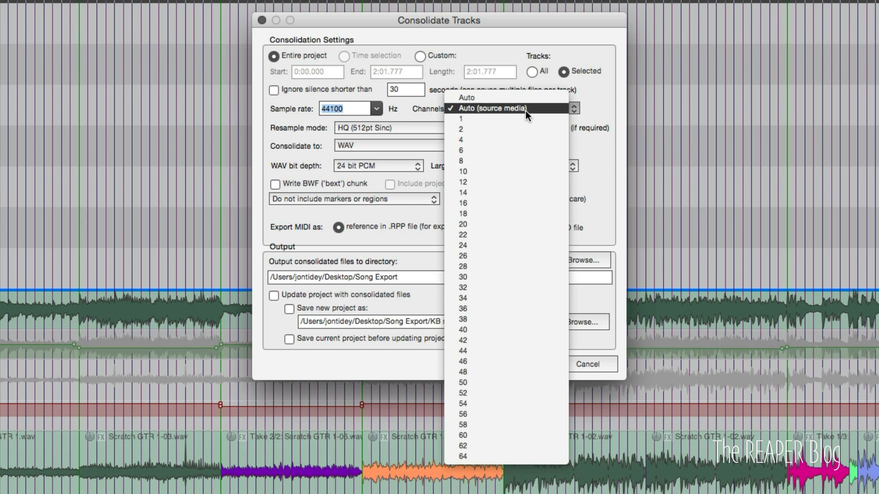
{"action": "left_click", "coordinate": [489, 109]}
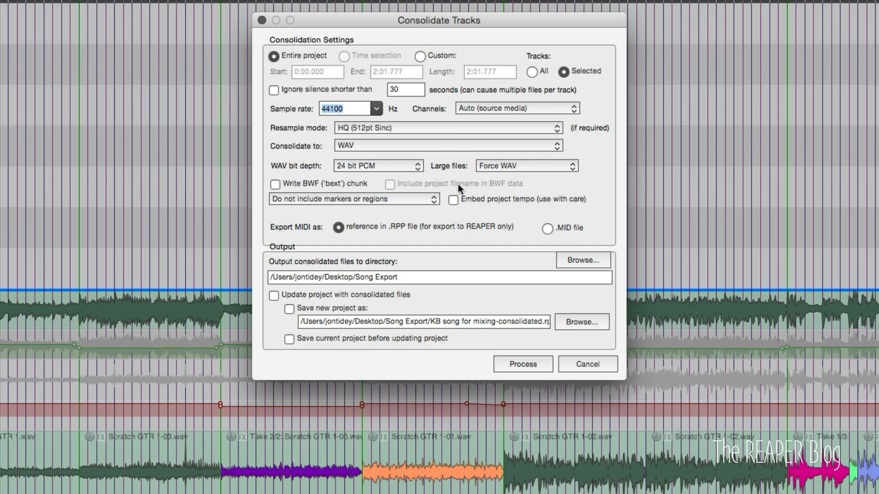
{"action": "mouse_move", "coordinate": [306, 57]}
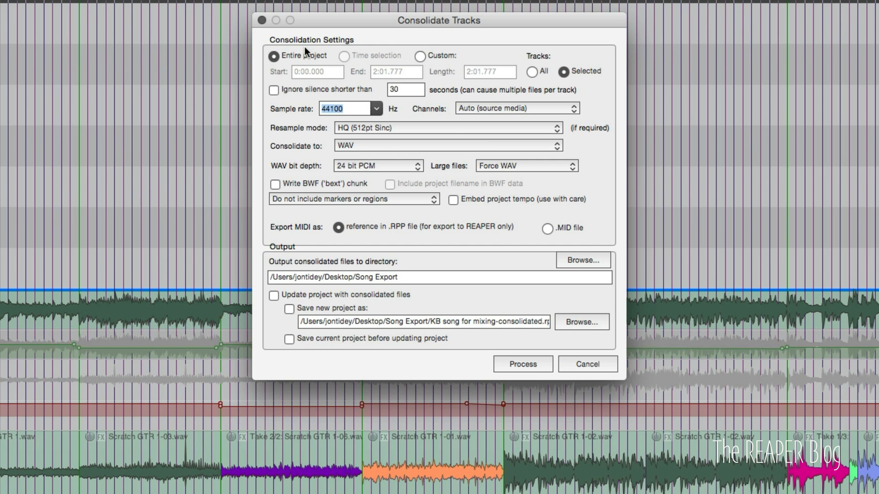
{"action": "mouse_move", "coordinate": [365, 132]}
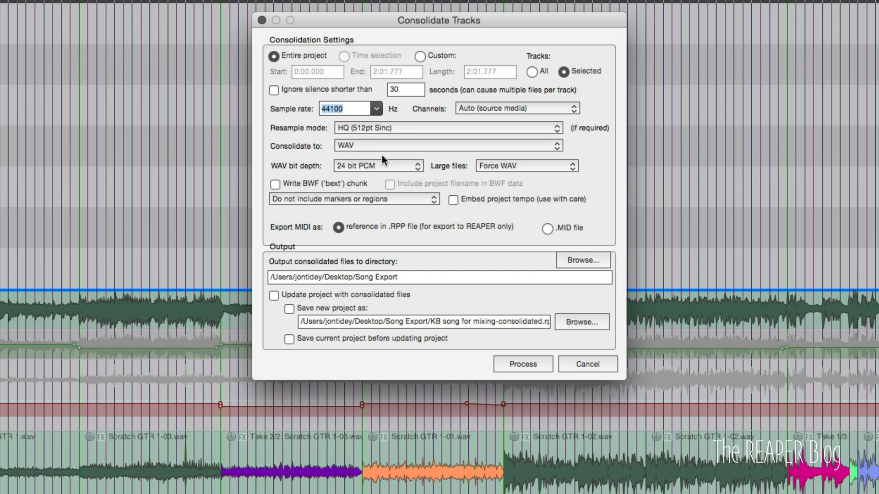
{"action": "mouse_move", "coordinate": [385, 218]}
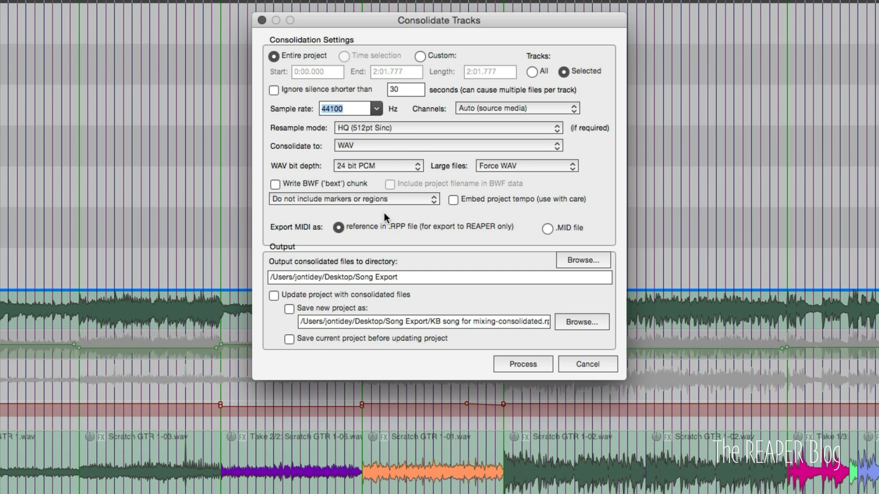
{"action": "mouse_move", "coordinate": [290, 161]}
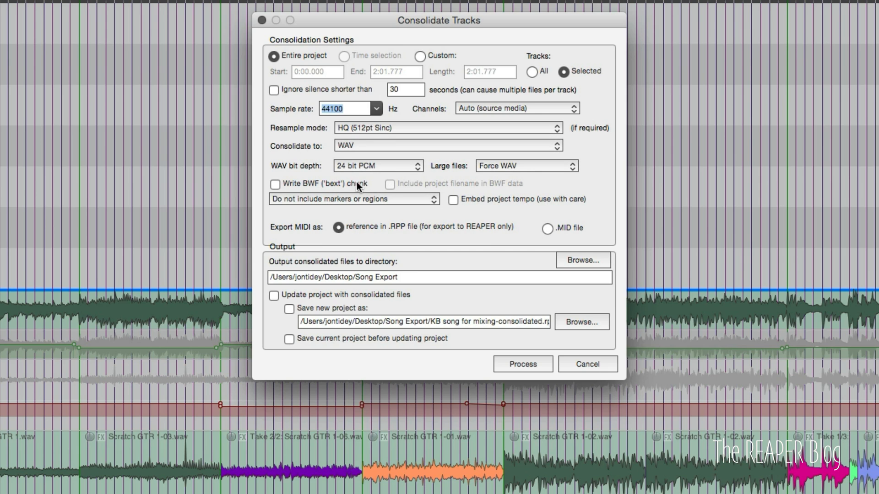
{"action": "left_click", "coordinate": [275, 184]}
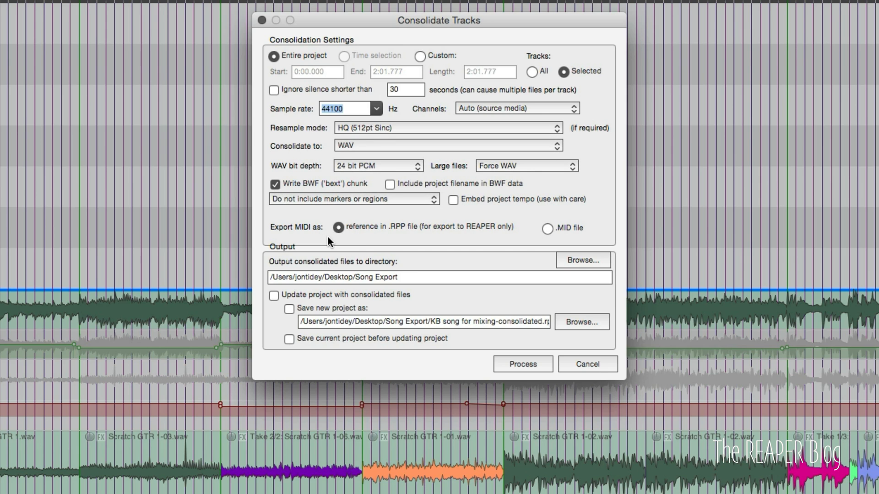
{"action": "mouse_move", "coordinate": [492, 253]}
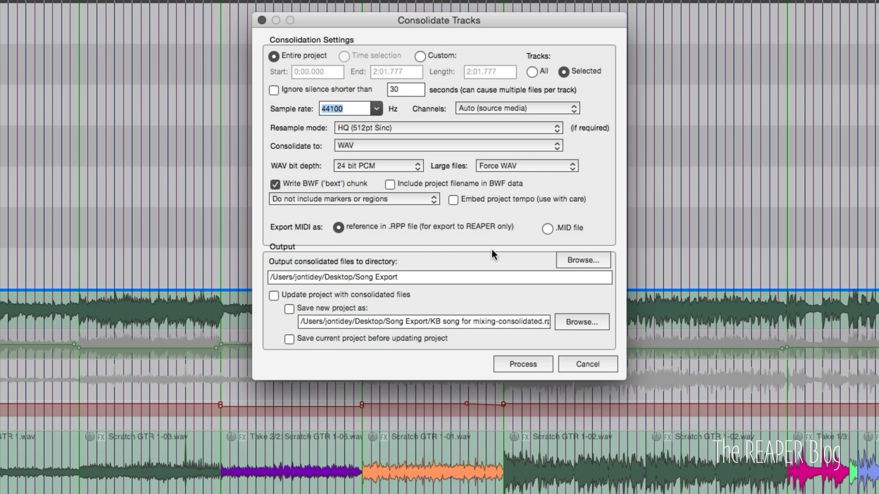
{"action": "mouse_move", "coordinate": [548, 233]}
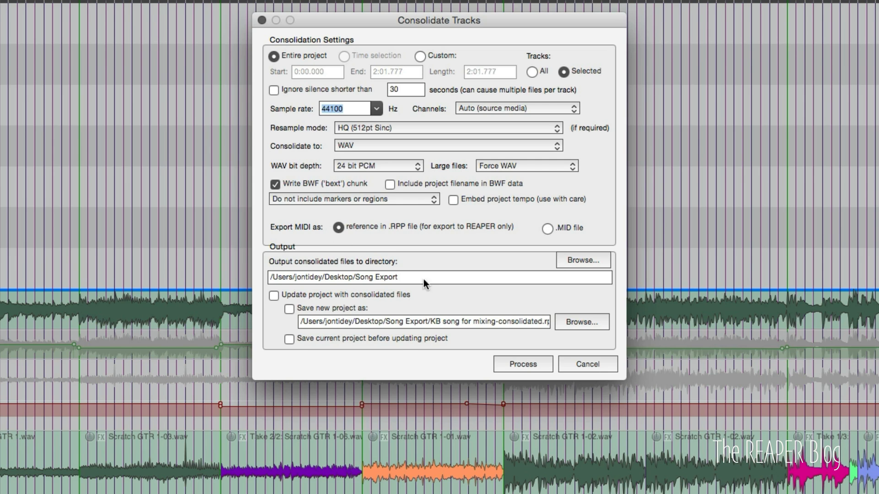
{"action": "mouse_move", "coordinate": [442, 285]}
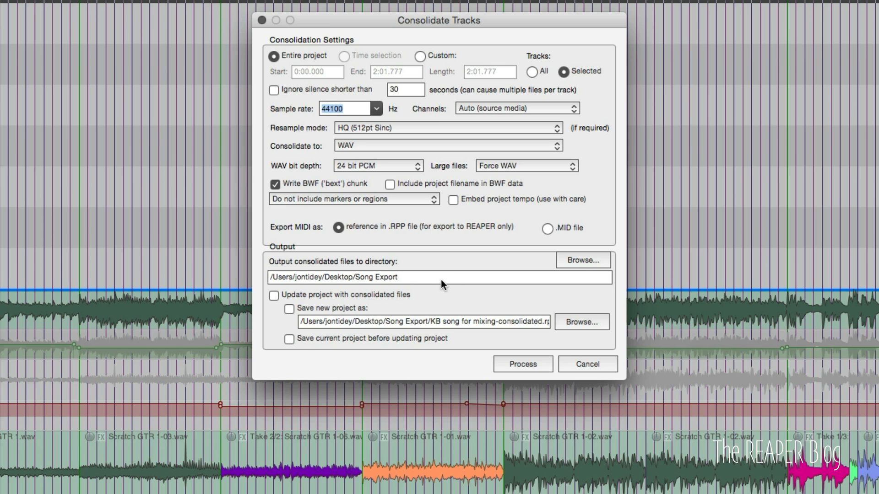
Step: Point the output at the recent kb drums export folder and consolidate the guitar tracks
{"action": "left_click", "coordinate": [583, 260]}
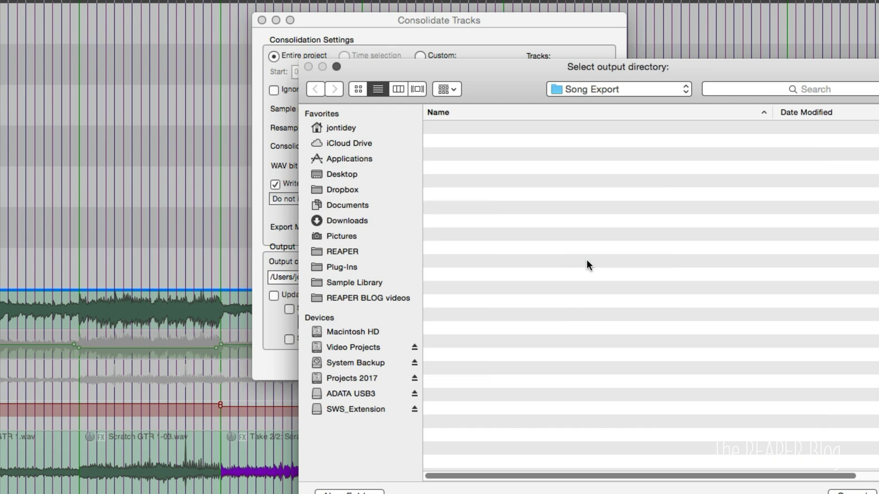
{"action": "mouse_move", "coordinate": [535, 150]}
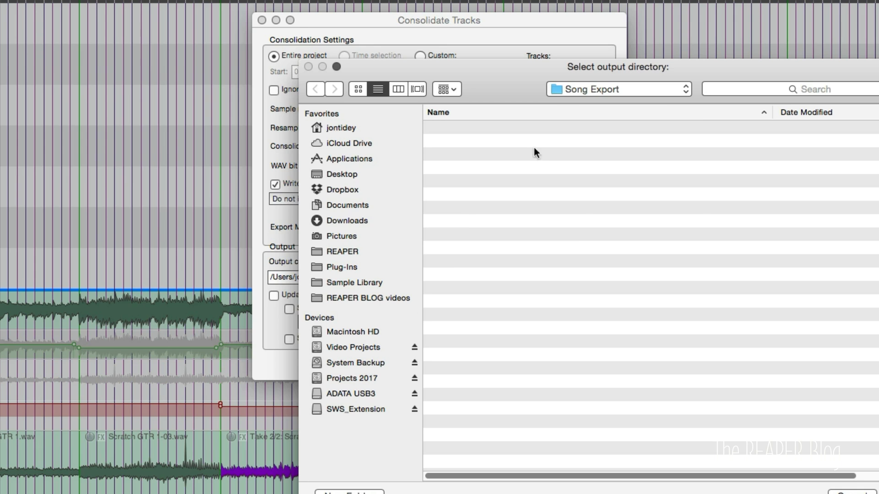
{"action": "left_click", "coordinate": [618, 89]}
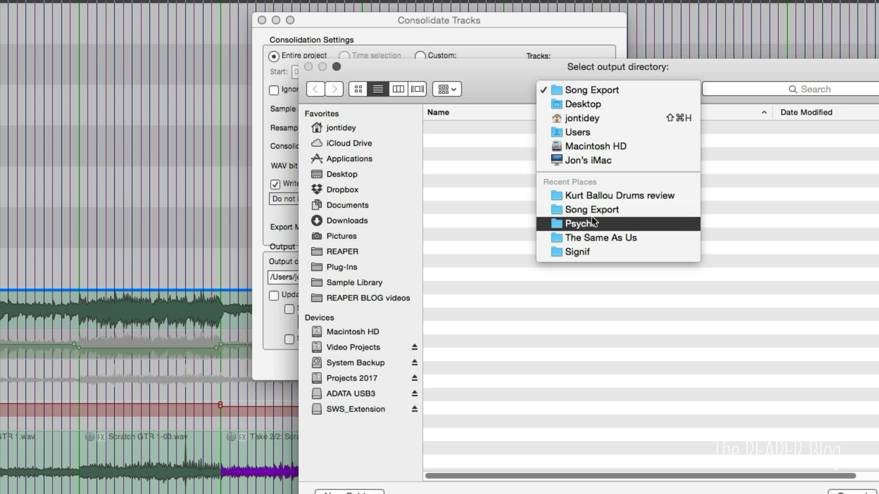
{"action": "left_click", "coordinate": [620, 195]}
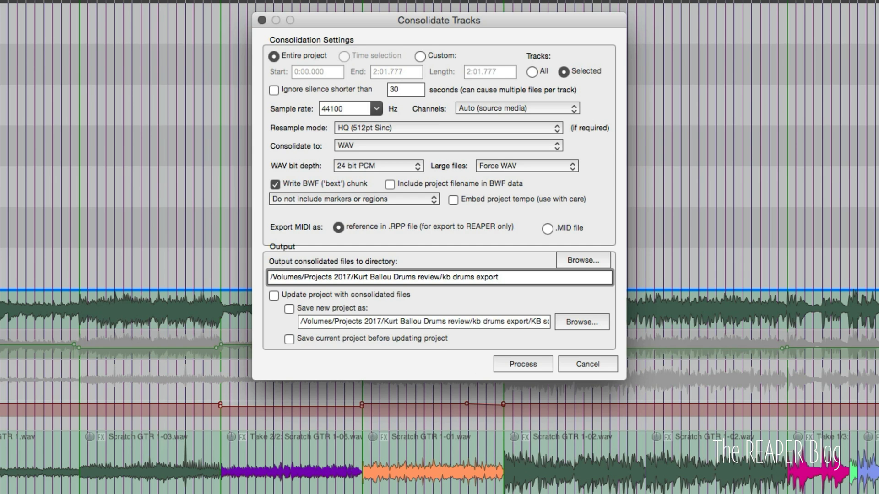
{"action": "mouse_move", "coordinate": [423, 324]}
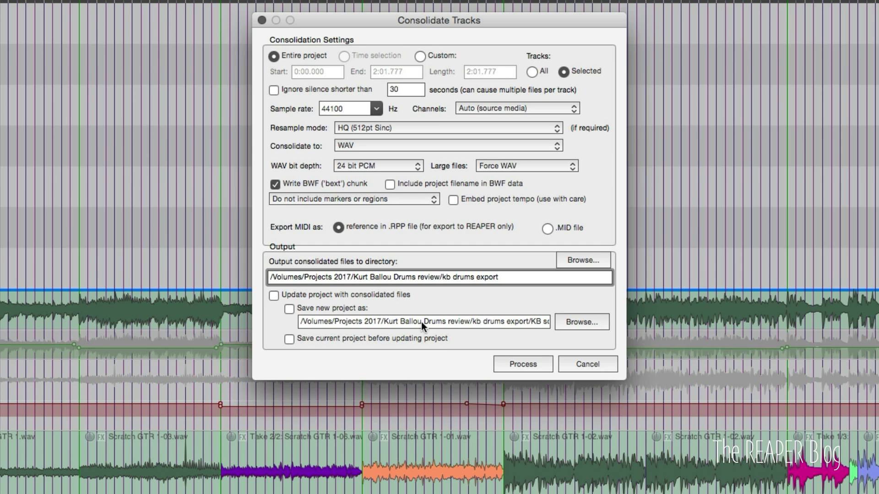
{"action": "left_click", "coordinate": [522, 364]}
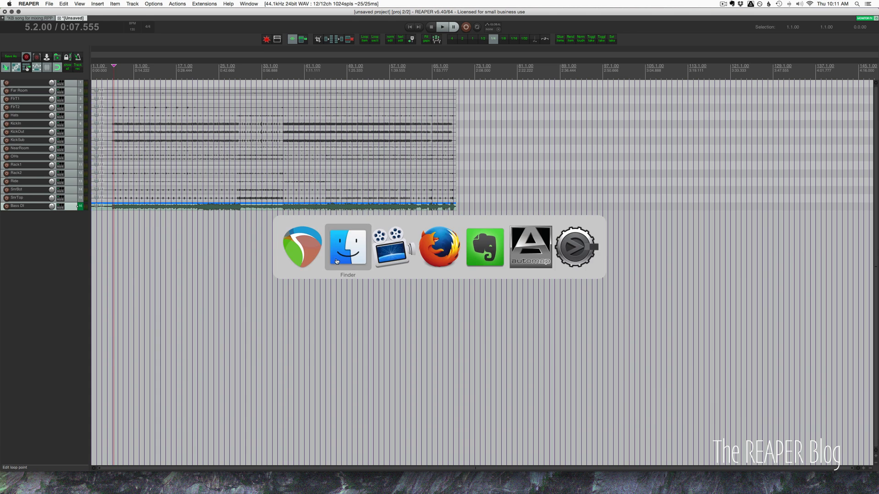
Step: Batch-rename the four GTR files, removing '-consolidated' and number prefixes, then deselect
{"action": "left_click", "coordinate": [347, 247]}
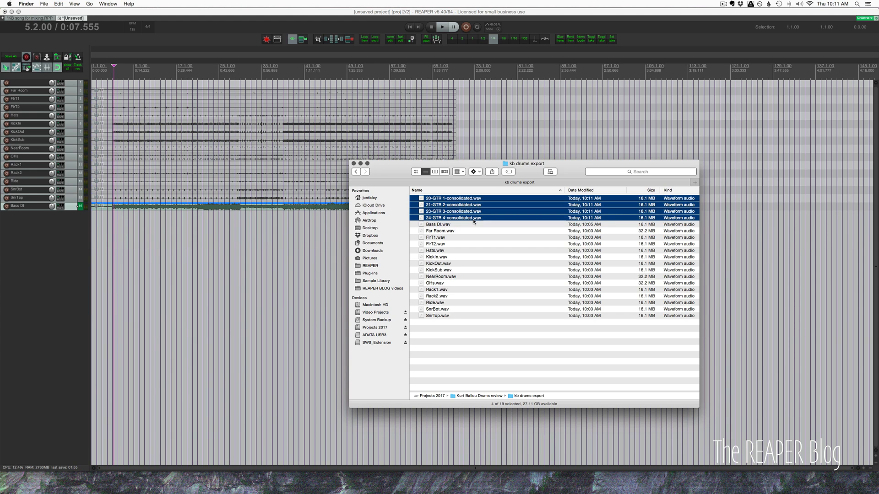
{"action": "right_click", "coordinate": [474, 218]}
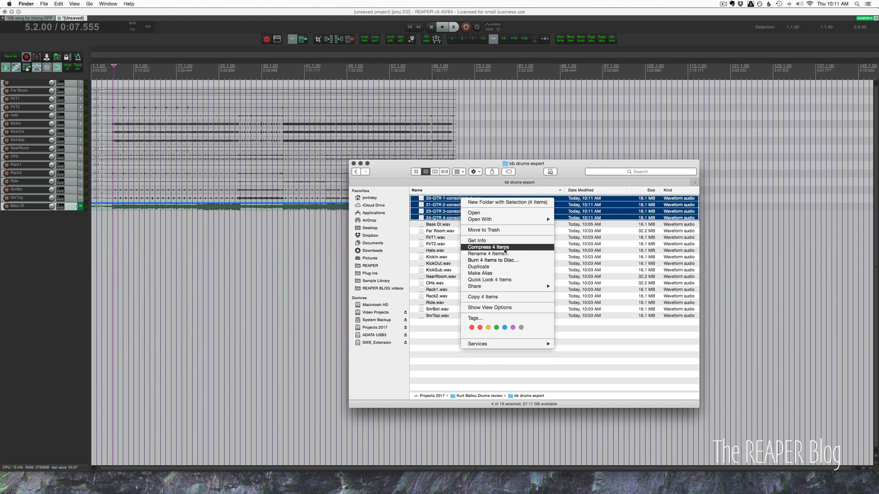
{"action": "left_click", "coordinate": [488, 253]}
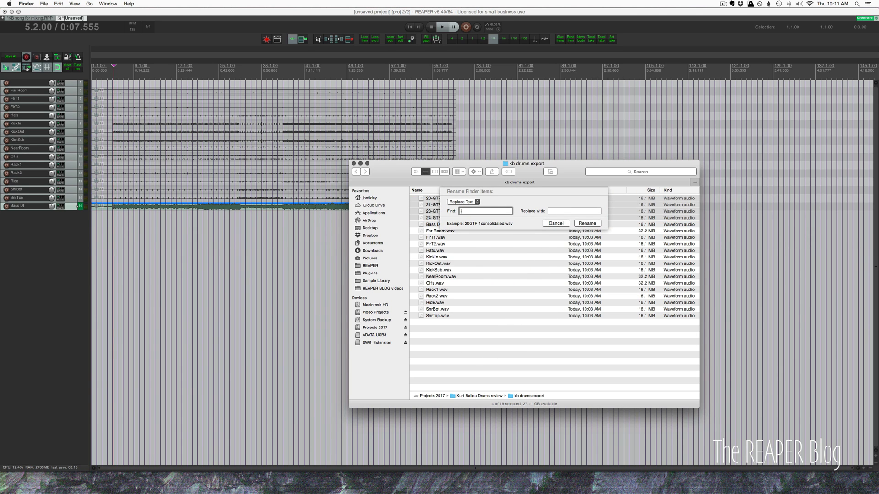
{"action": "type", "text": "-consolidated"}
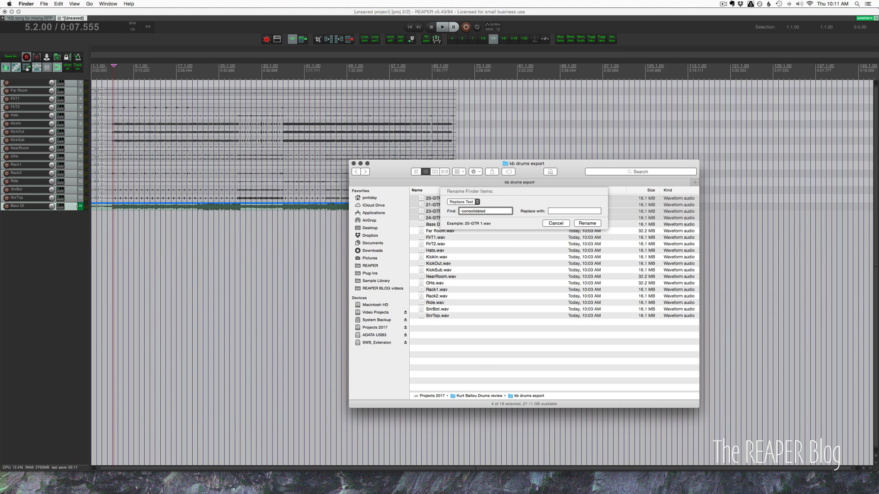
{"action": "left_click", "coordinate": [587, 223]}
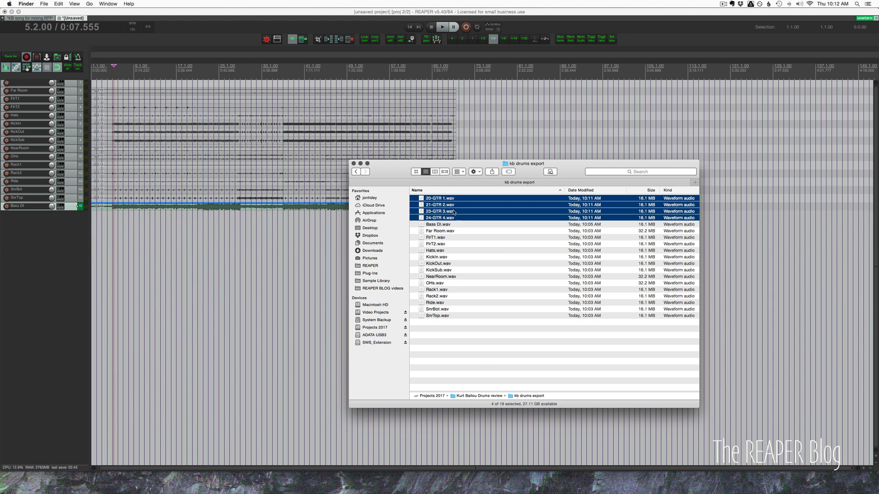
{"action": "mouse_move", "coordinate": [453, 224]}
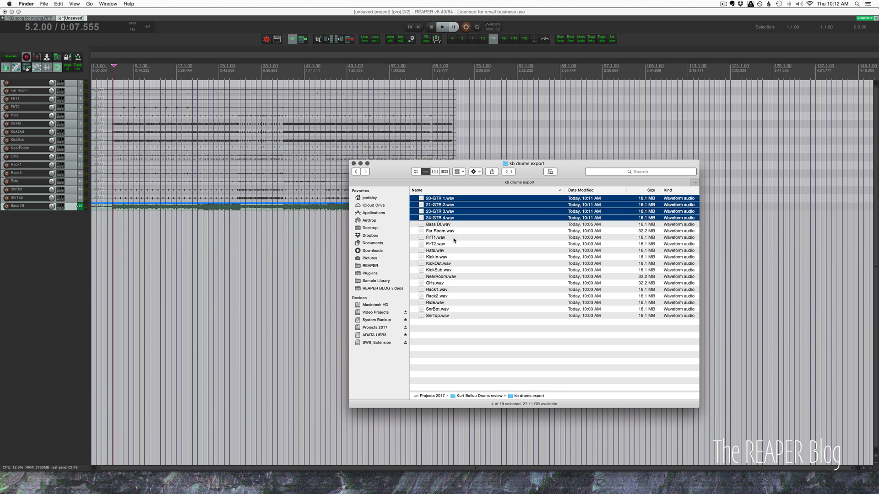
{"action": "left_click", "coordinate": [434, 199]}
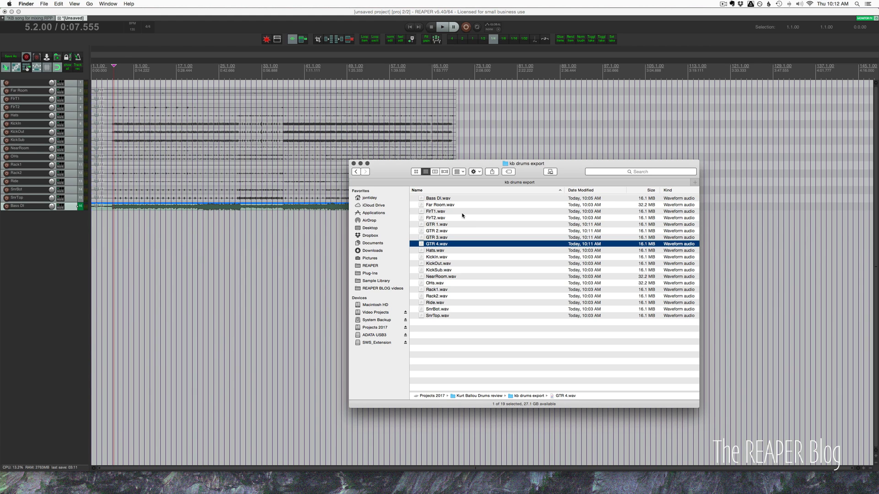
{"action": "mouse_move", "coordinate": [481, 213]}
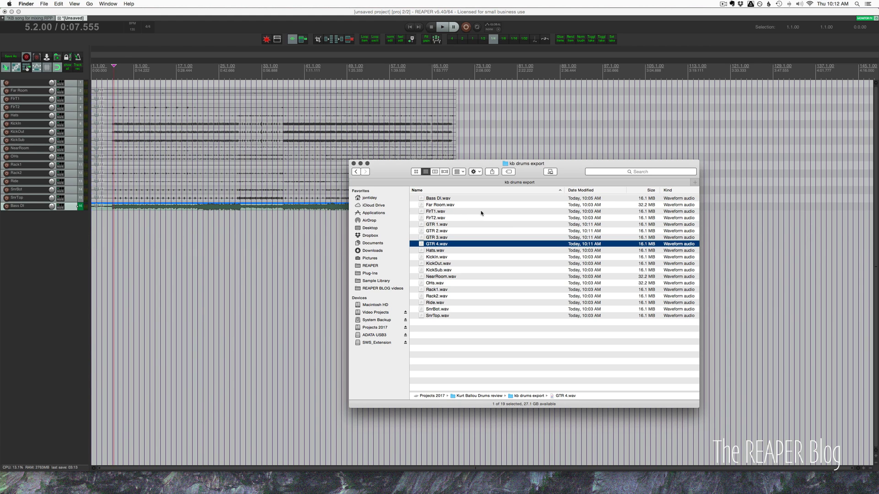
{"action": "left_click", "coordinate": [472, 347]}
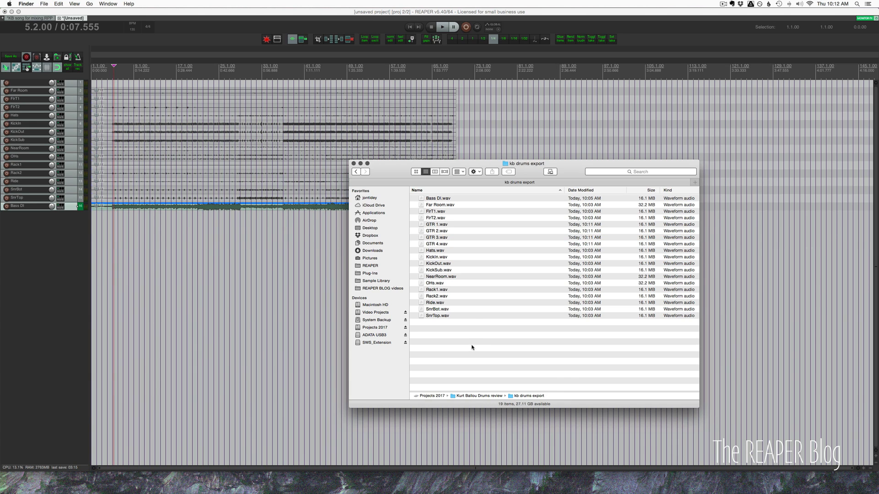
{"action": "mouse_move", "coordinate": [405, 212]}
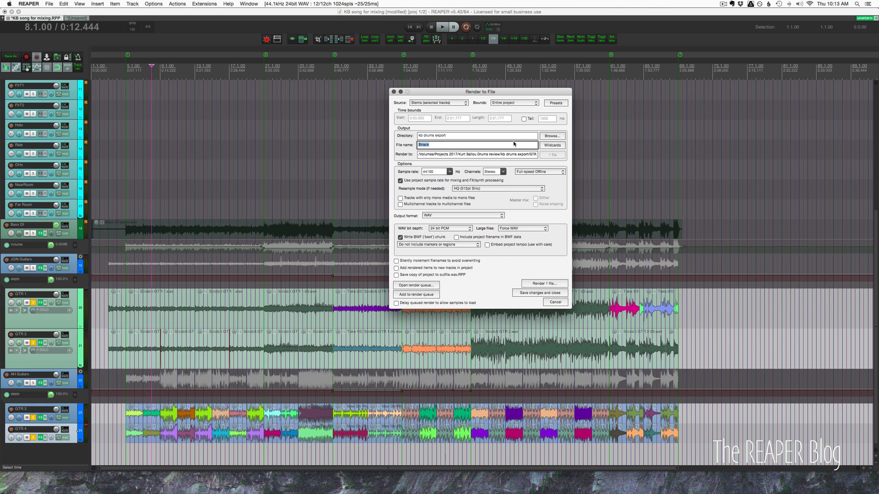
{"action": "mouse_move", "coordinate": [456, 136]}
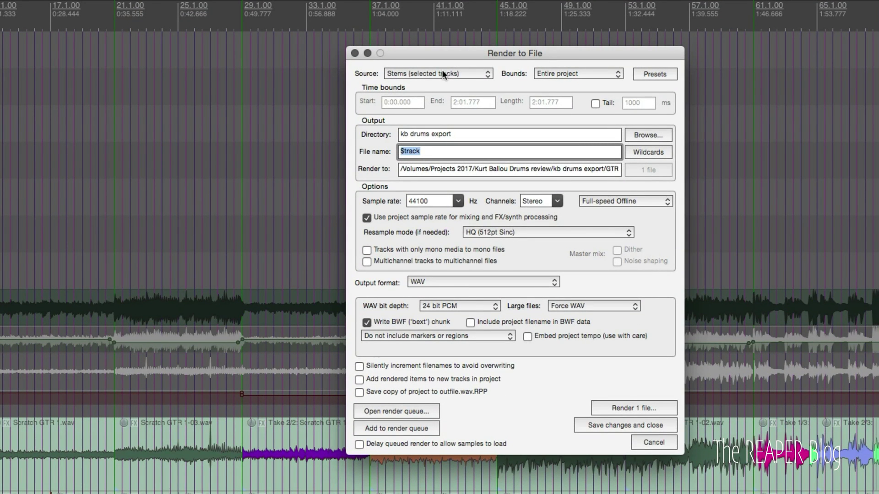
{"action": "mouse_move", "coordinate": [390, 139]}
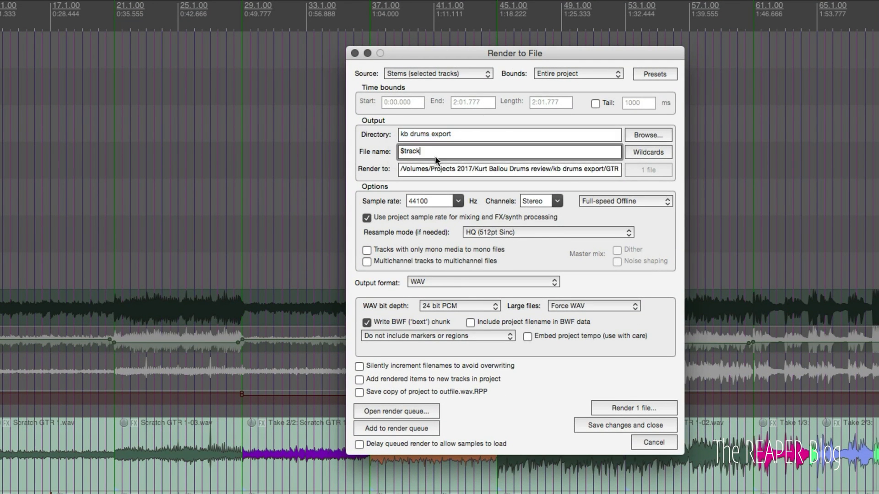
Step: Name output files $track_wet, set channels to Mono, and render the guitar stems
{"action": "type", "text": "_"}
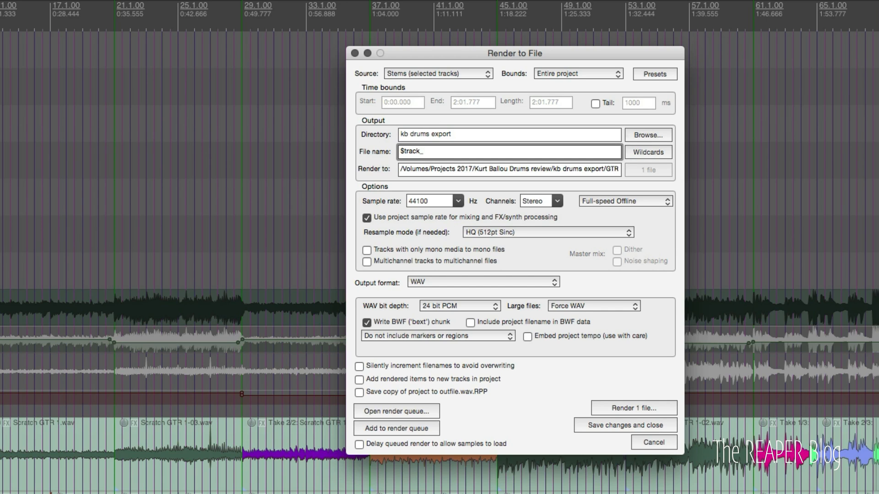
{"action": "type", "text": "amp"}
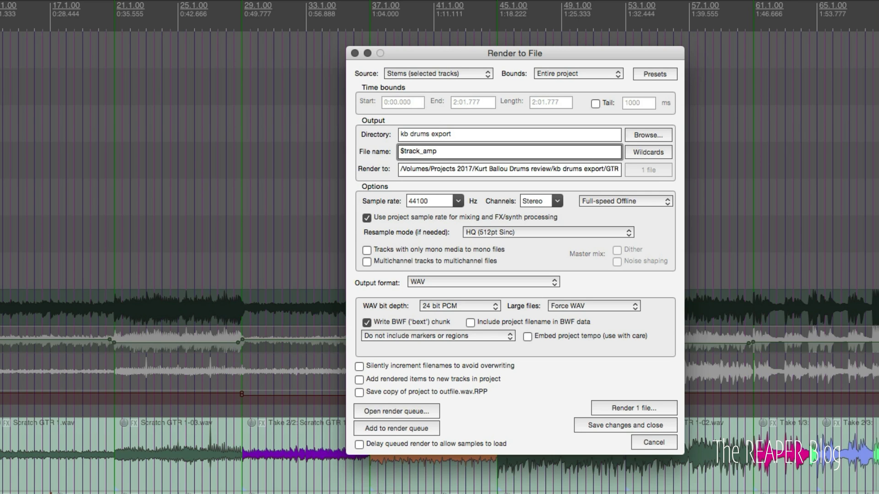
{"action": "key", "text": "backspace"}
{"action": "type", "text": "f"}
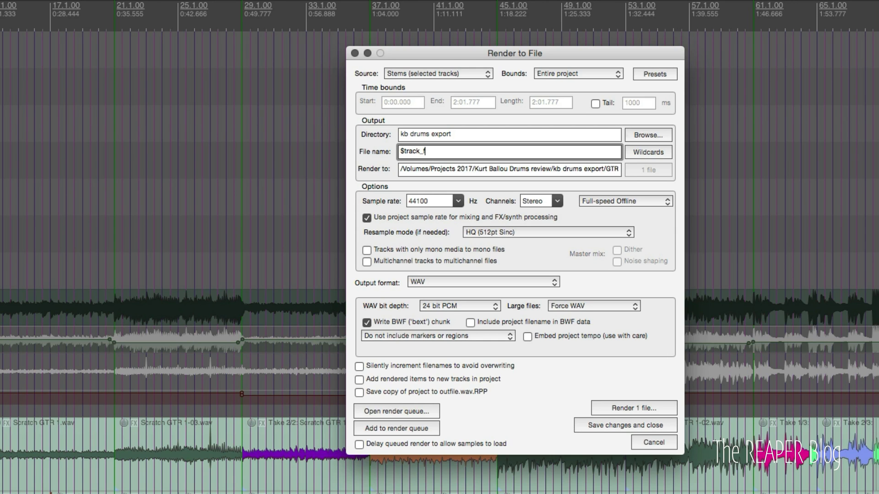
{"action": "type", "text": "wet"}
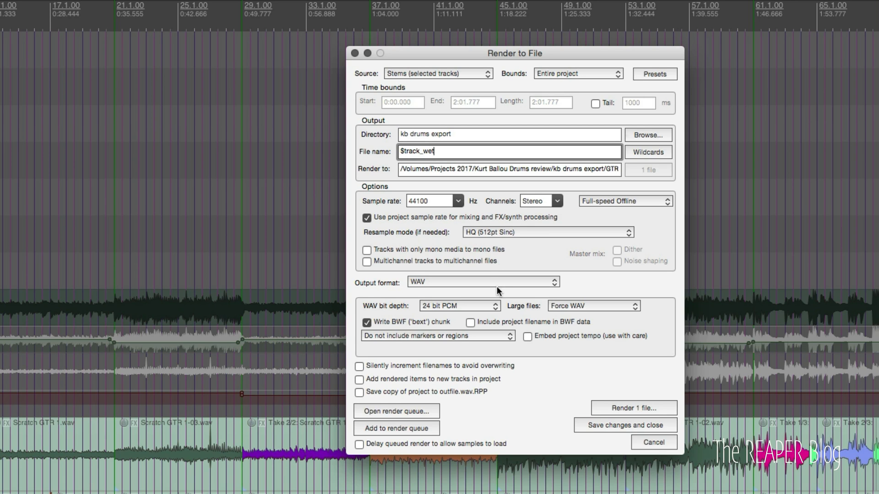
{"action": "left_click", "coordinate": [558, 201]}
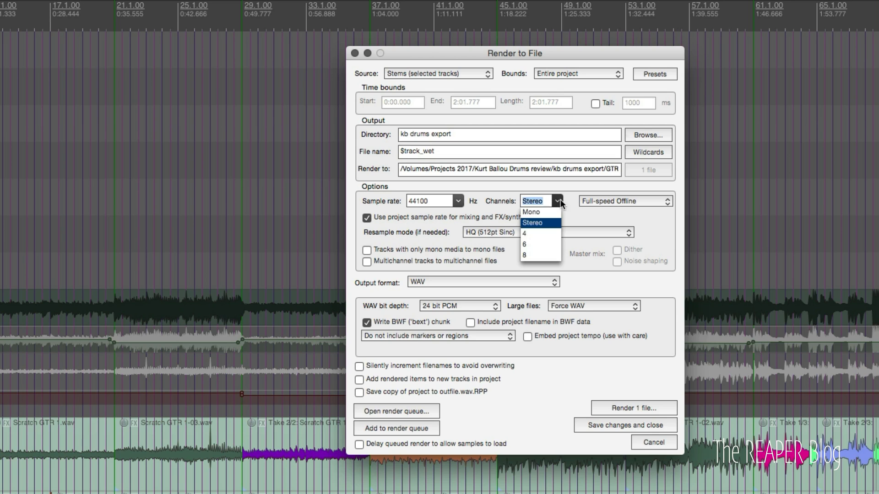
{"action": "left_click", "coordinate": [532, 212]}
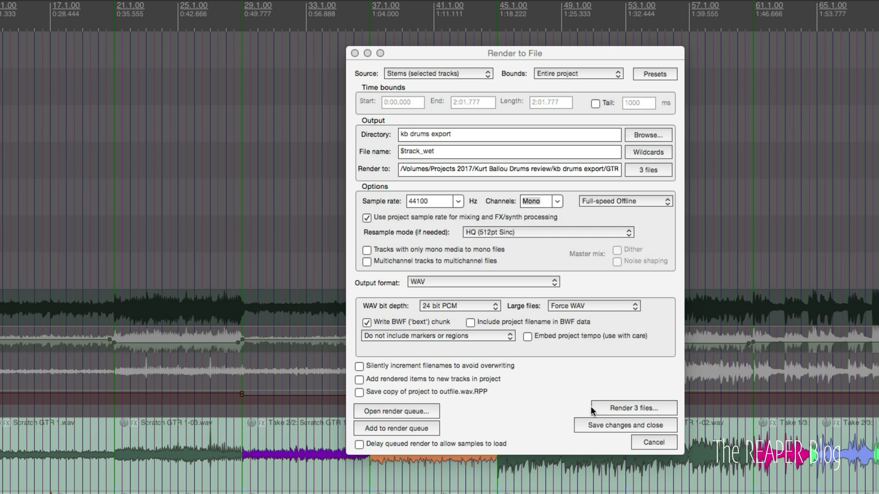
{"action": "left_click", "coordinate": [633, 407]}
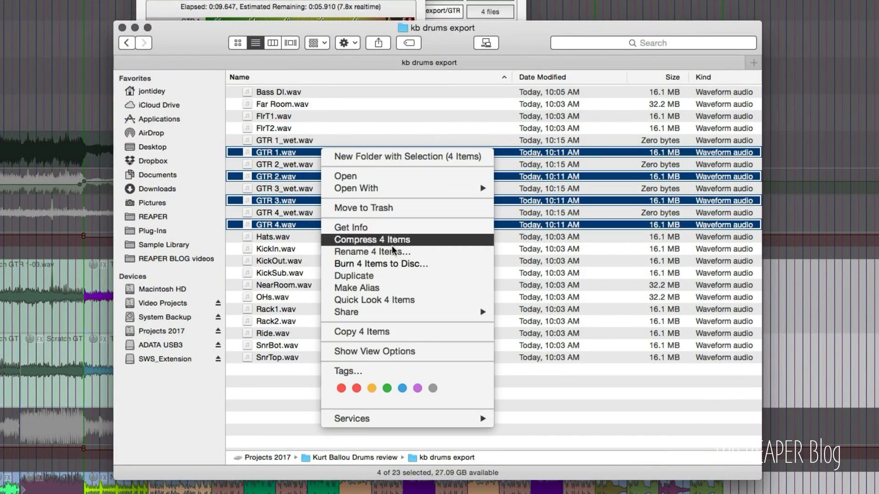
Step: Append '_DI' to GTR 1–4.wav in kb drums export, then check GTR 2_wet.wav
{"action": "left_click", "coordinate": [372, 251]}
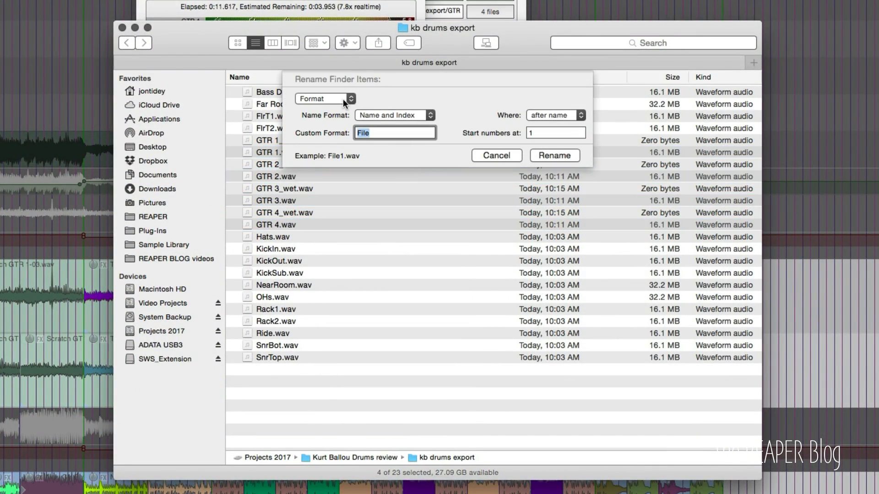
{"action": "left_click", "coordinate": [325, 99]}
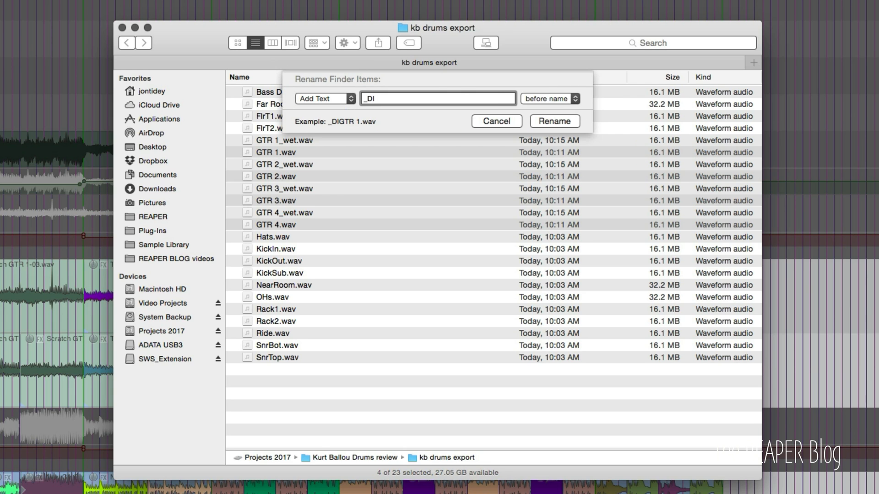
{"action": "left_click", "coordinate": [570, 99]}
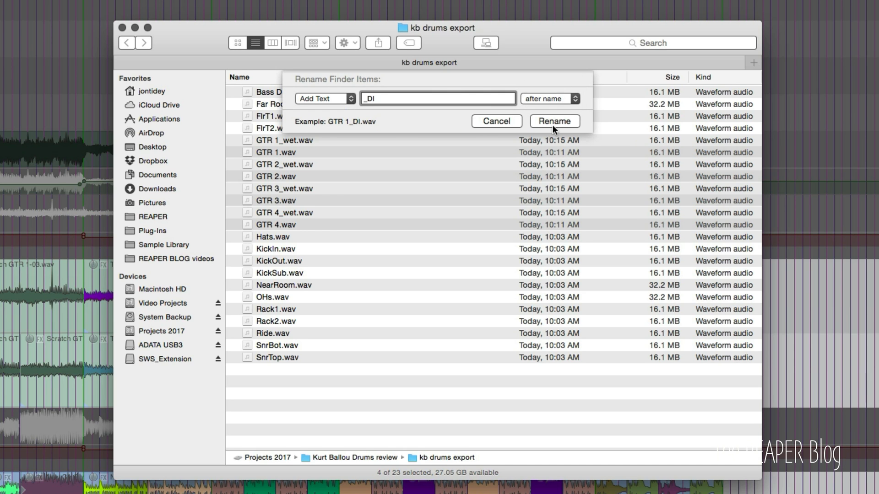
{"action": "mouse_move", "coordinate": [543, 130]}
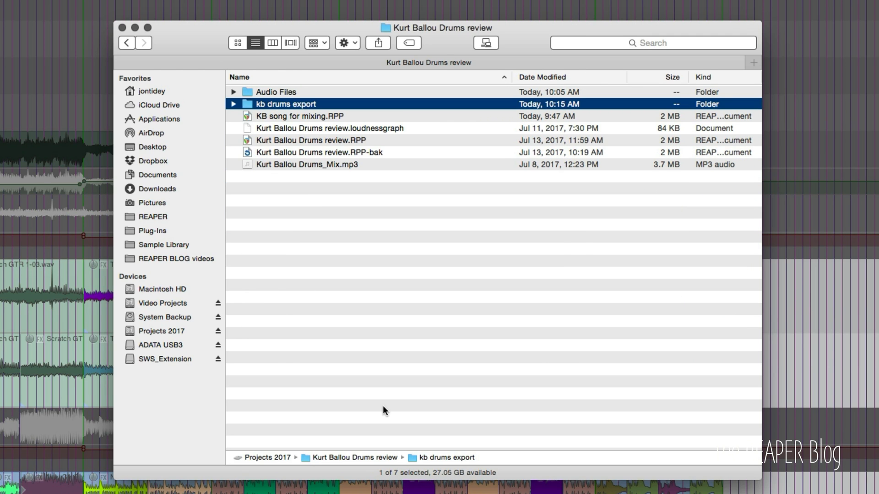
{"action": "double_click", "coordinate": [284, 104]}
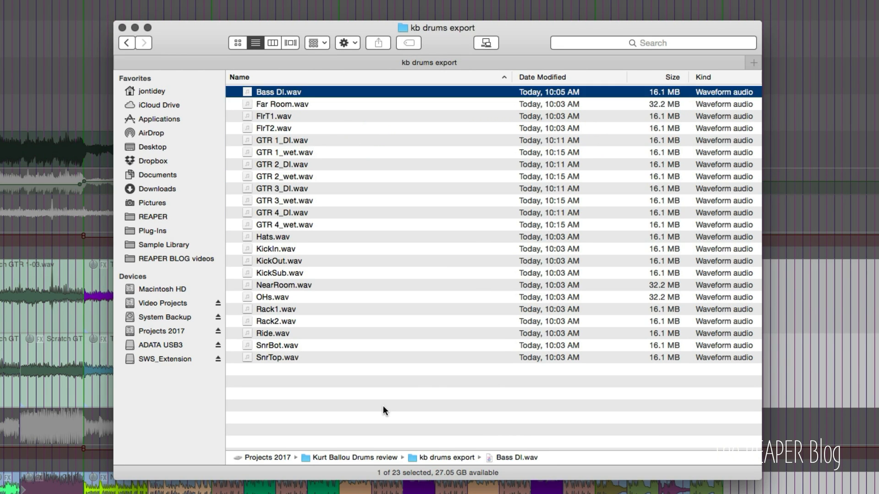
{"action": "left_click", "coordinate": [282, 152]}
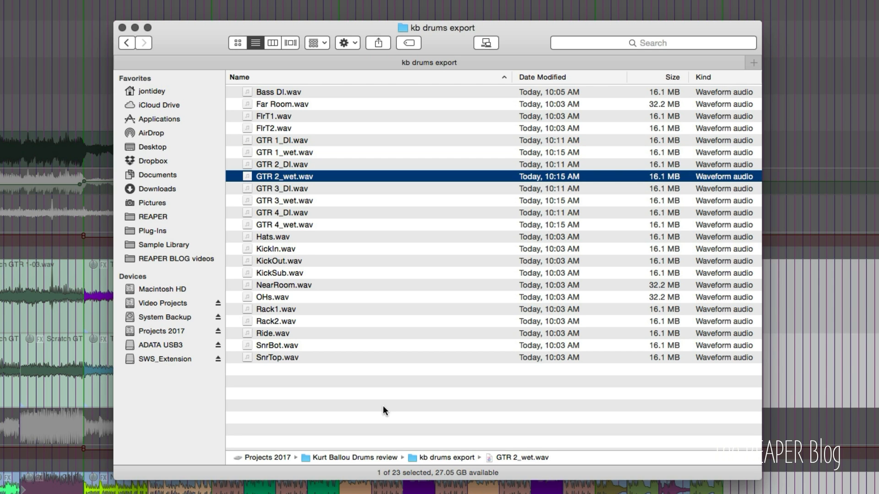
{"action": "mouse_move", "coordinate": [322, 156]}
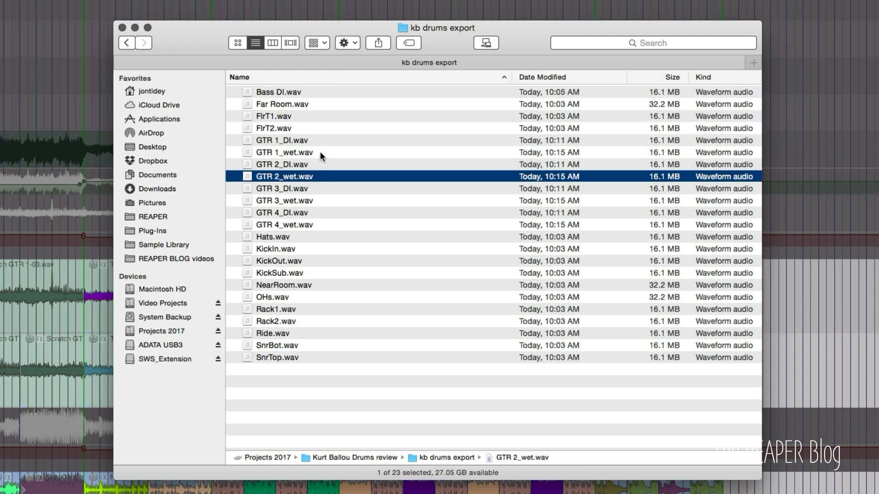